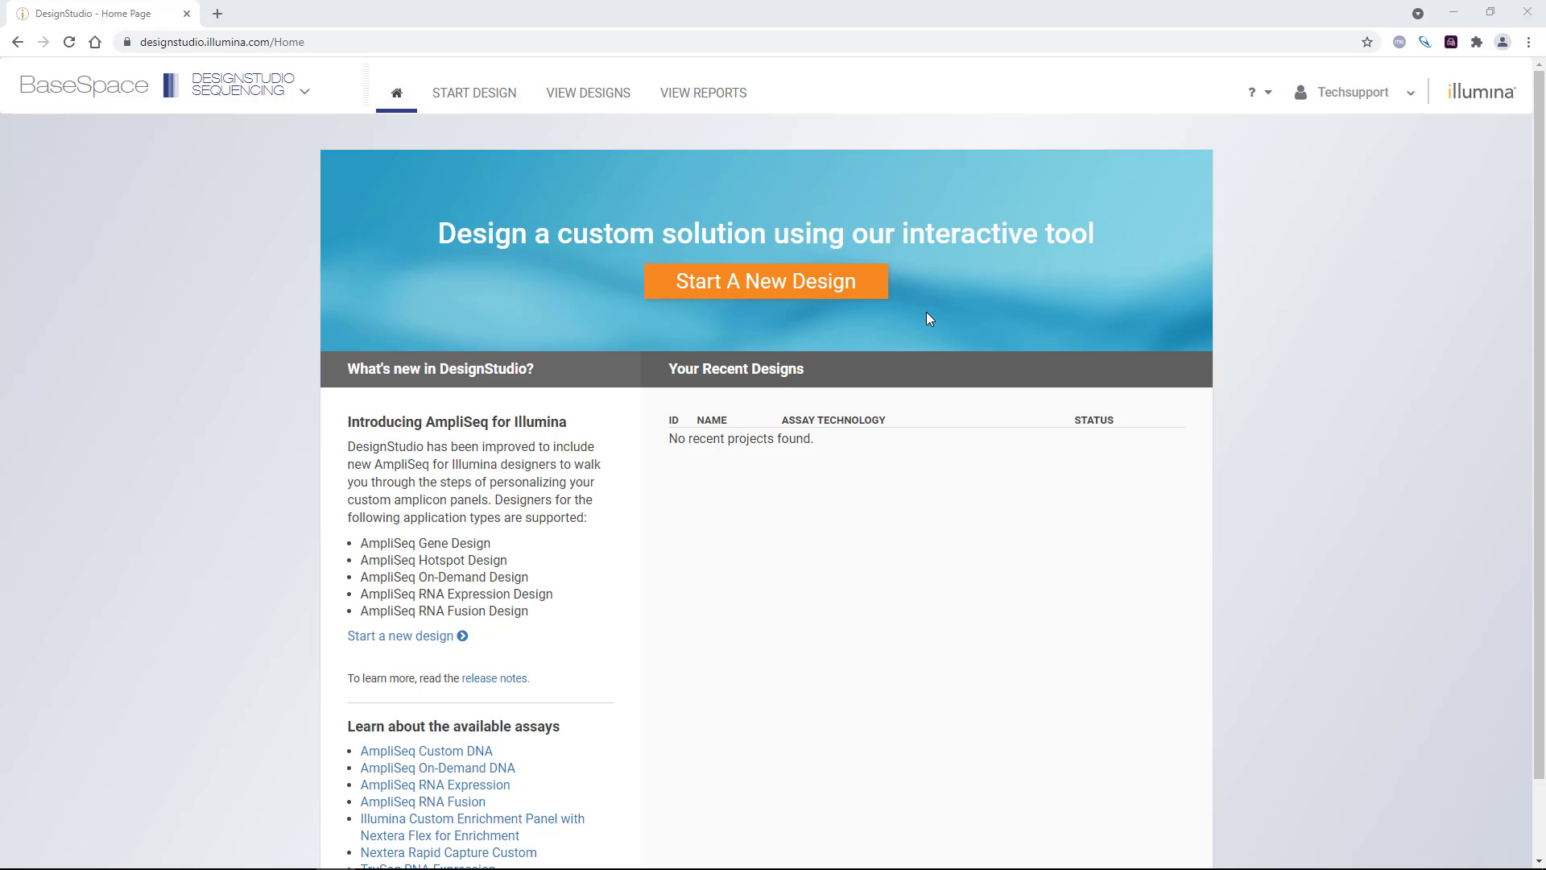
- Start a new custom design from the DesignStudio home page
click(767, 281)
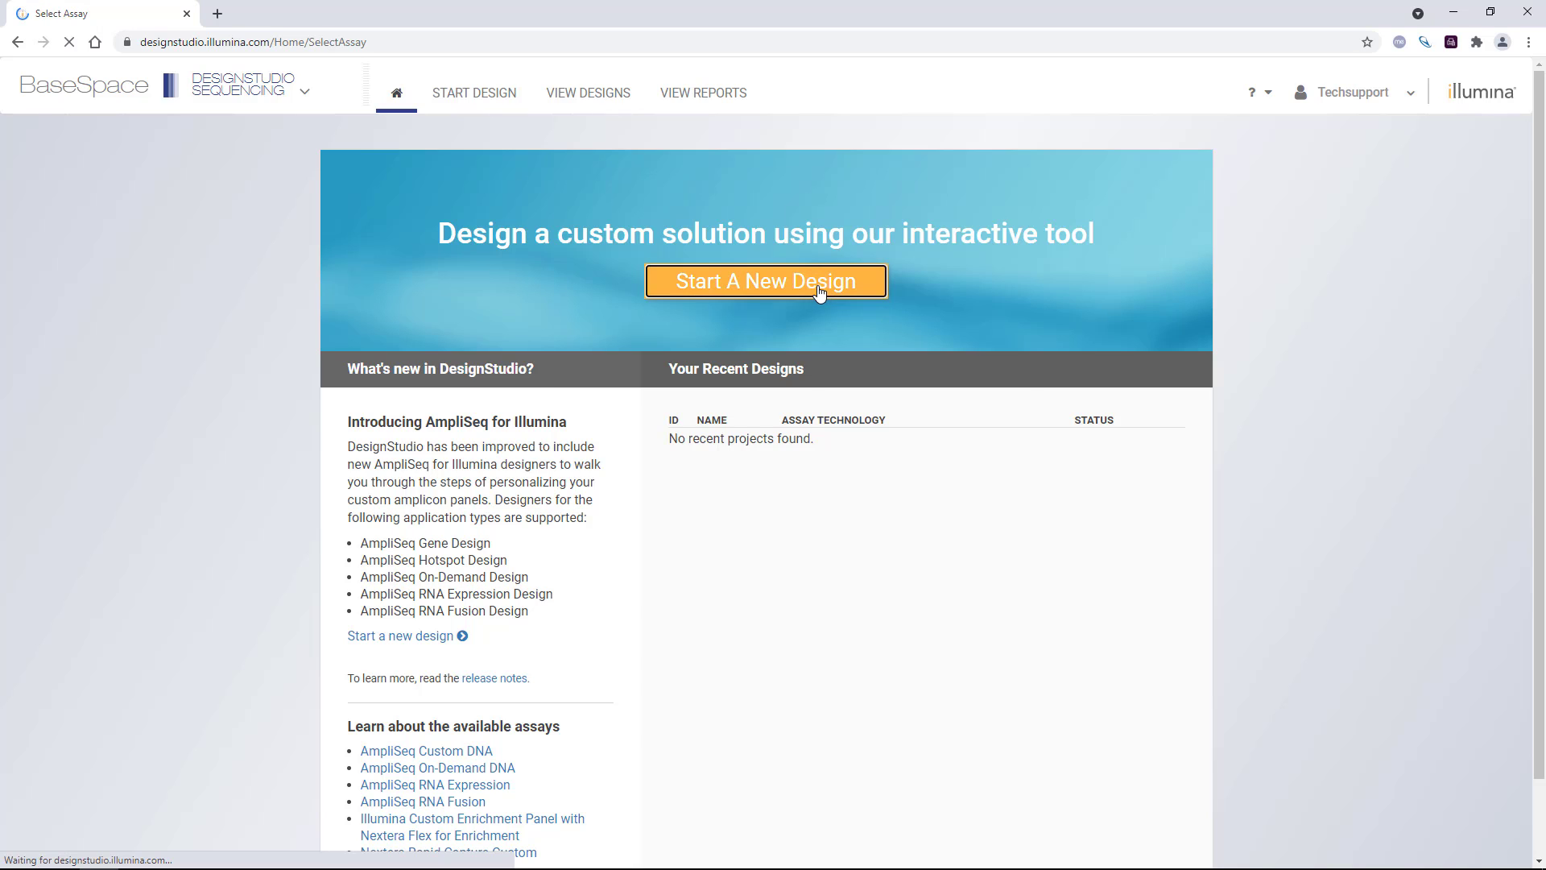
- Compare the Gene, Hotspot, On-Demand and Enrichment DNA technologies, ending on Enrichment
click(767, 280)
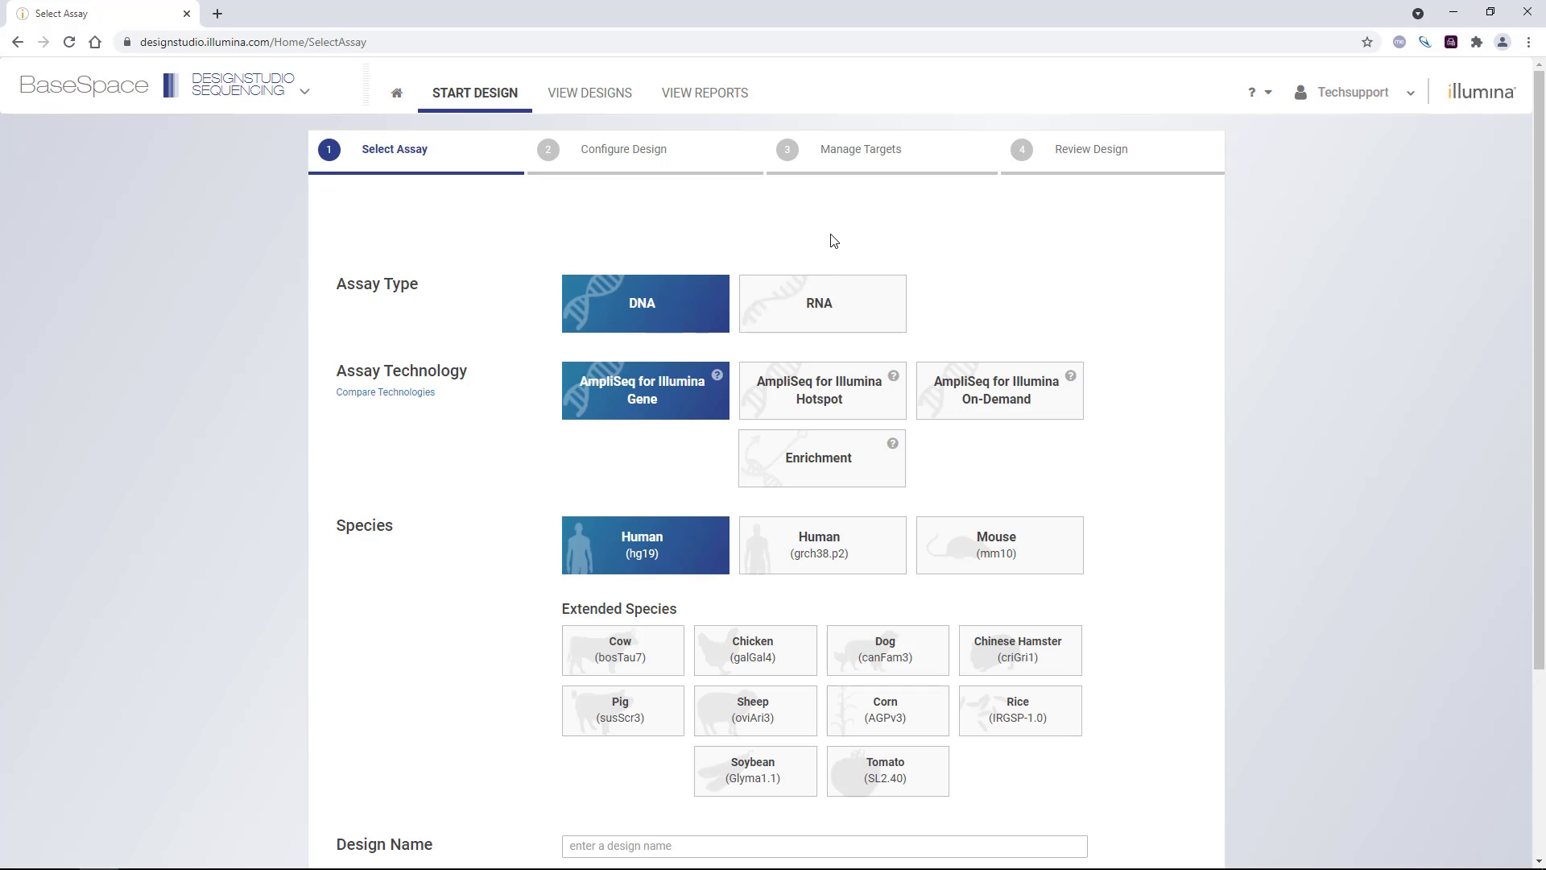
mouse_move(504, 385)
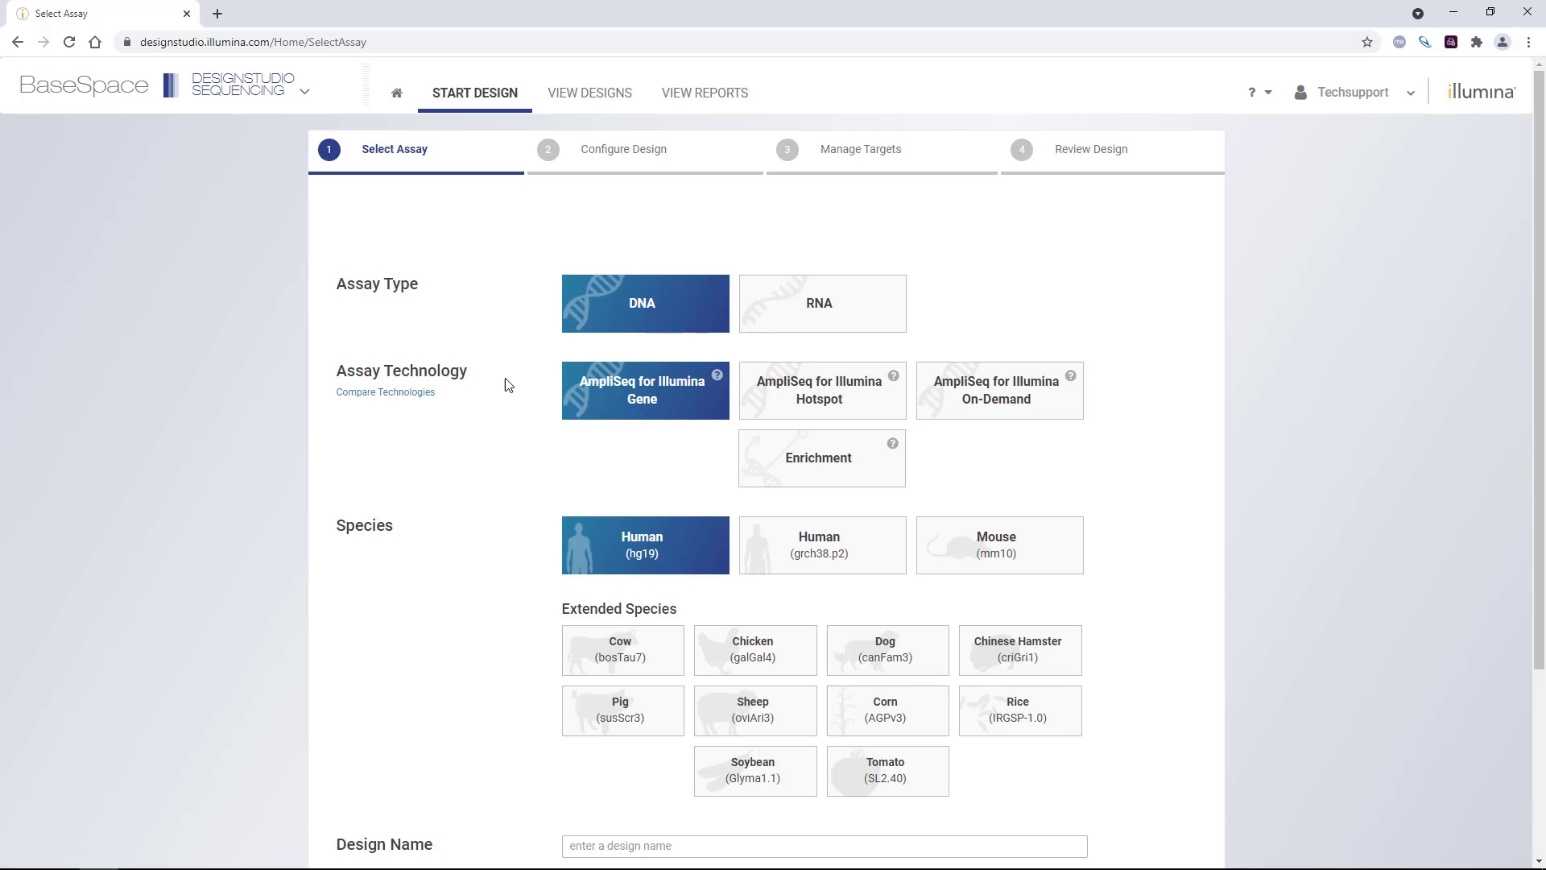
mouse_move(645, 414)
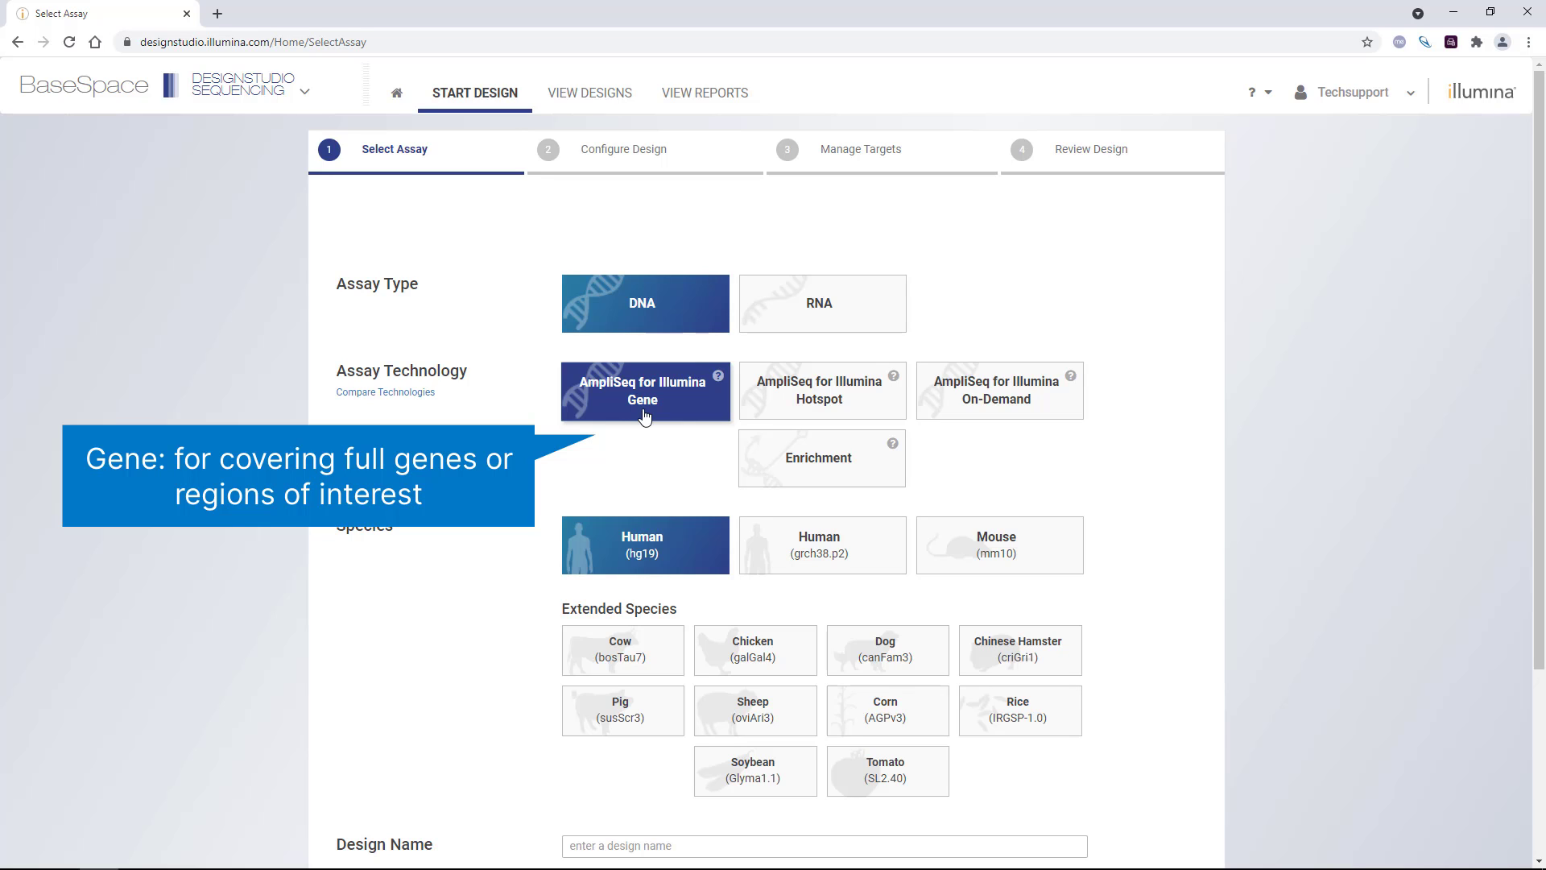
click(820, 390)
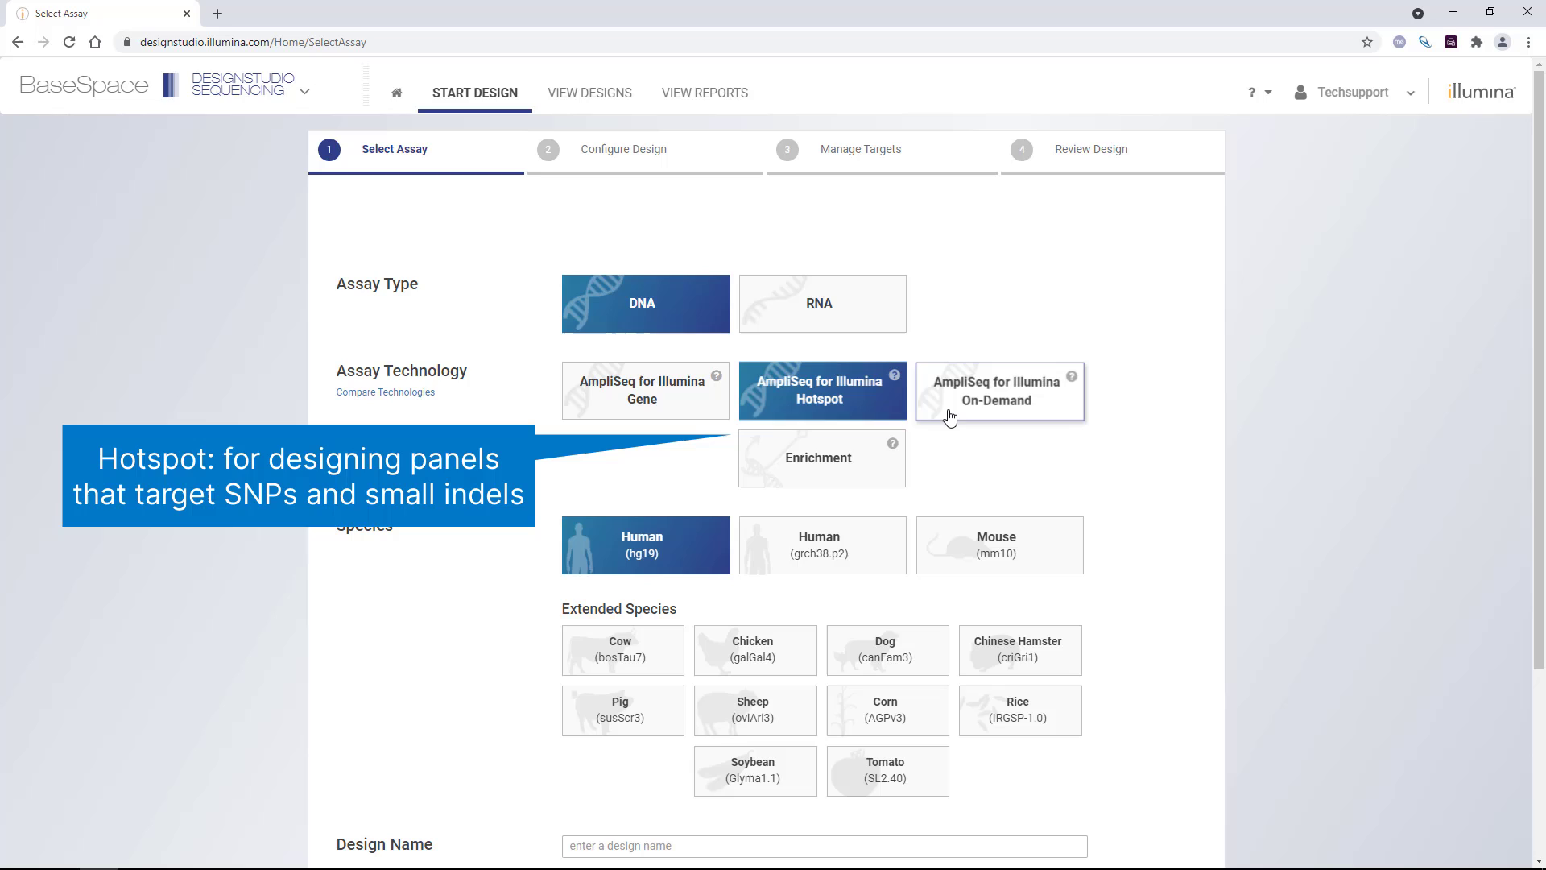
click(999, 390)
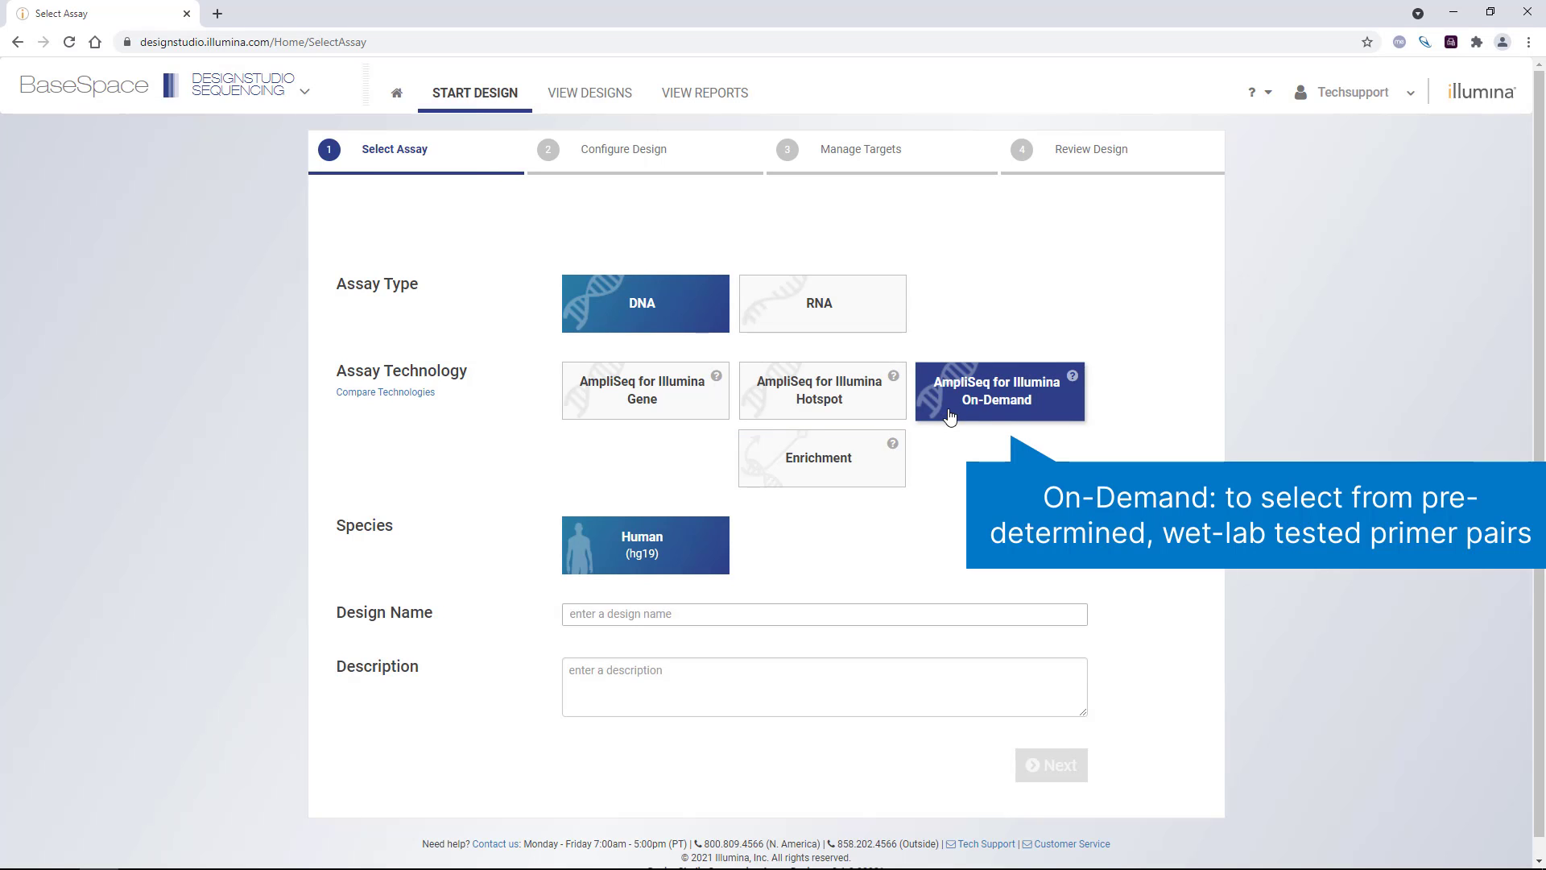
mouse_move(776, 453)
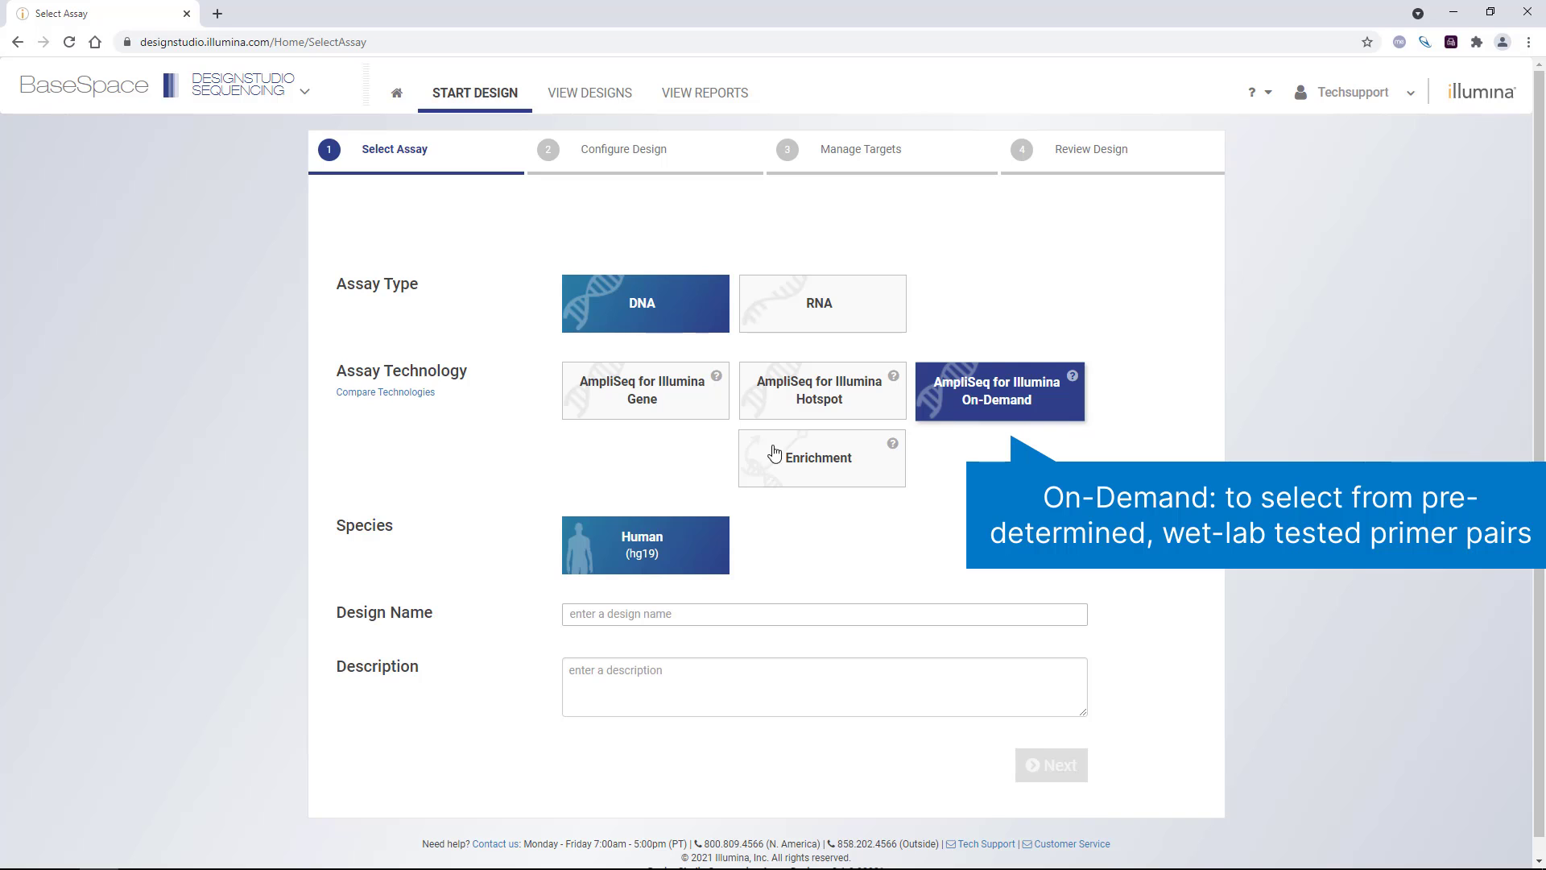
click(820, 458)
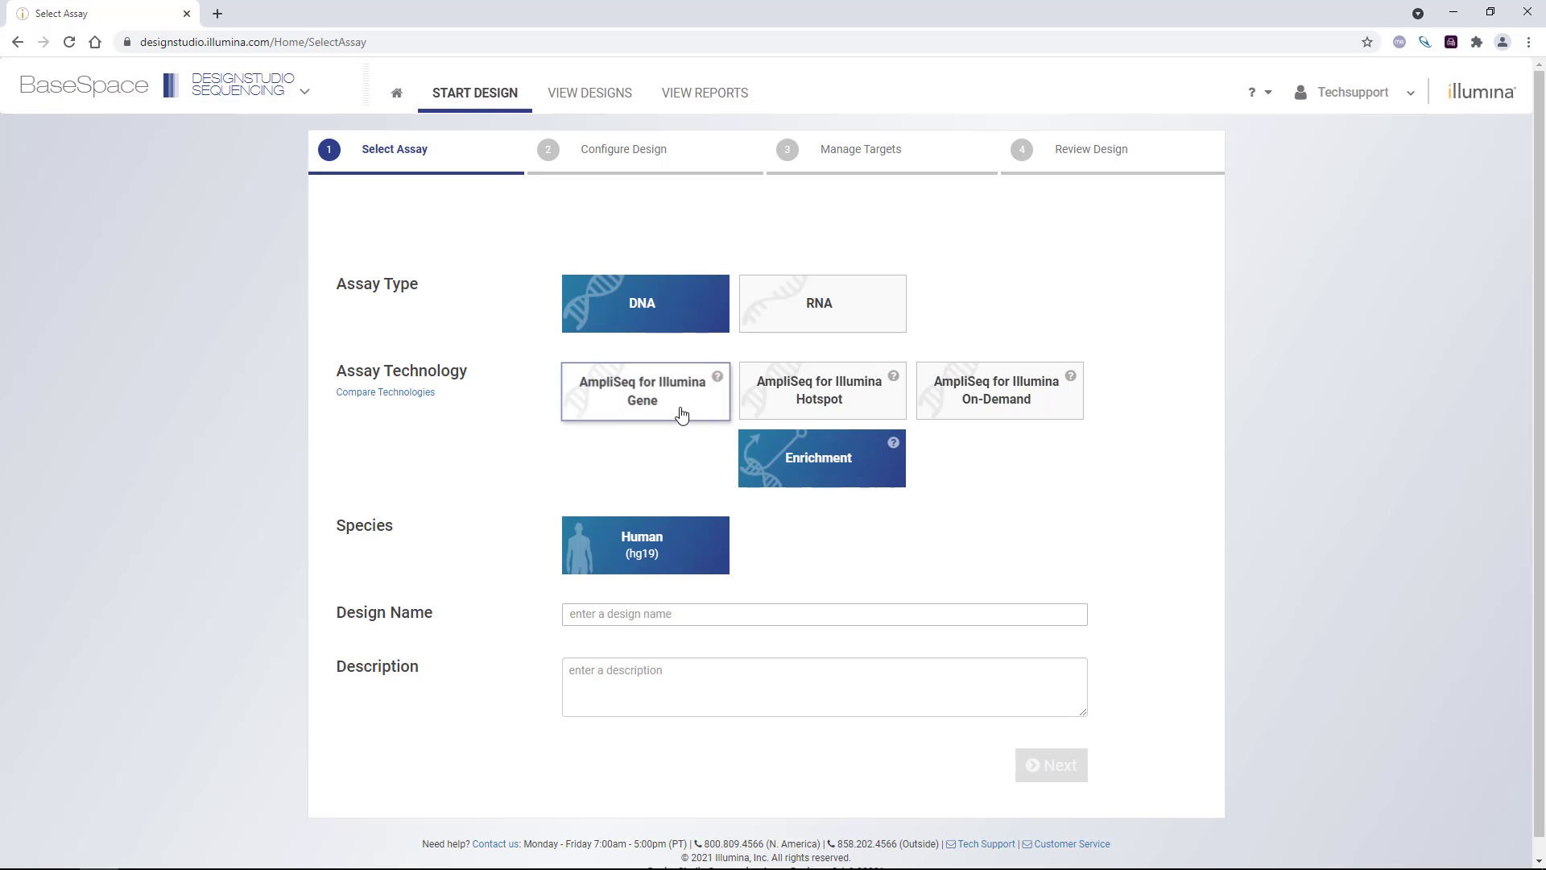
- Choose AmpliSeq for Illumina Gene for human hg19 and name the design ExampleDesign
click(644, 390)
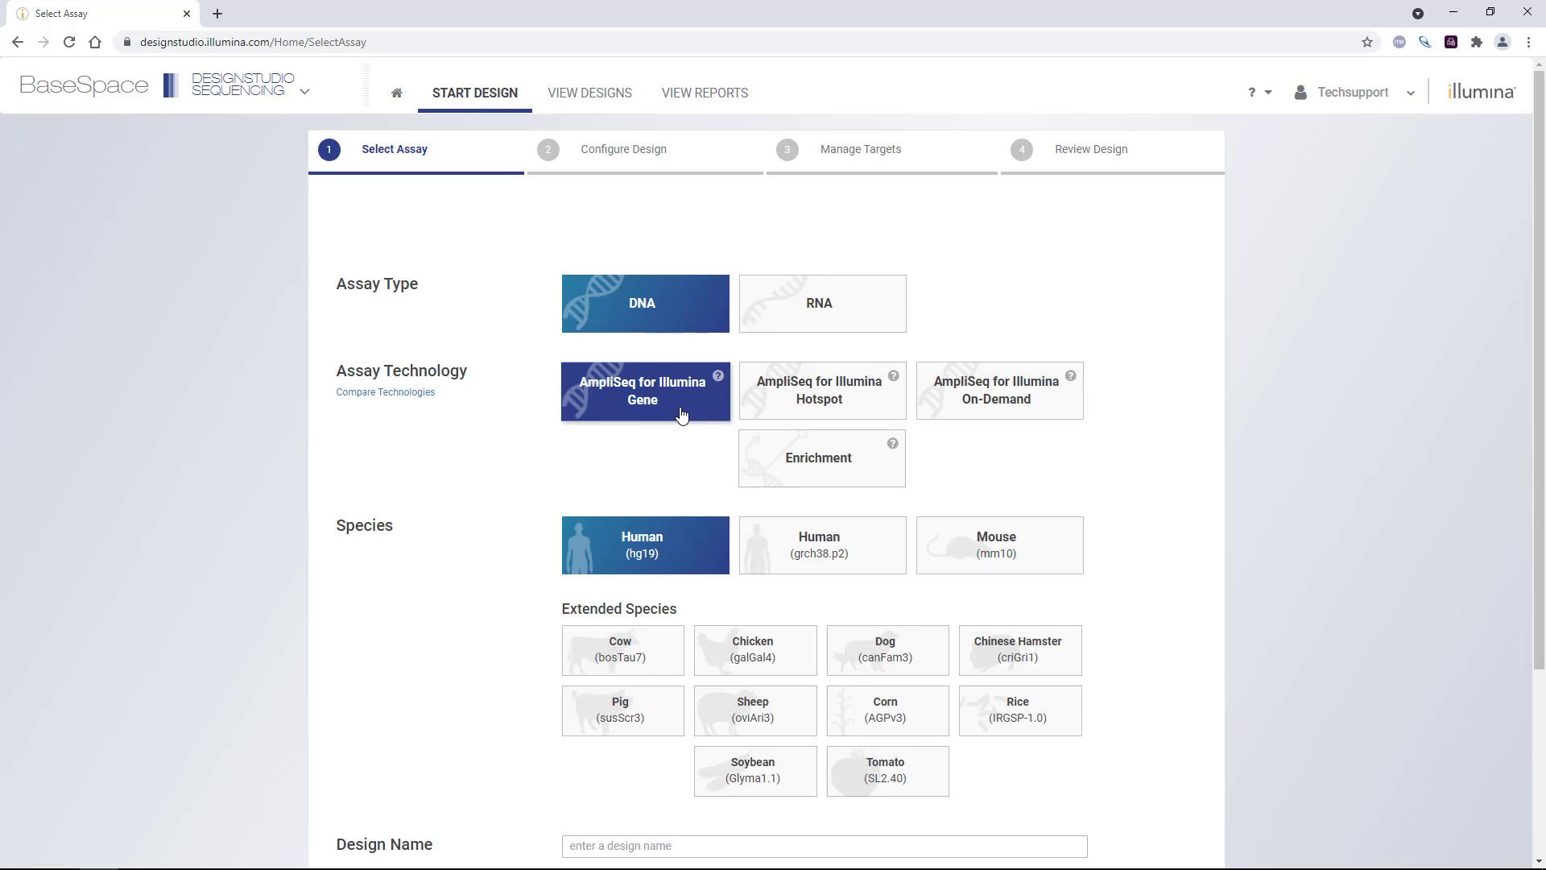
mouse_move(691, 564)
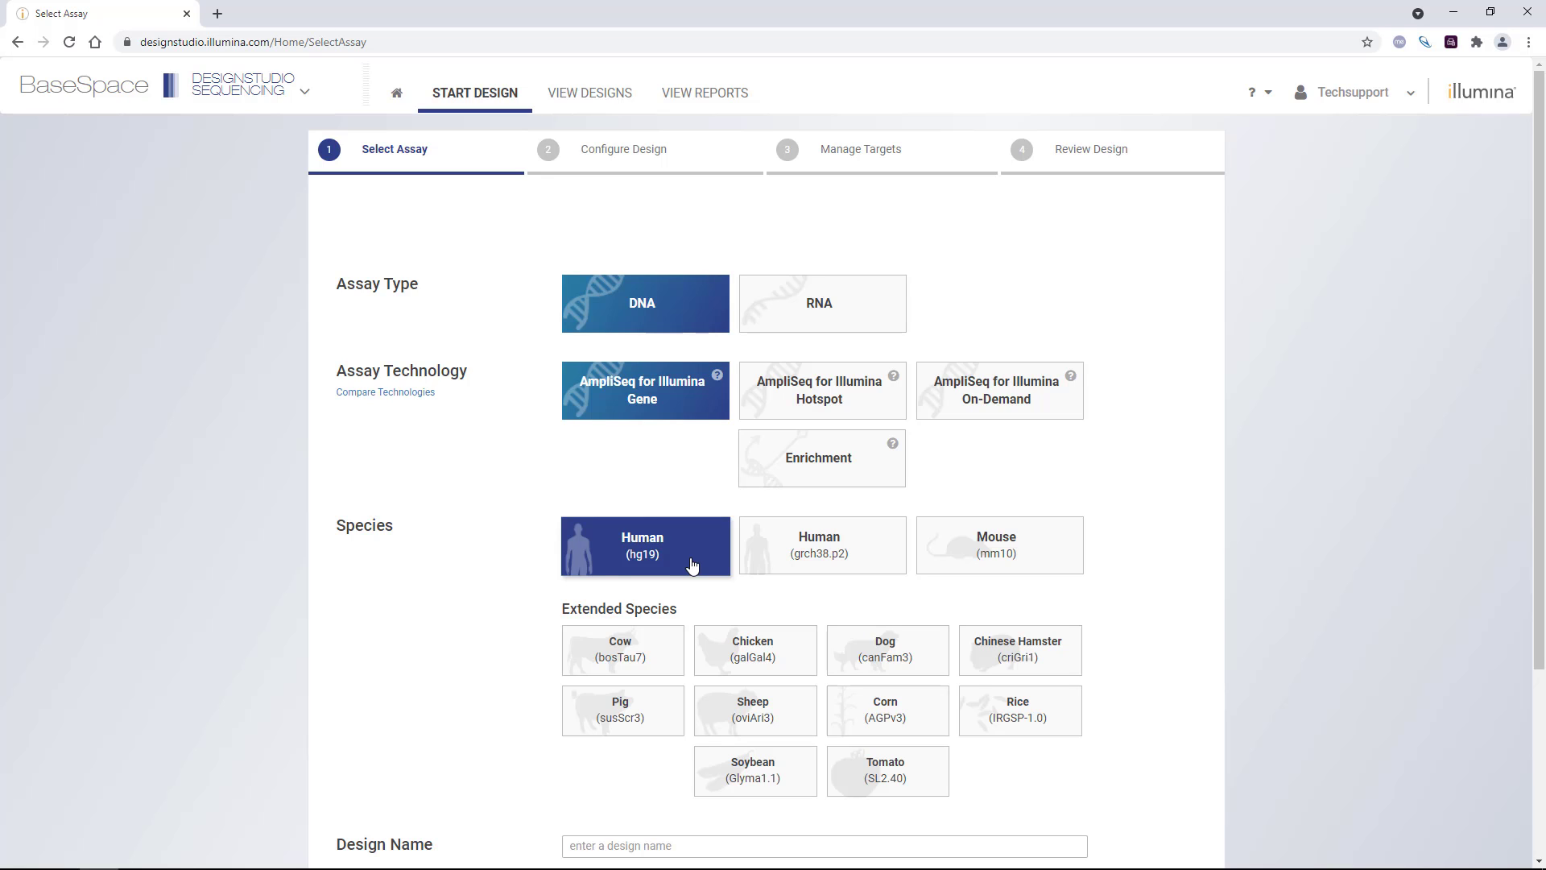
scroll(down, 3)
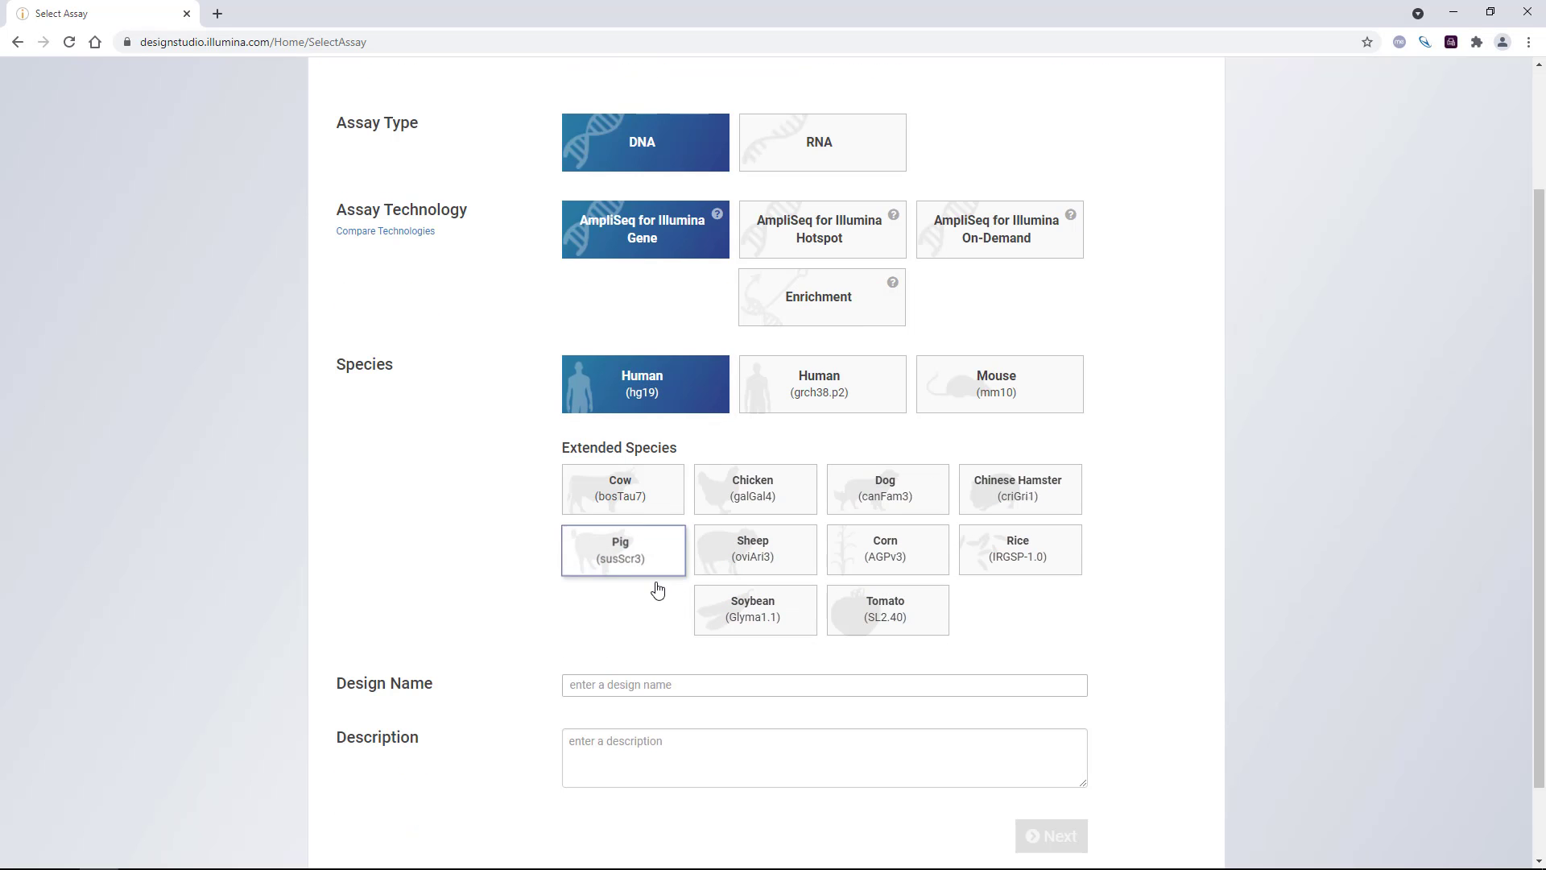
text(ExampleDesign)
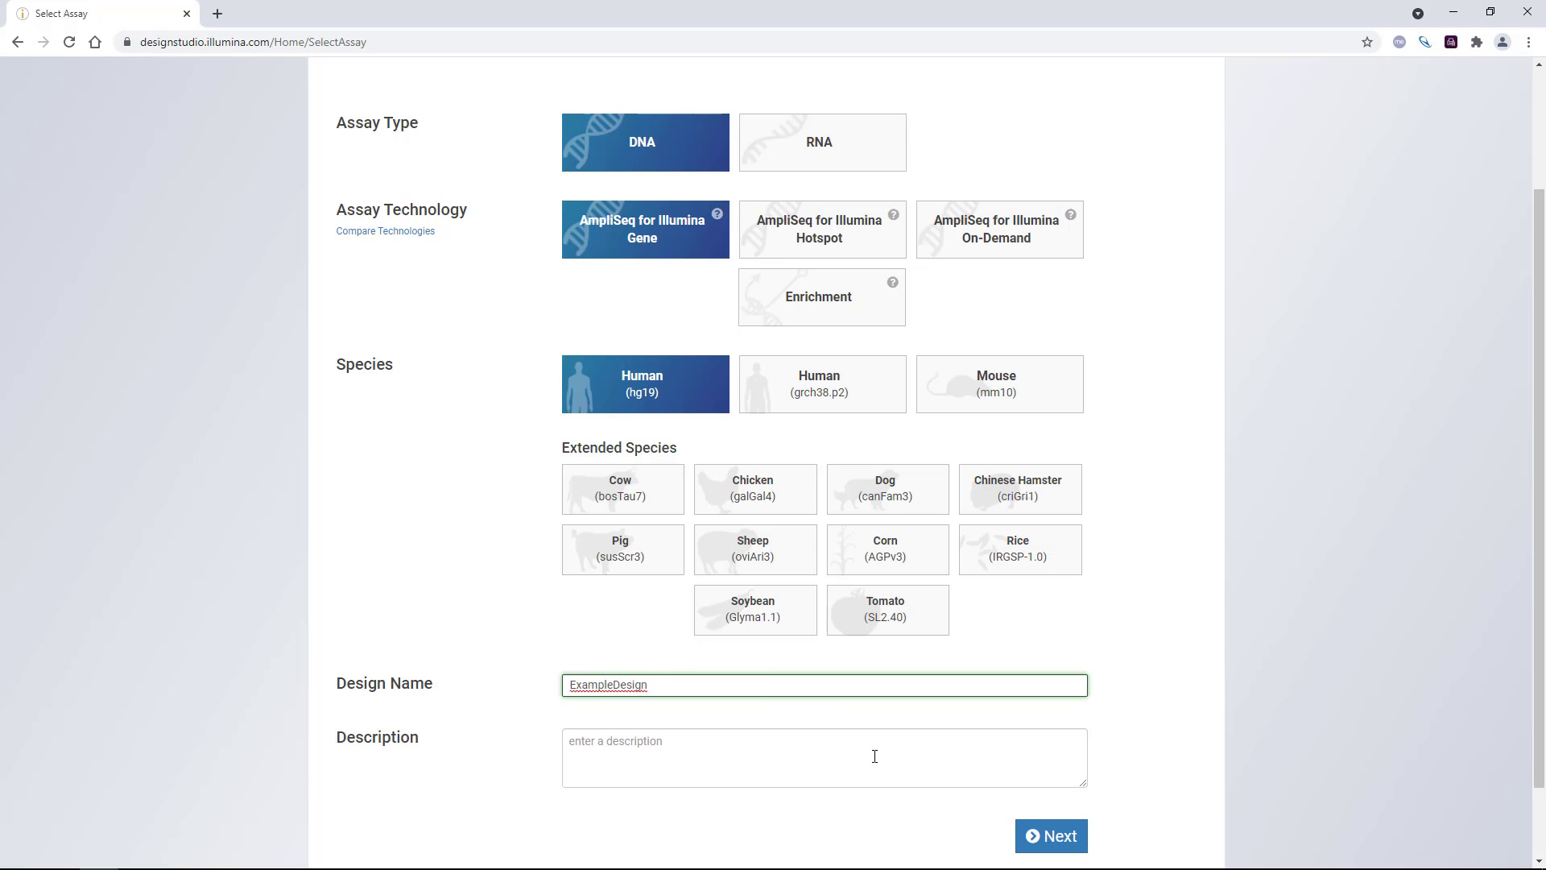
- Create the design, try FFPE and cfDNA sample types, keep Regular with 275 bp amplicons and continue to targets
click(1050, 836)
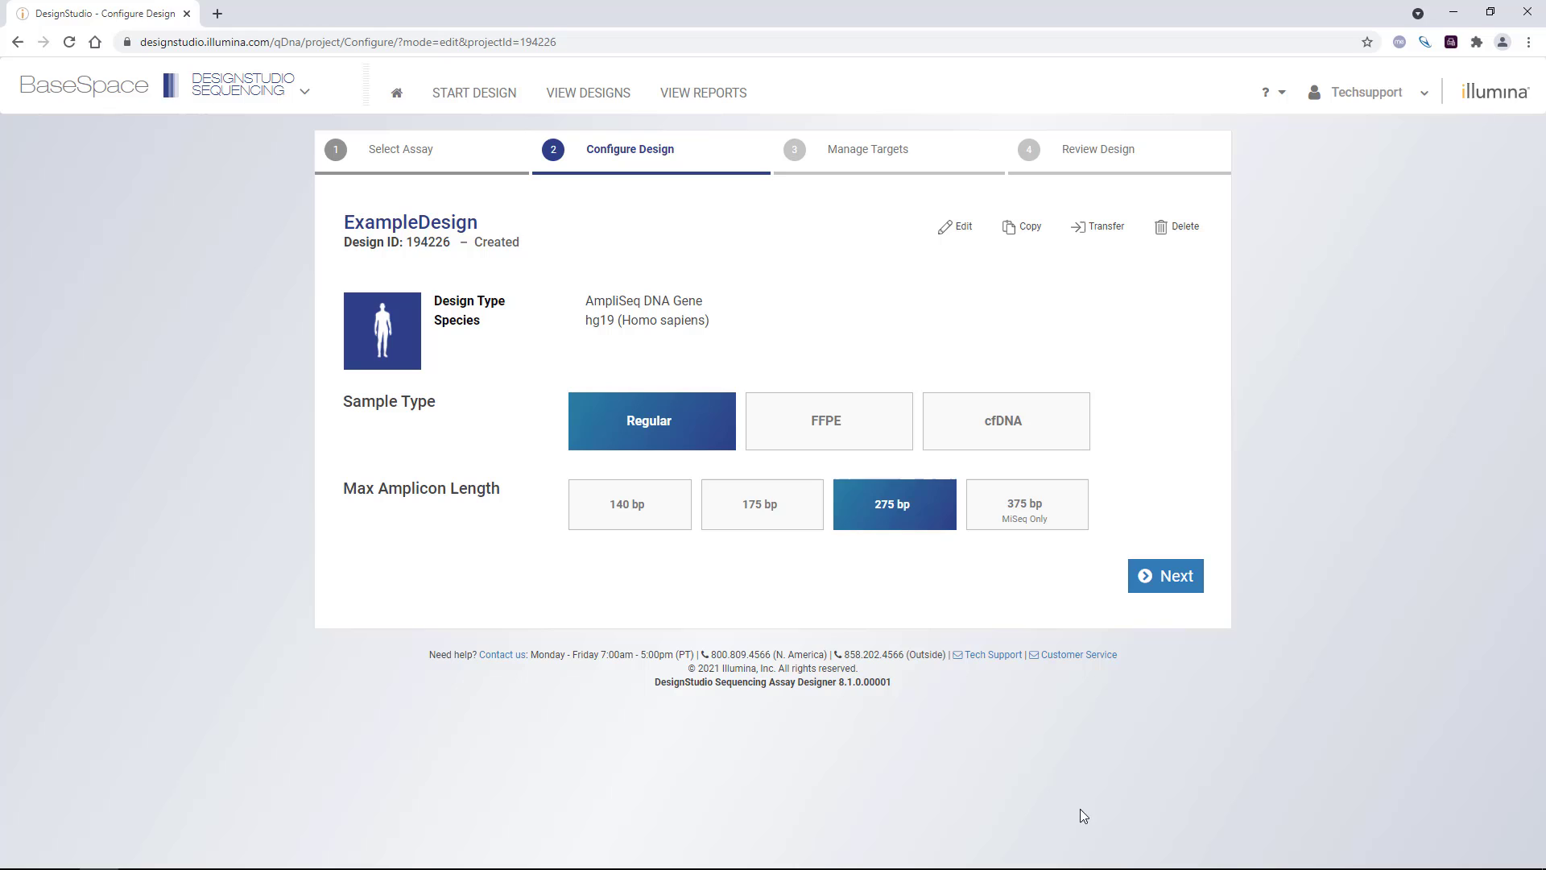
mouse_move(993, 578)
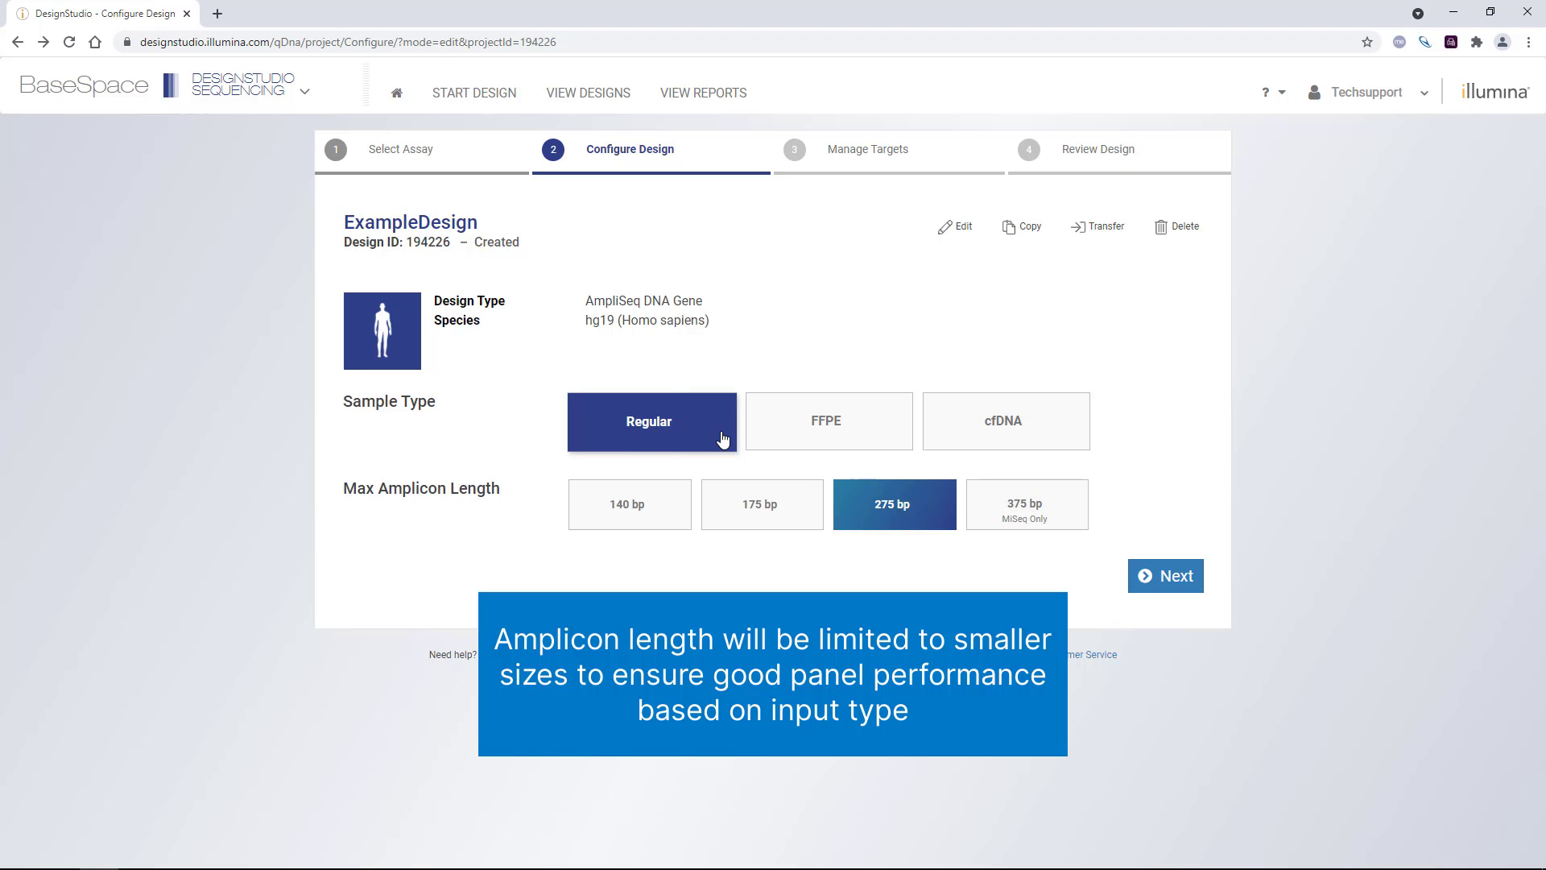
click(826, 420)
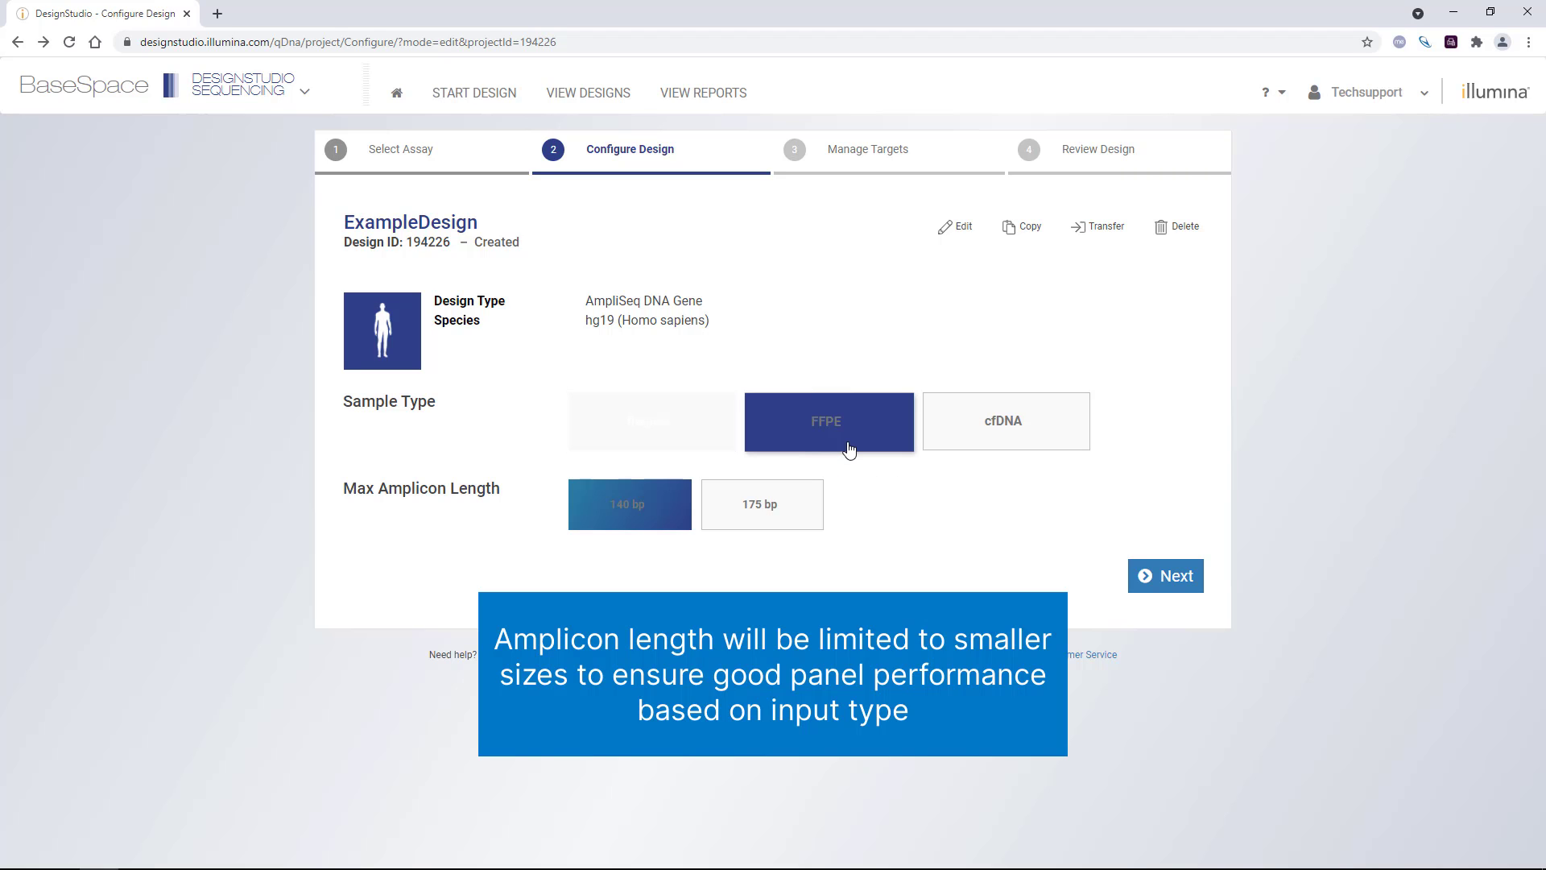
click(1005, 421)
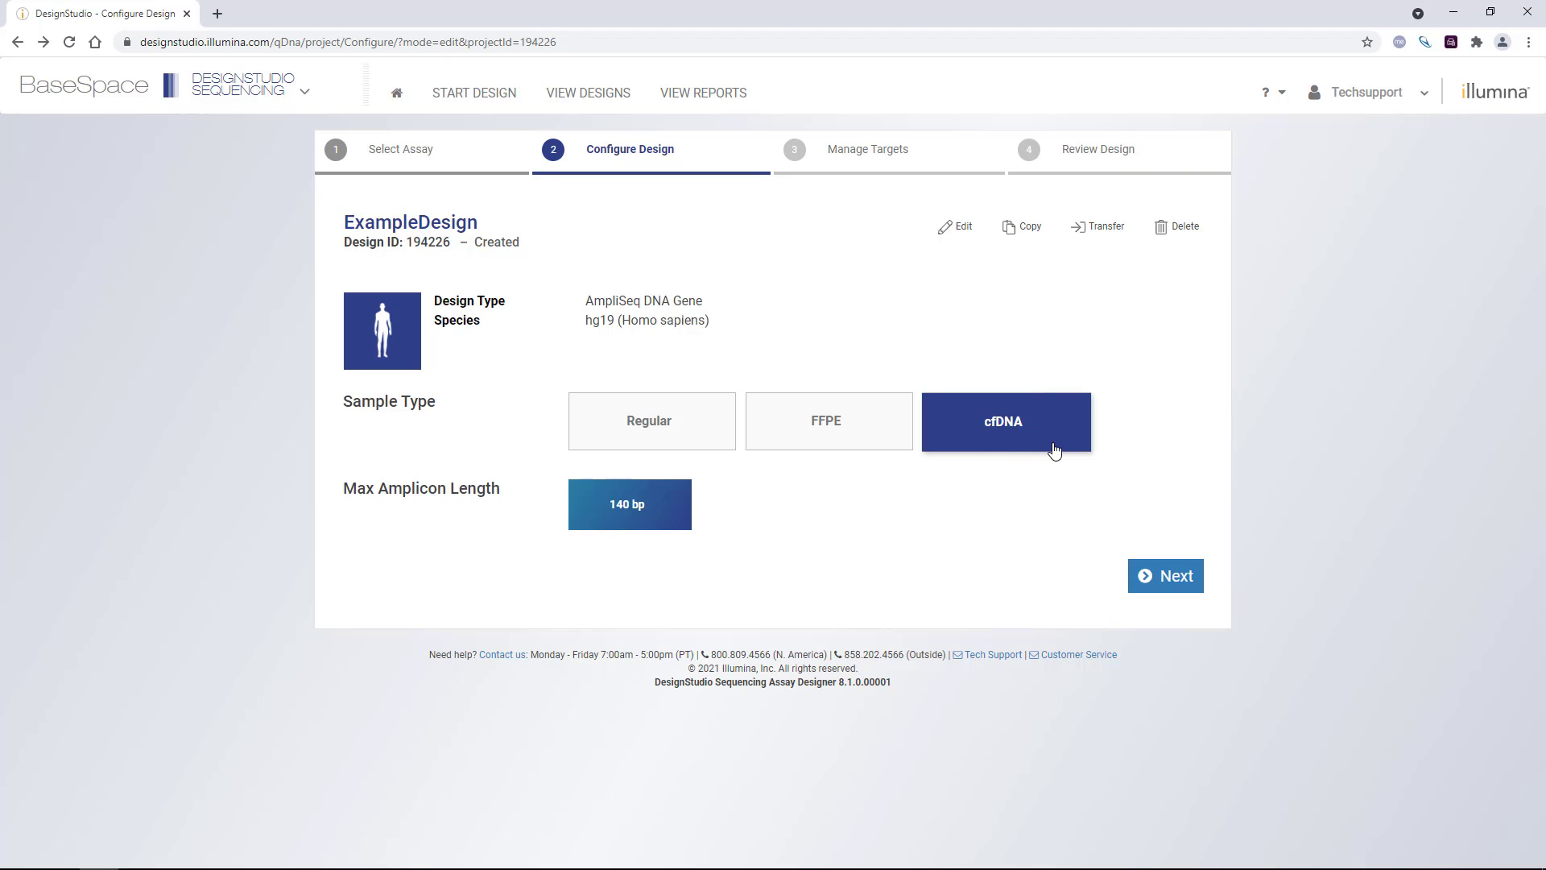
click(649, 420)
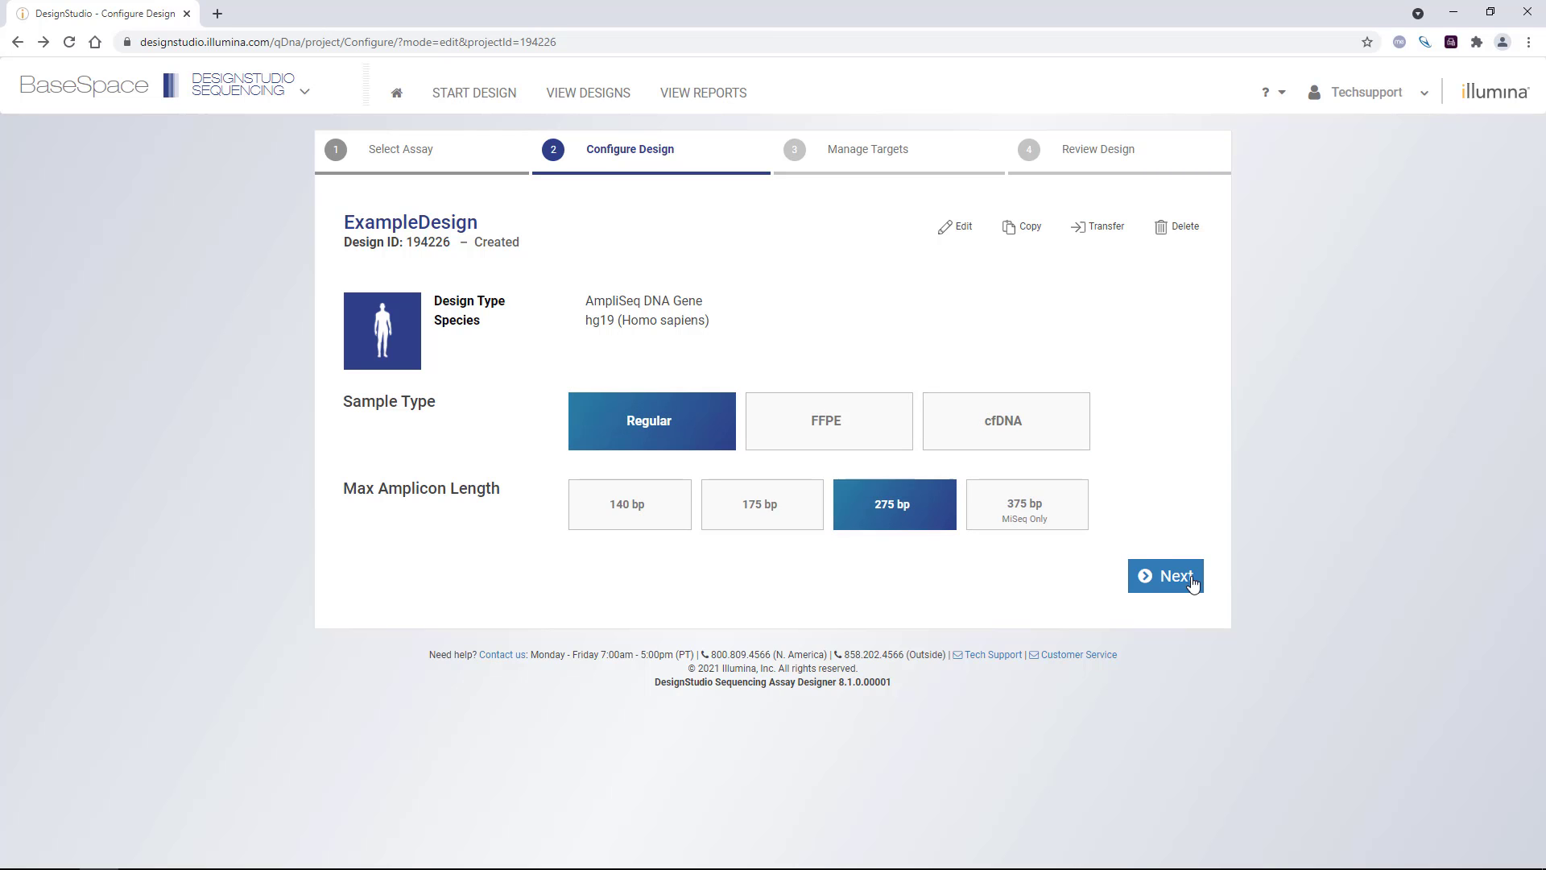
click(1165, 577)
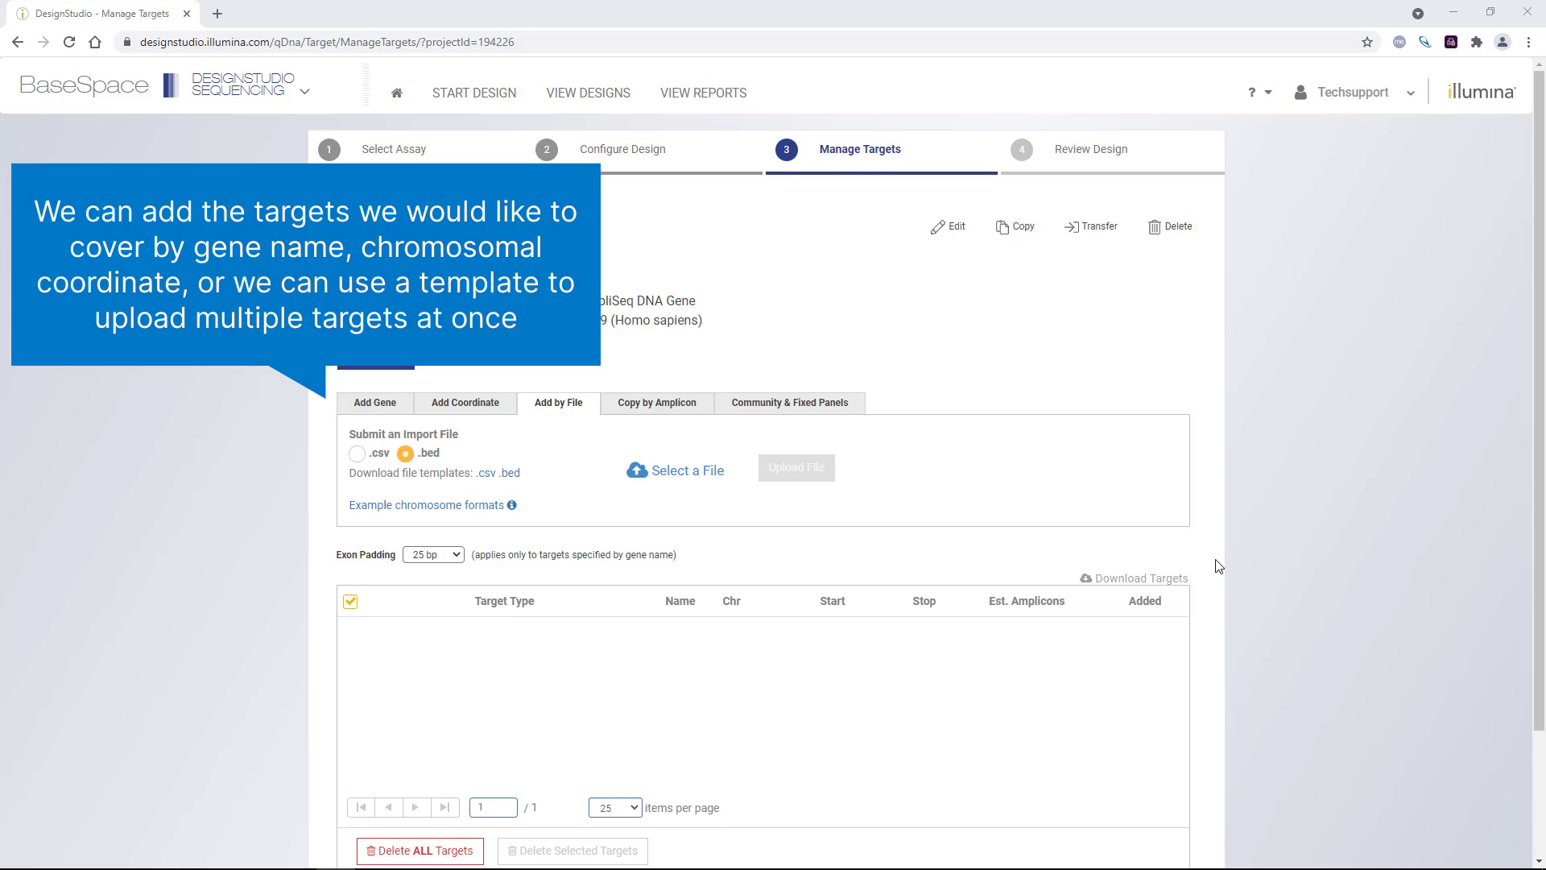
mouse_move(693, 402)
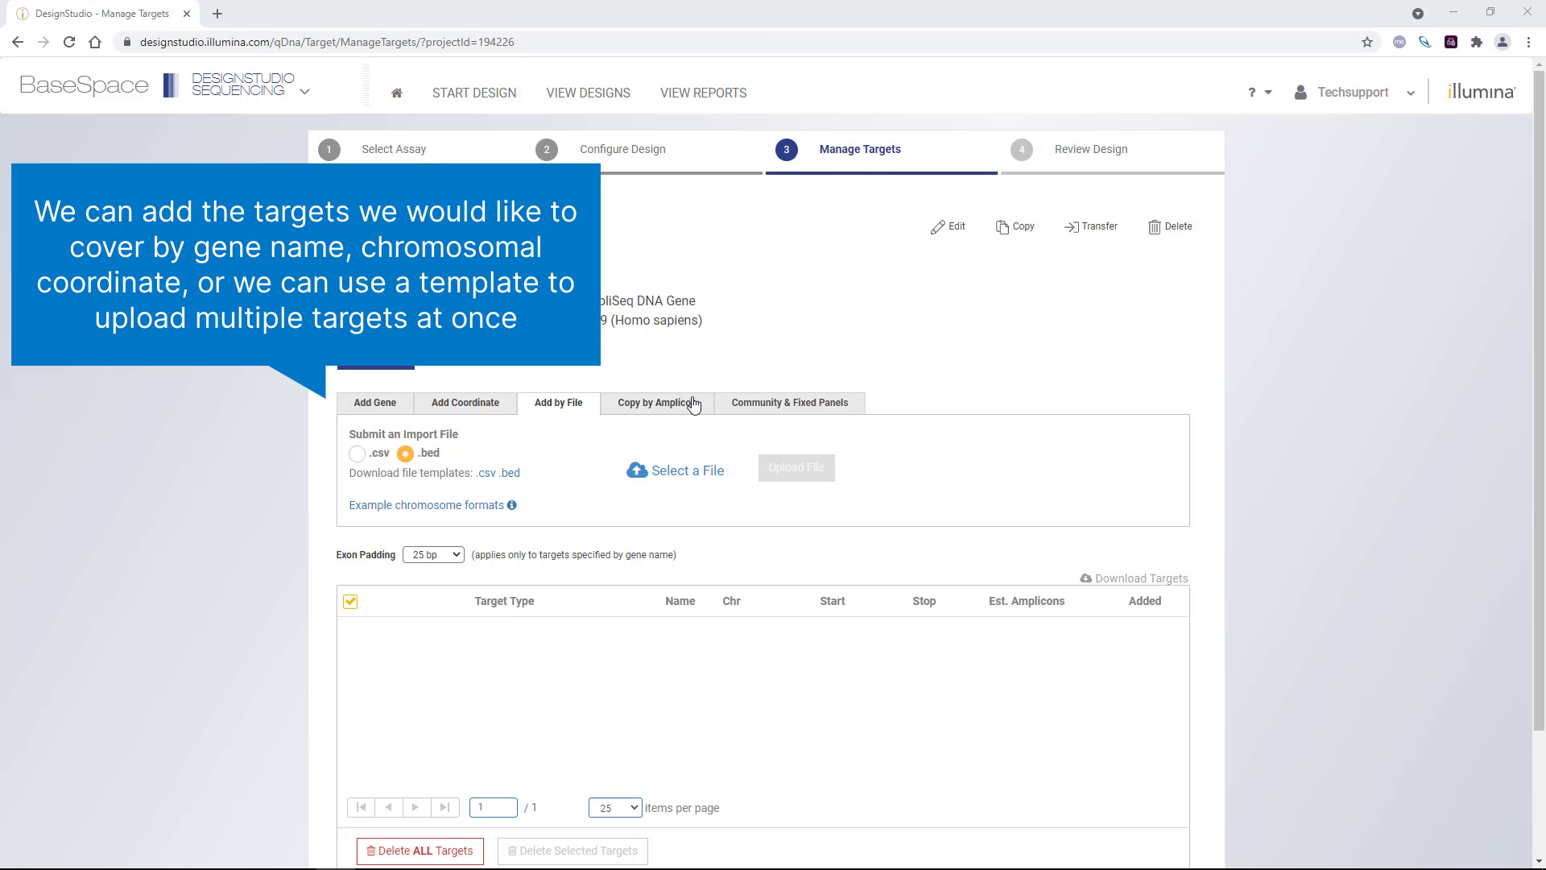
- Review the Add Gene, Add Coordinate, Add by File, Copy by Amplicon and Community & Fixed Panels target options
click(374, 402)
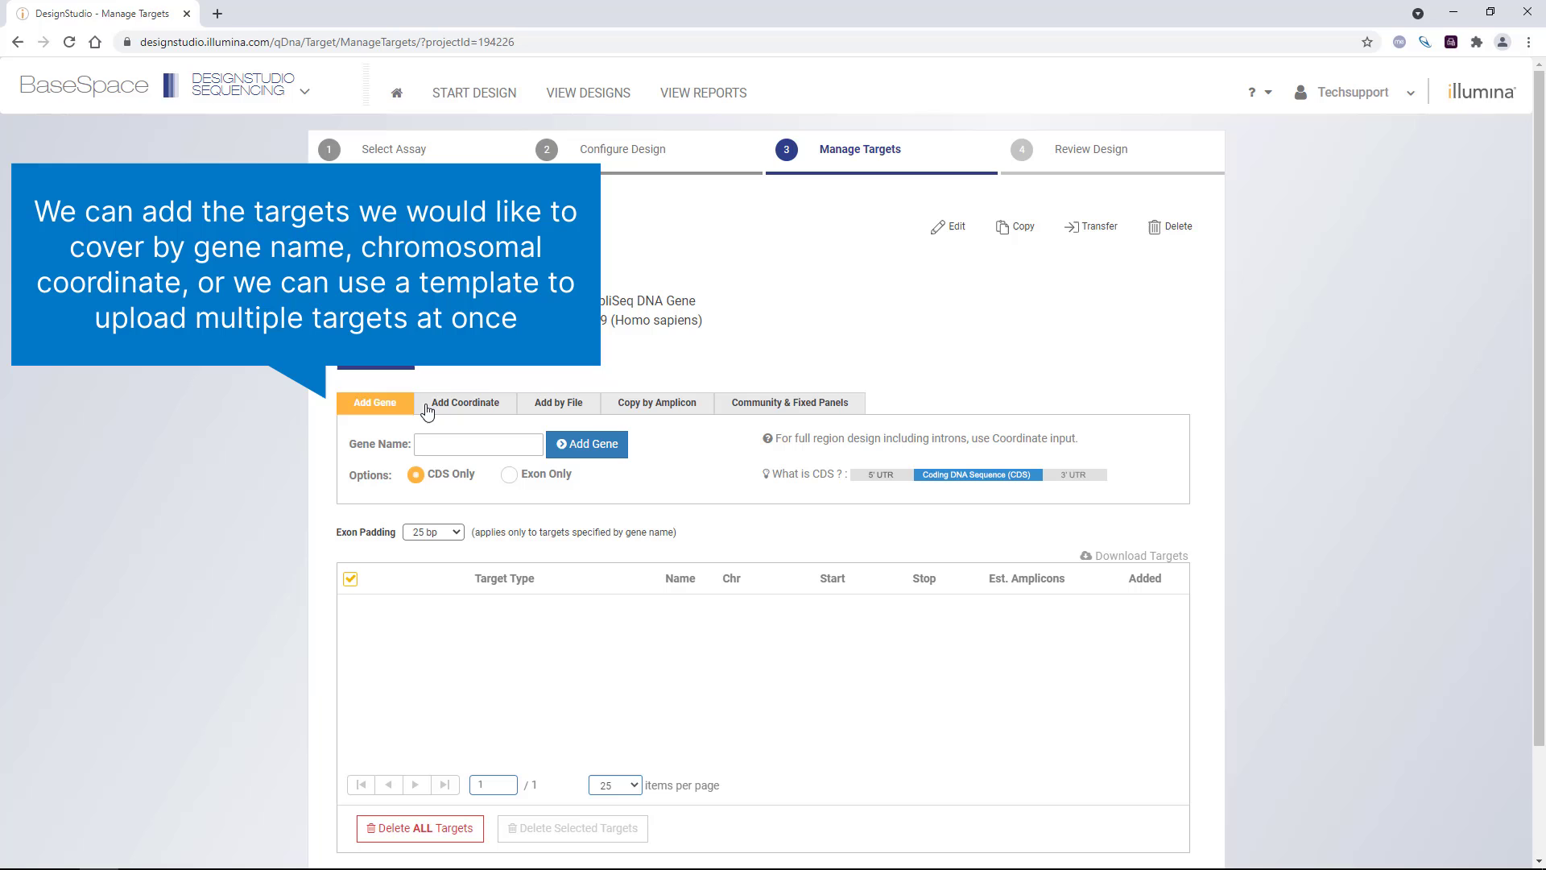
click(464, 403)
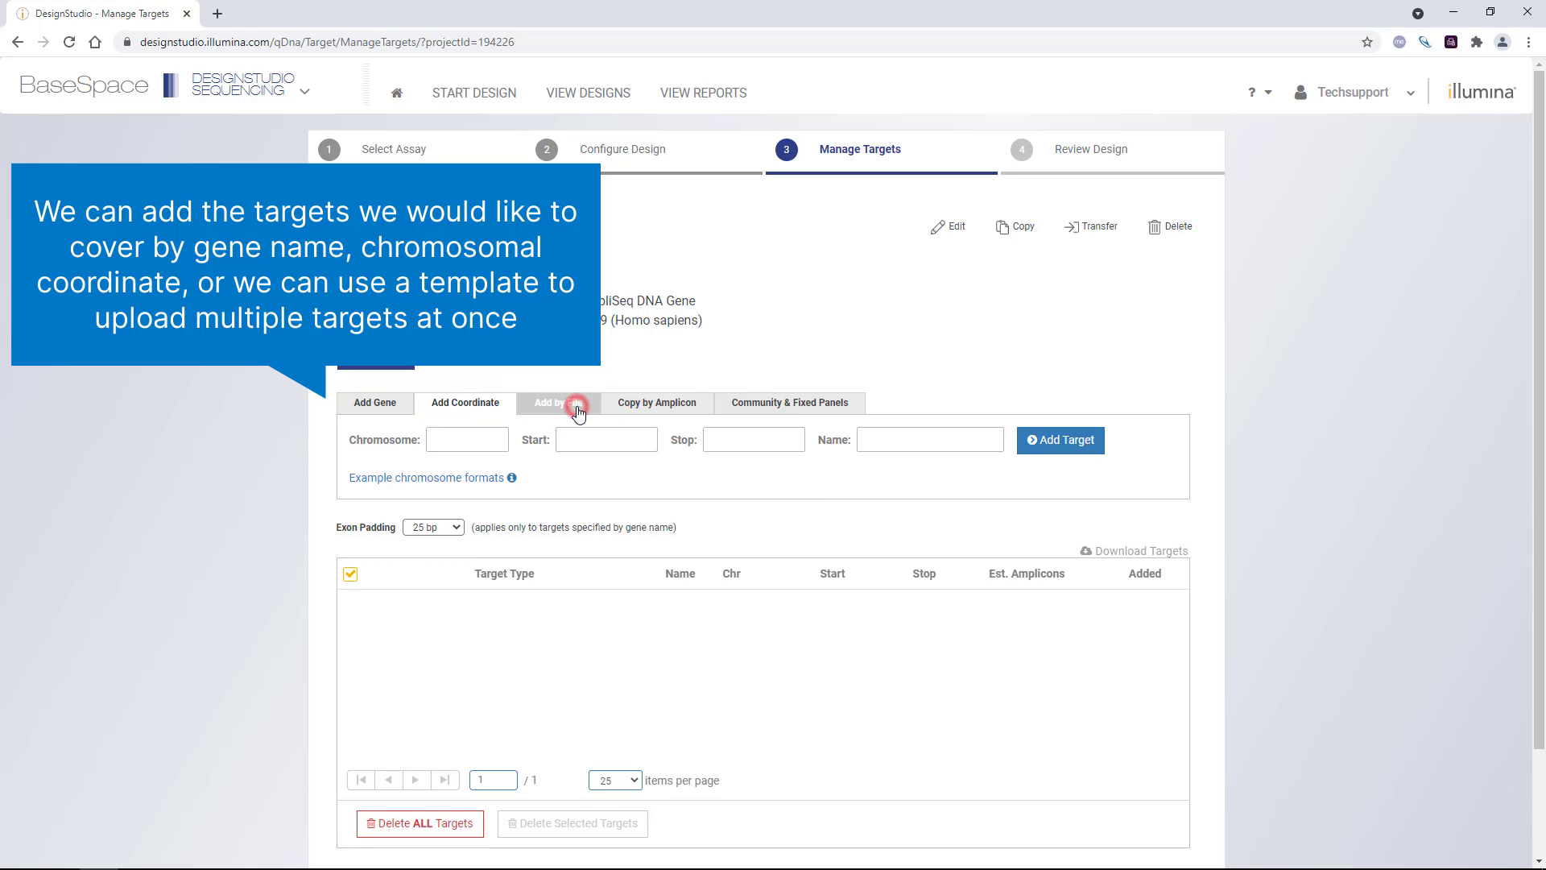
click(558, 402)
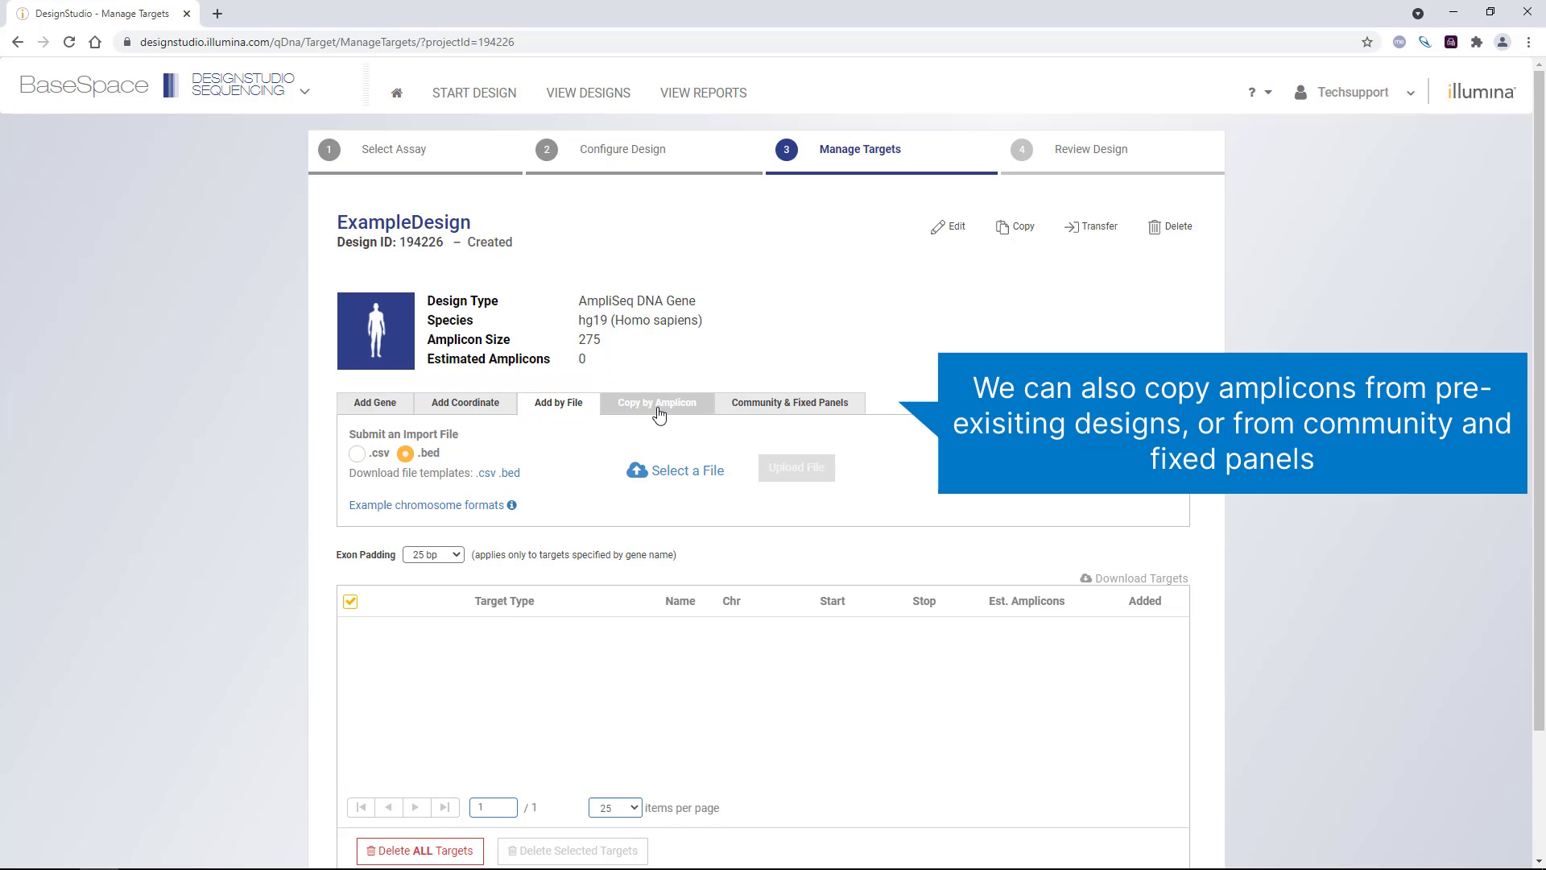
click(657, 403)
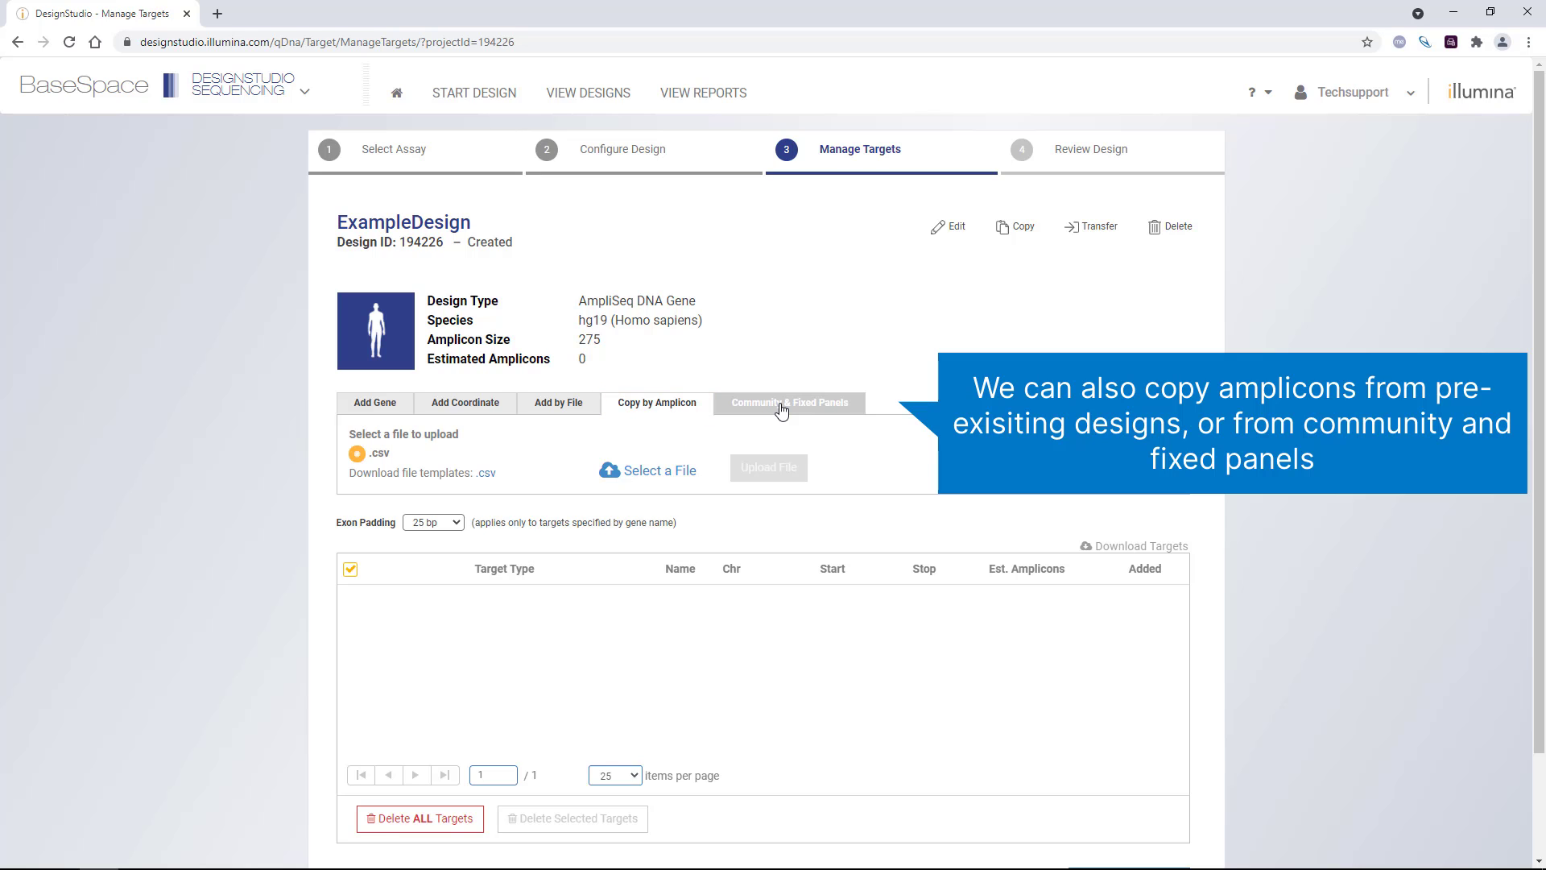
click(790, 403)
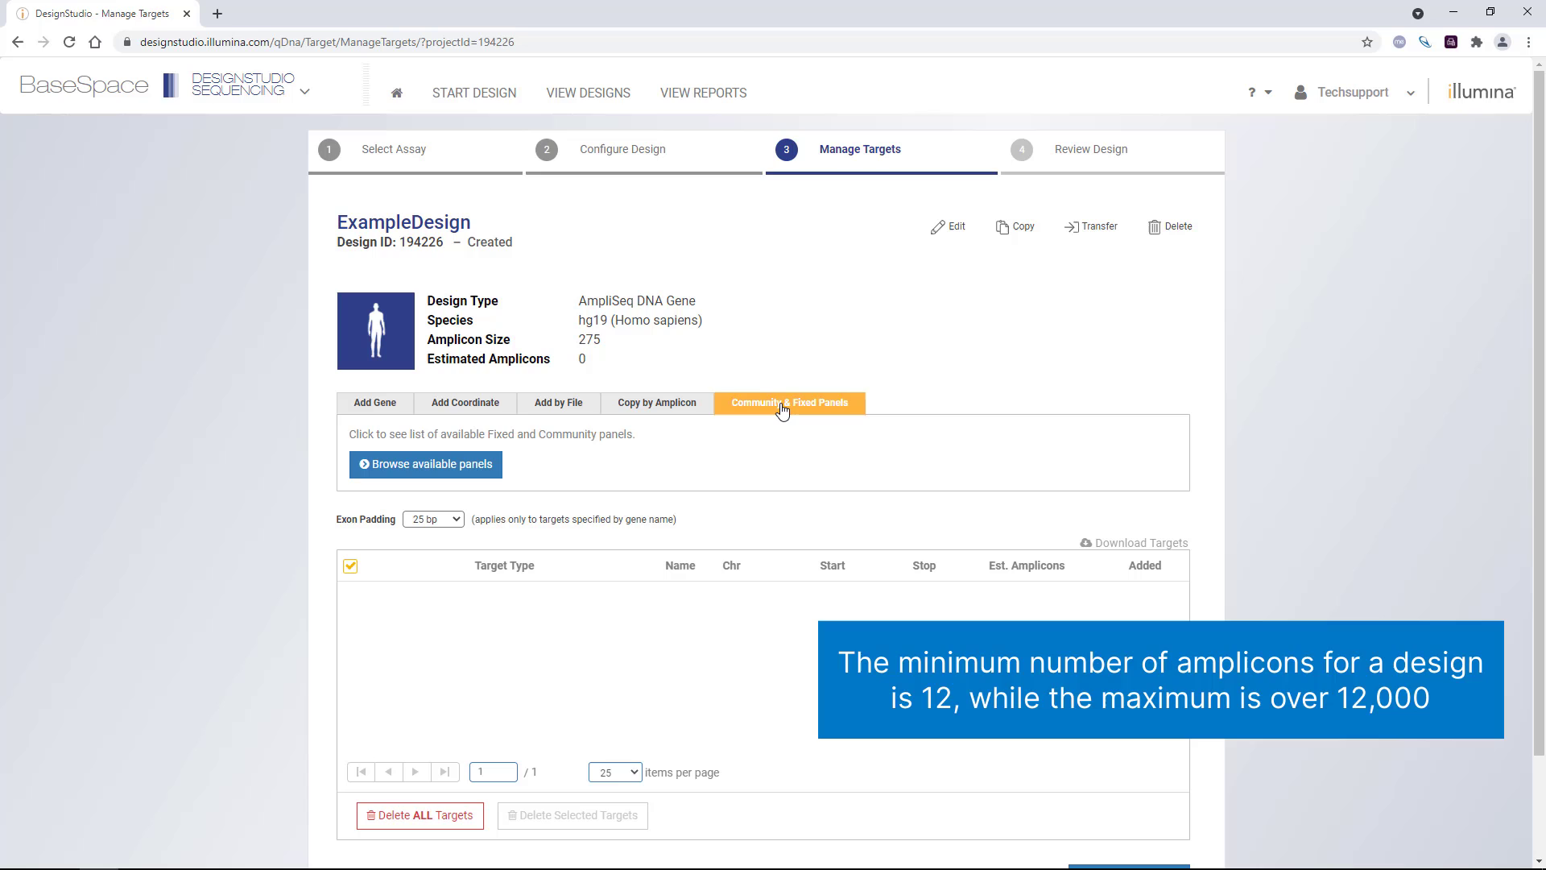
mouse_move(374, 403)
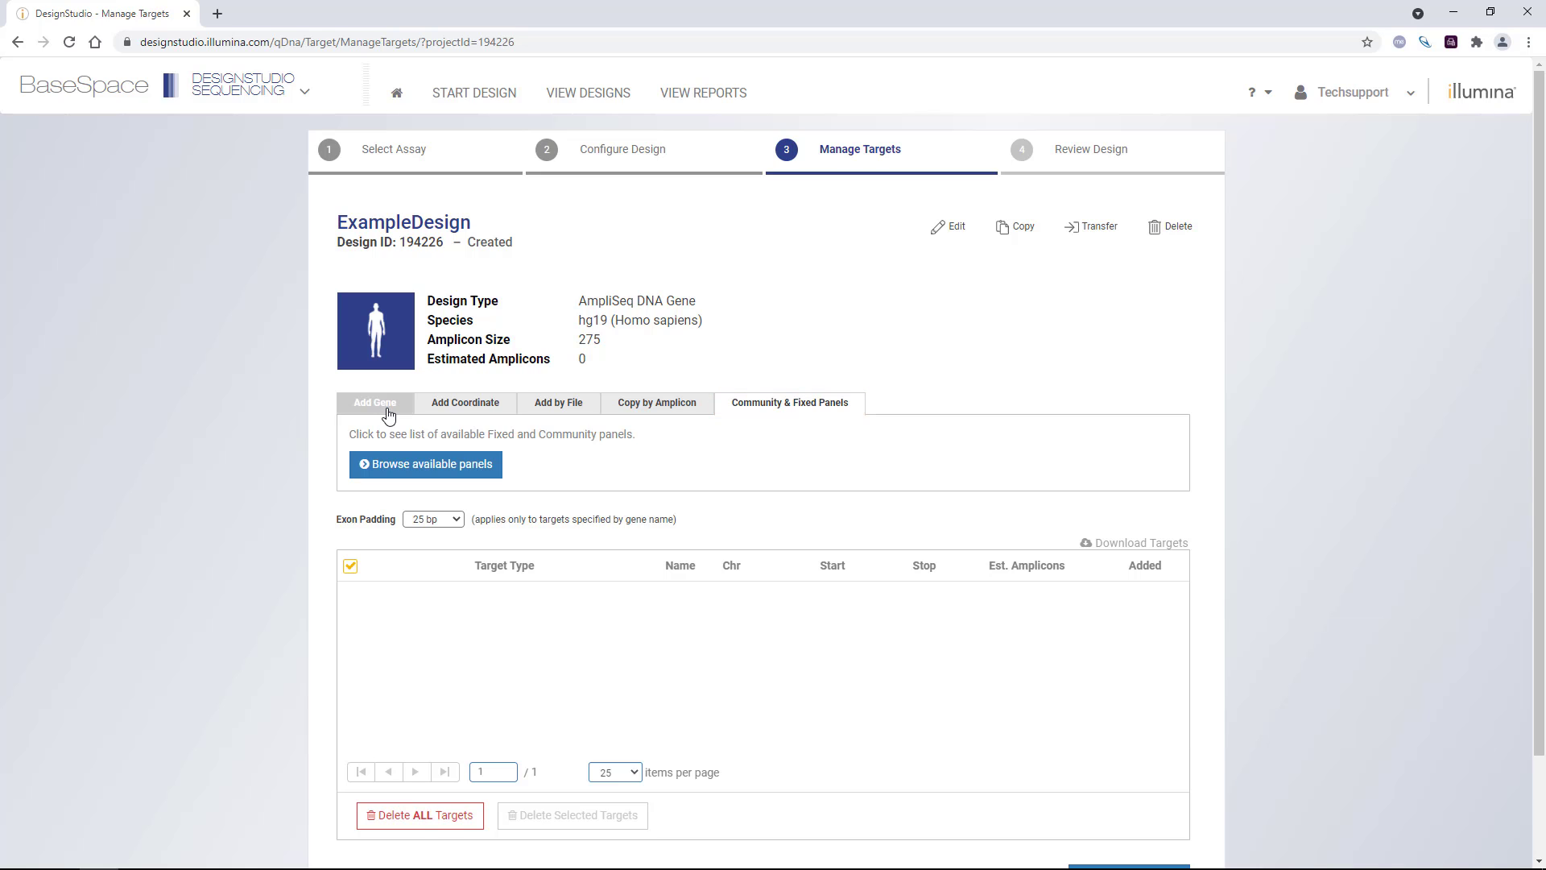
- Add ACTB and RAB5A by gene name, bringing ExampleDesign to three genes and 25 estimated amplicons
click(374, 403)
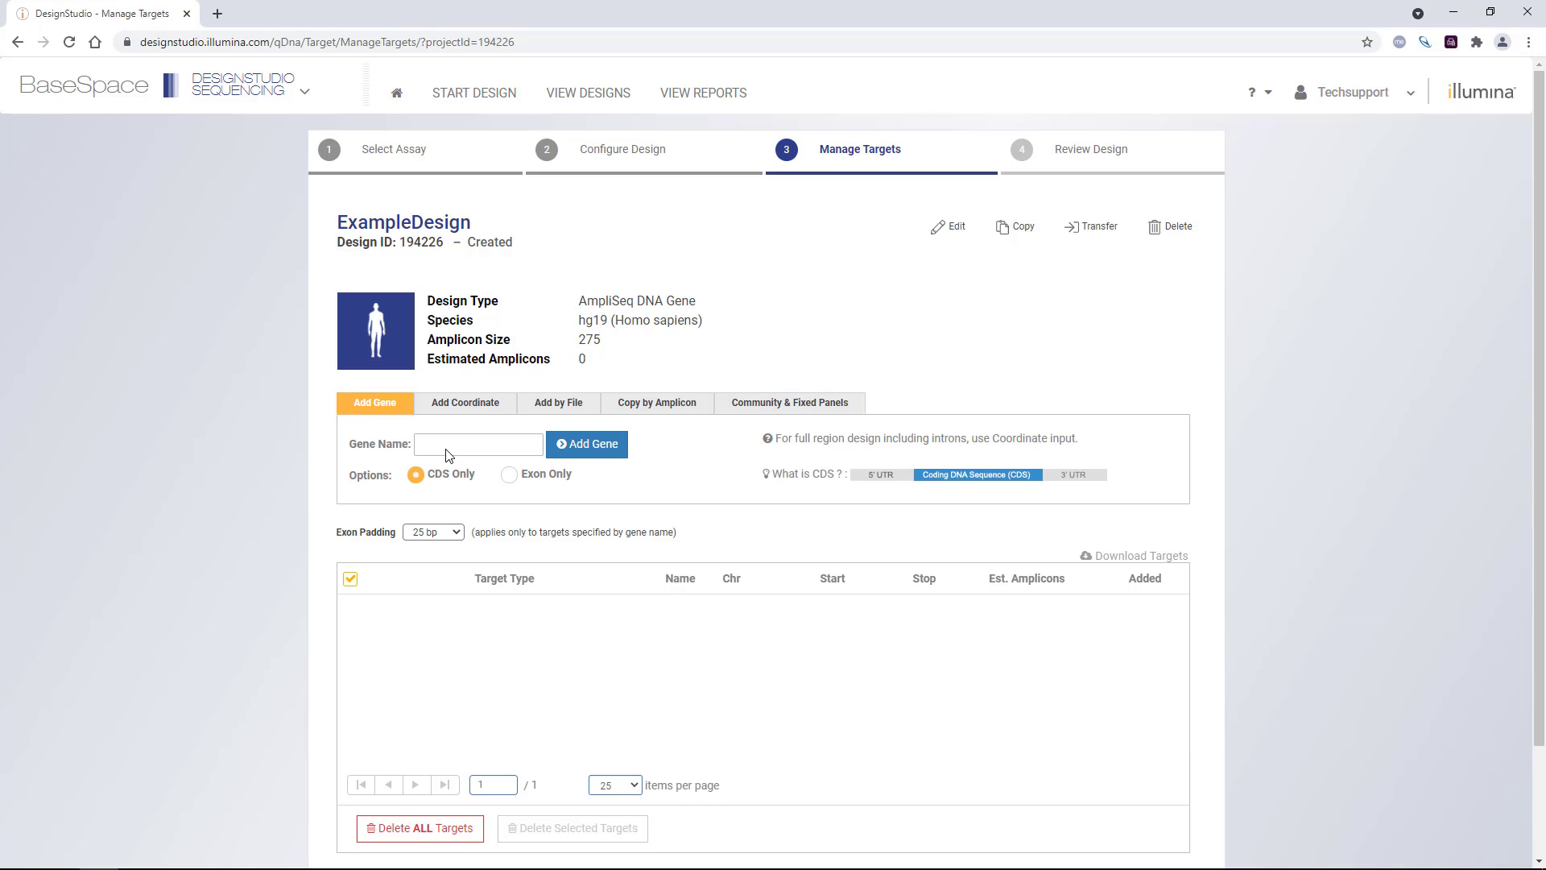
text(ACTB)
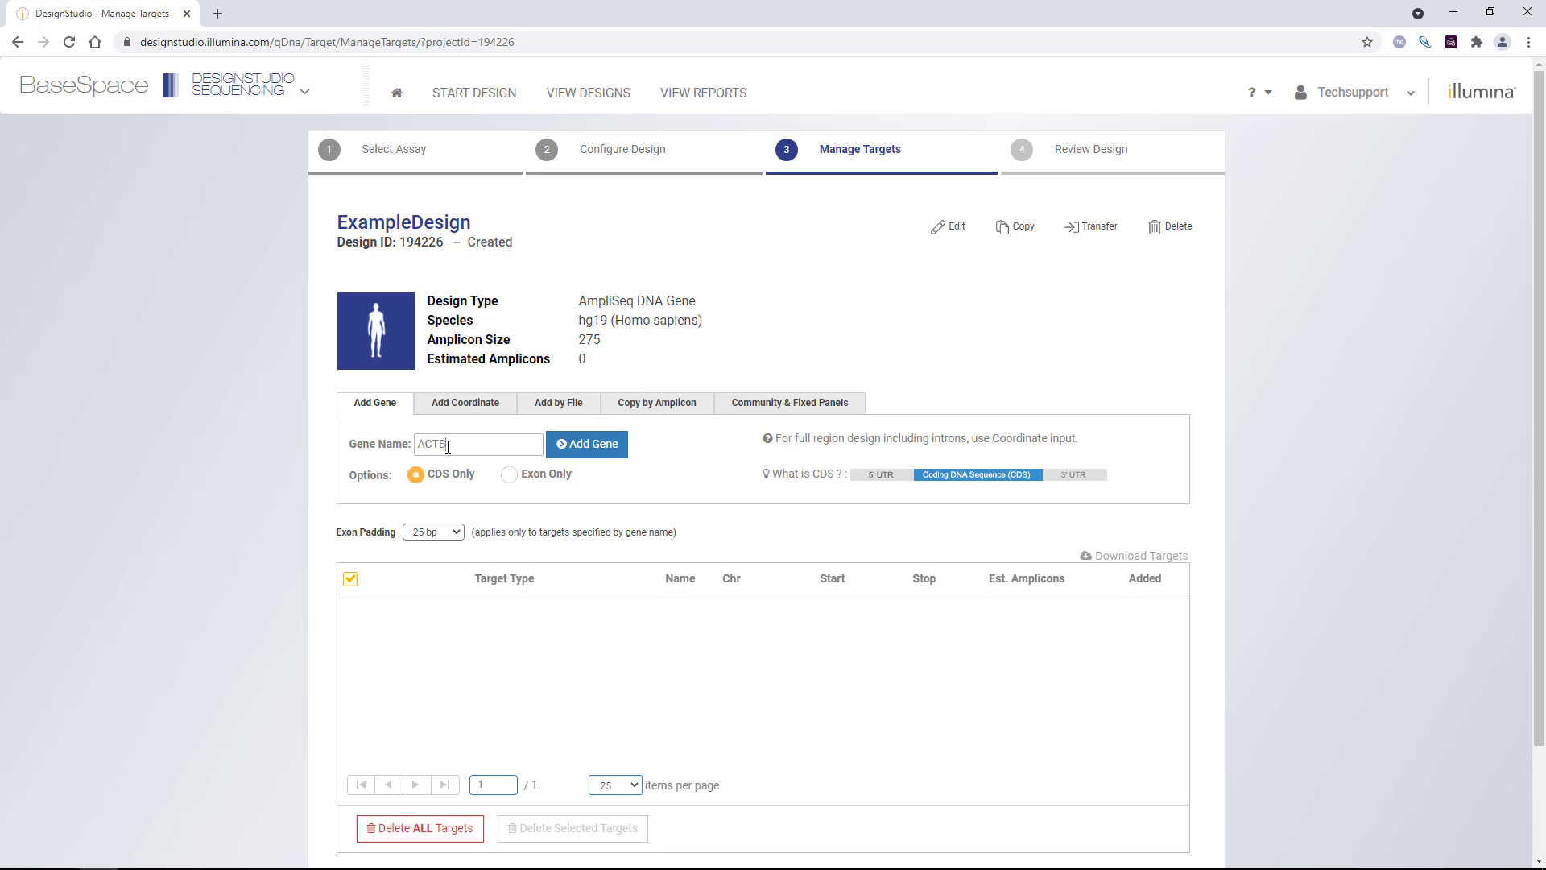
click(586, 444)
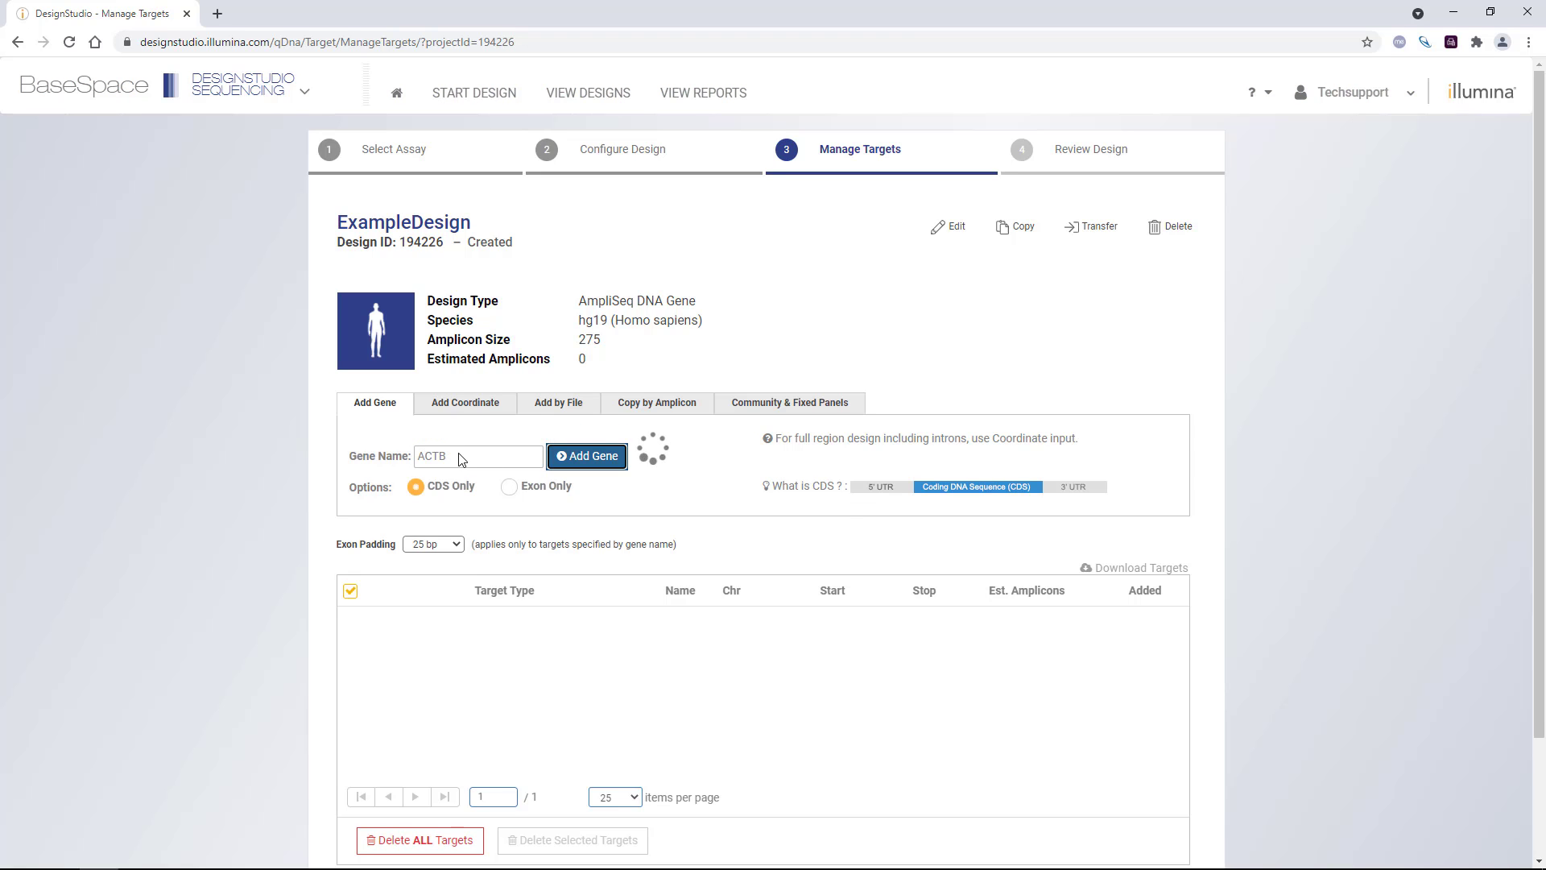
click(587, 456)
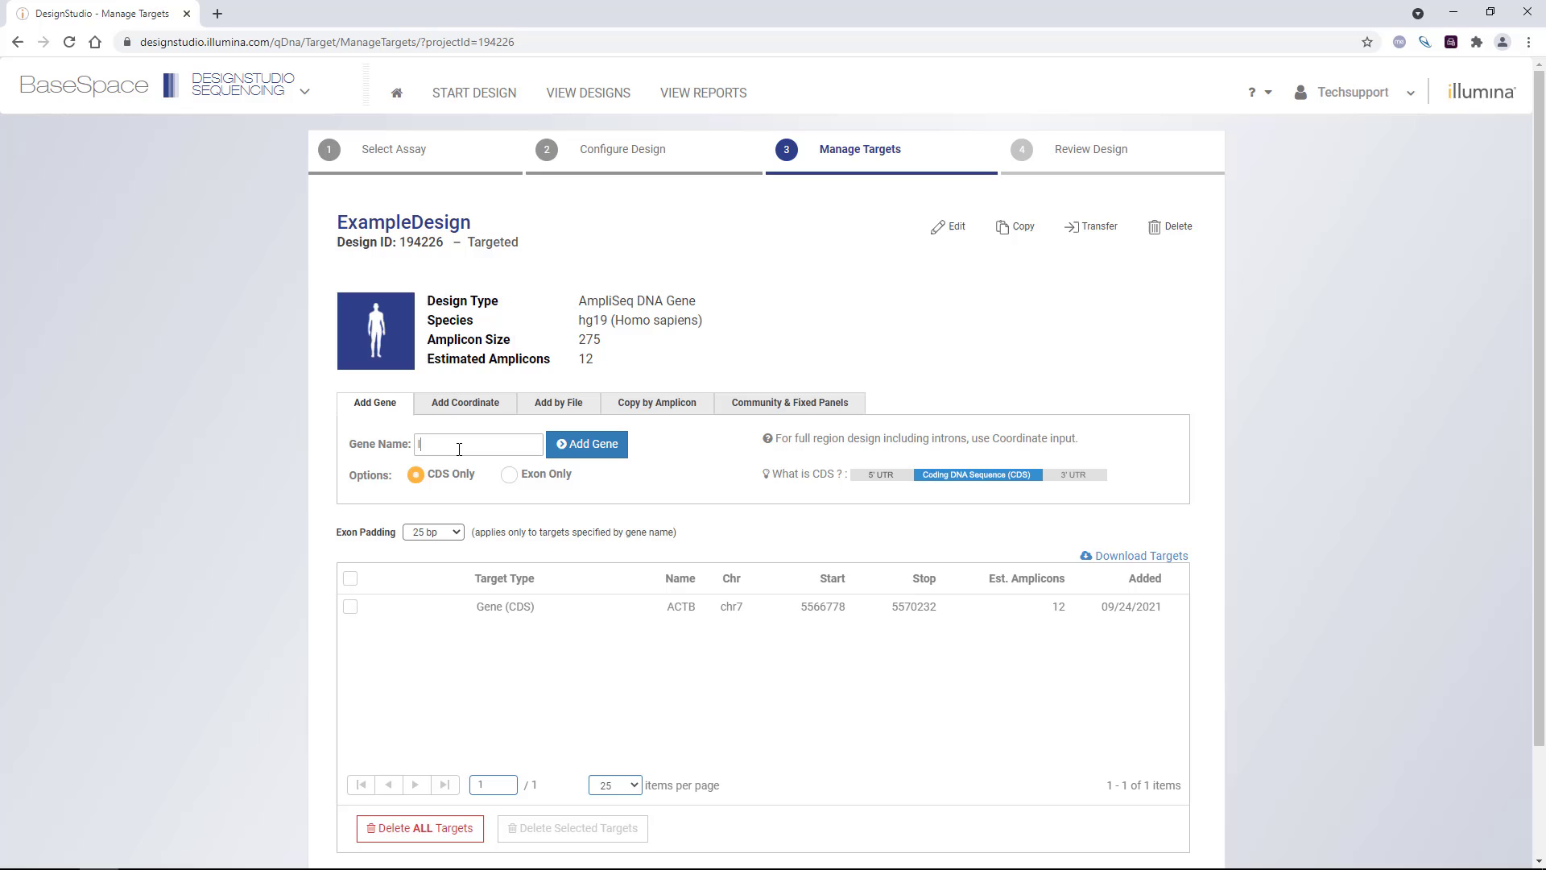
click(586, 445)
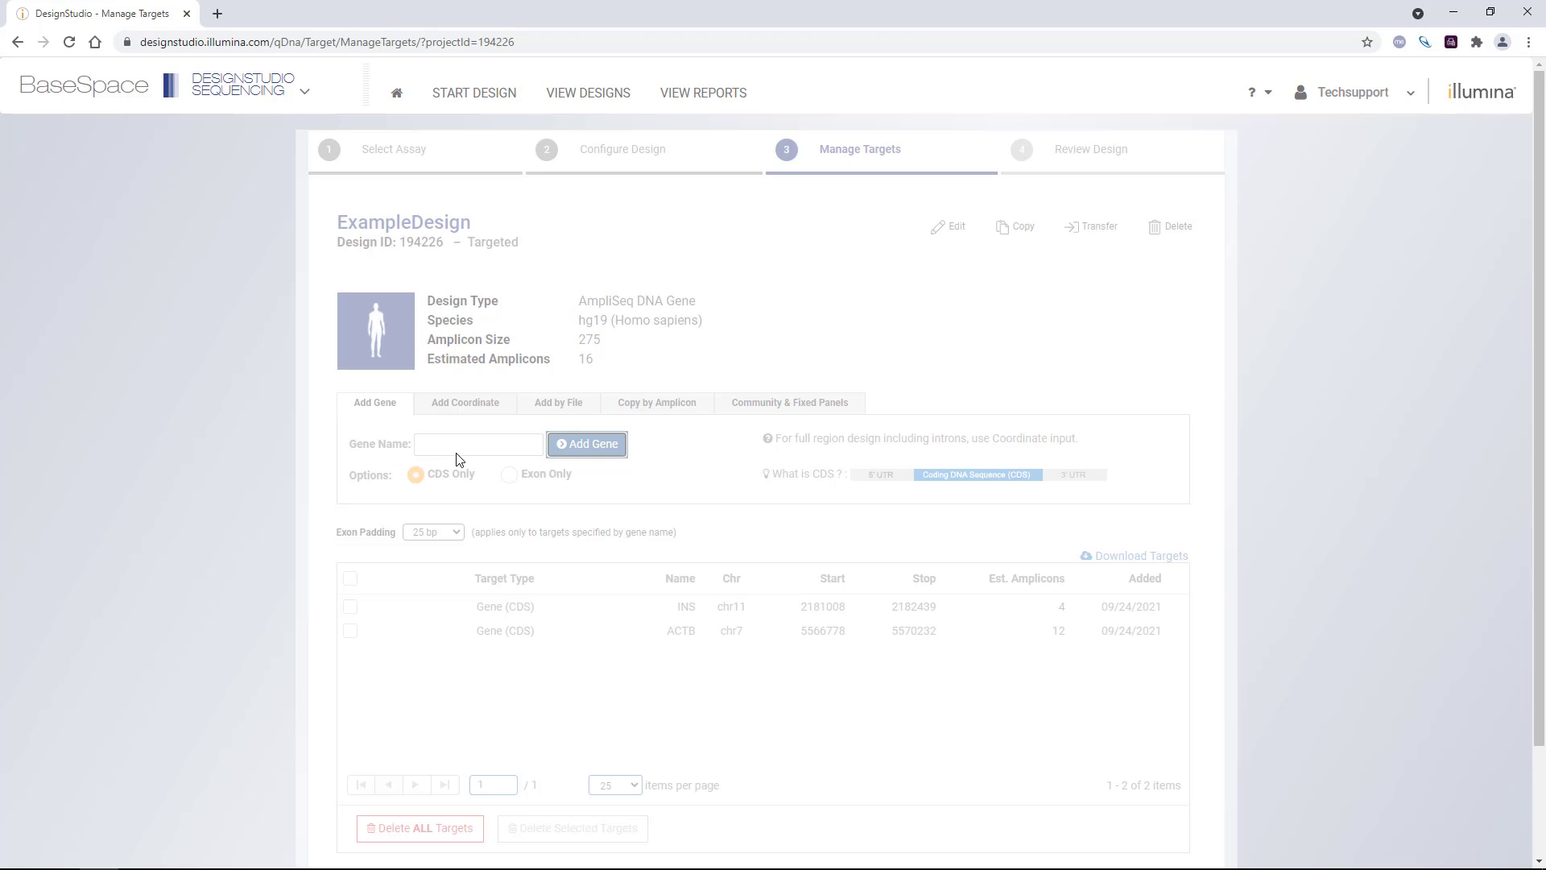
text(RA)
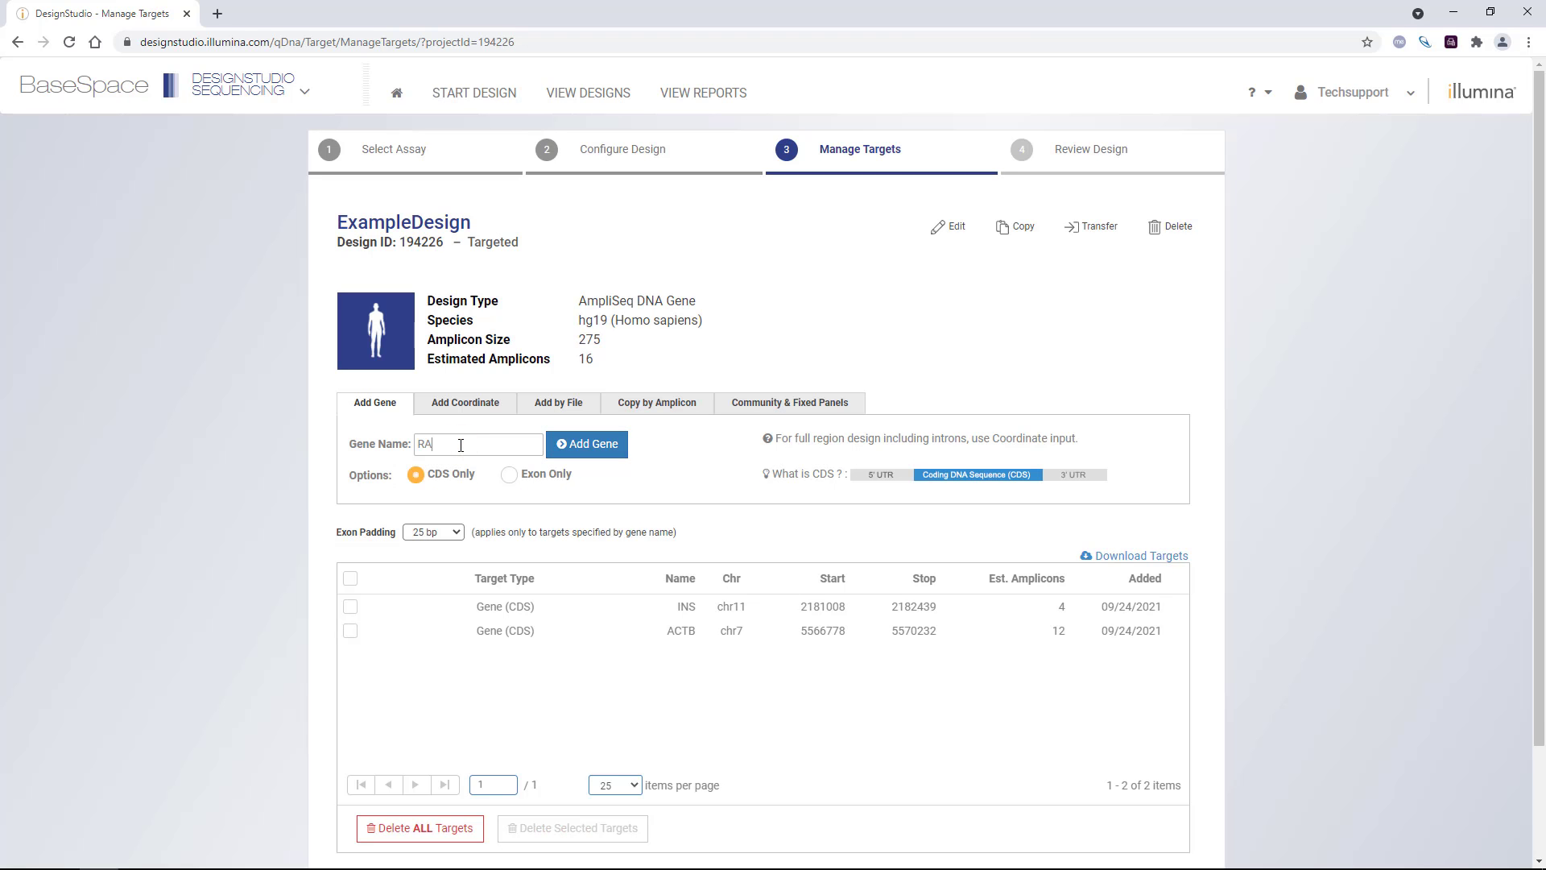
text(B5A)
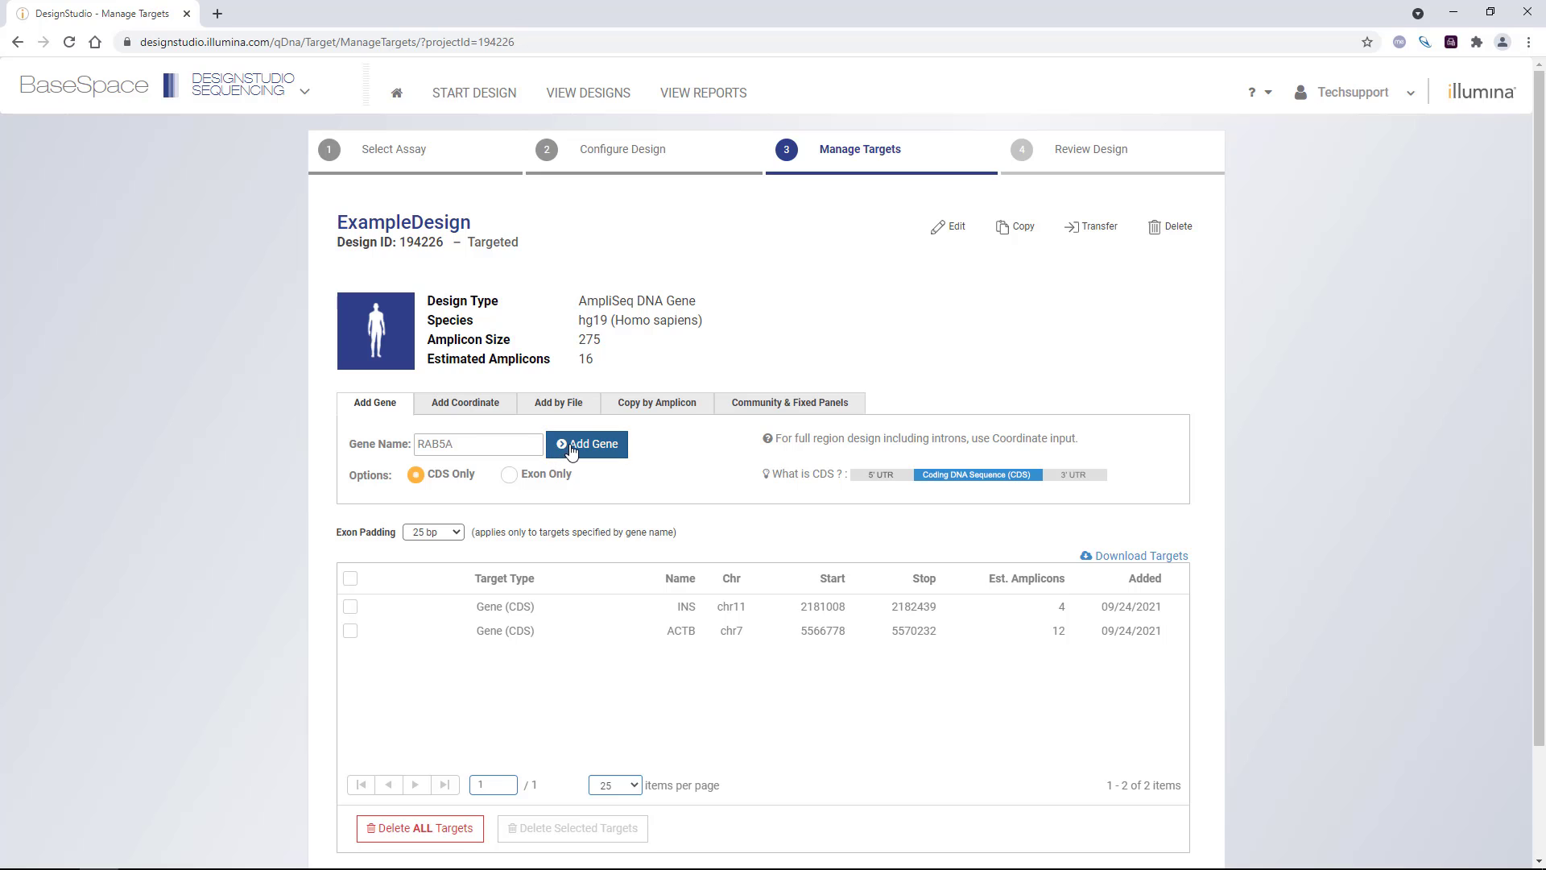
click(587, 445)
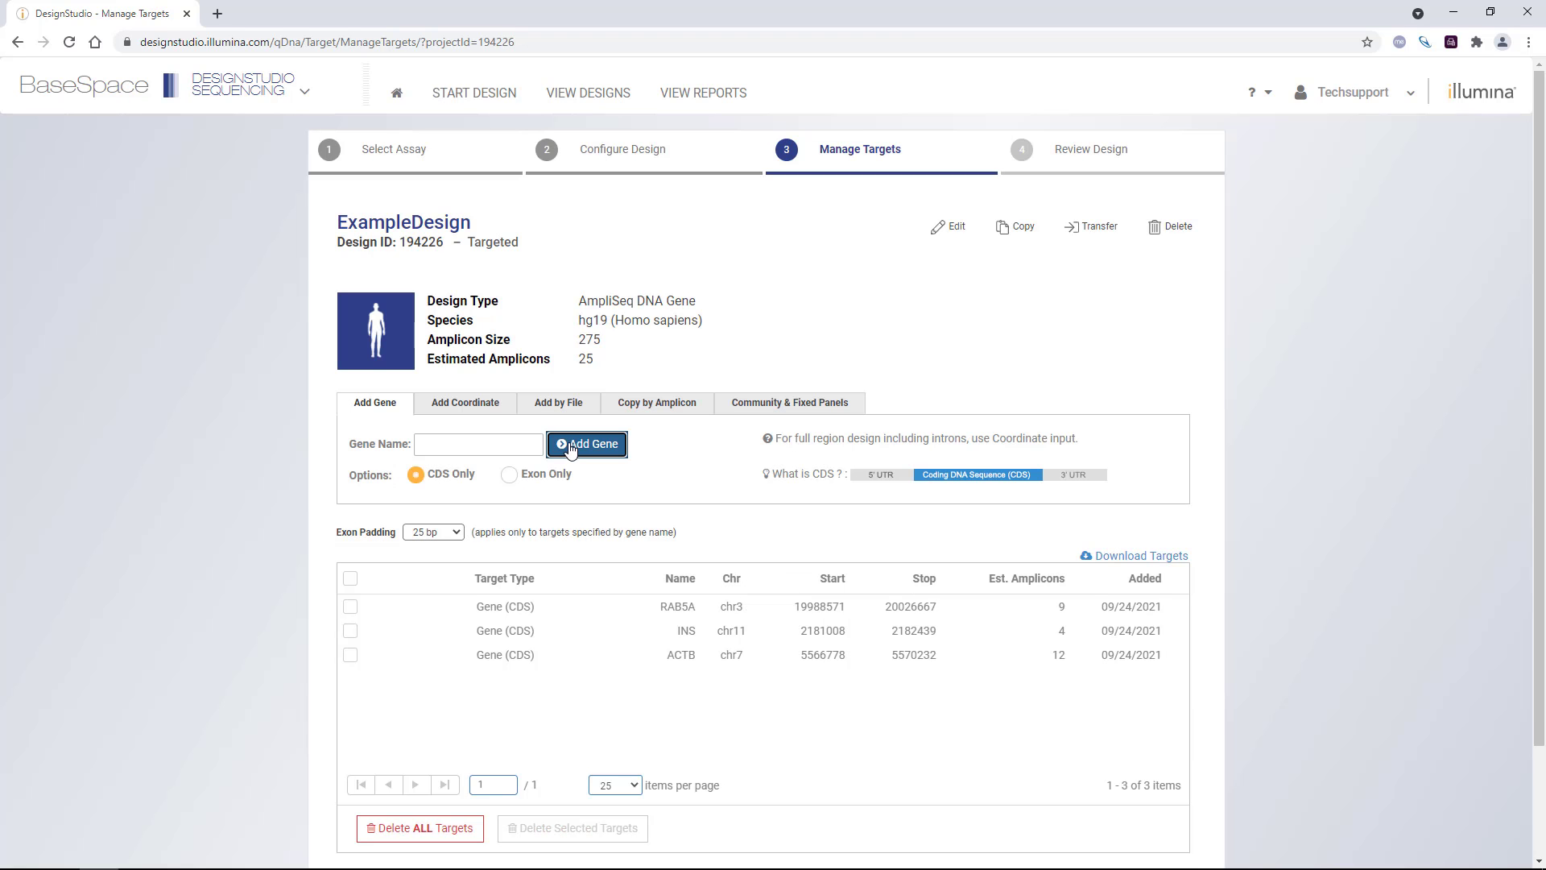
scroll(down, 3)
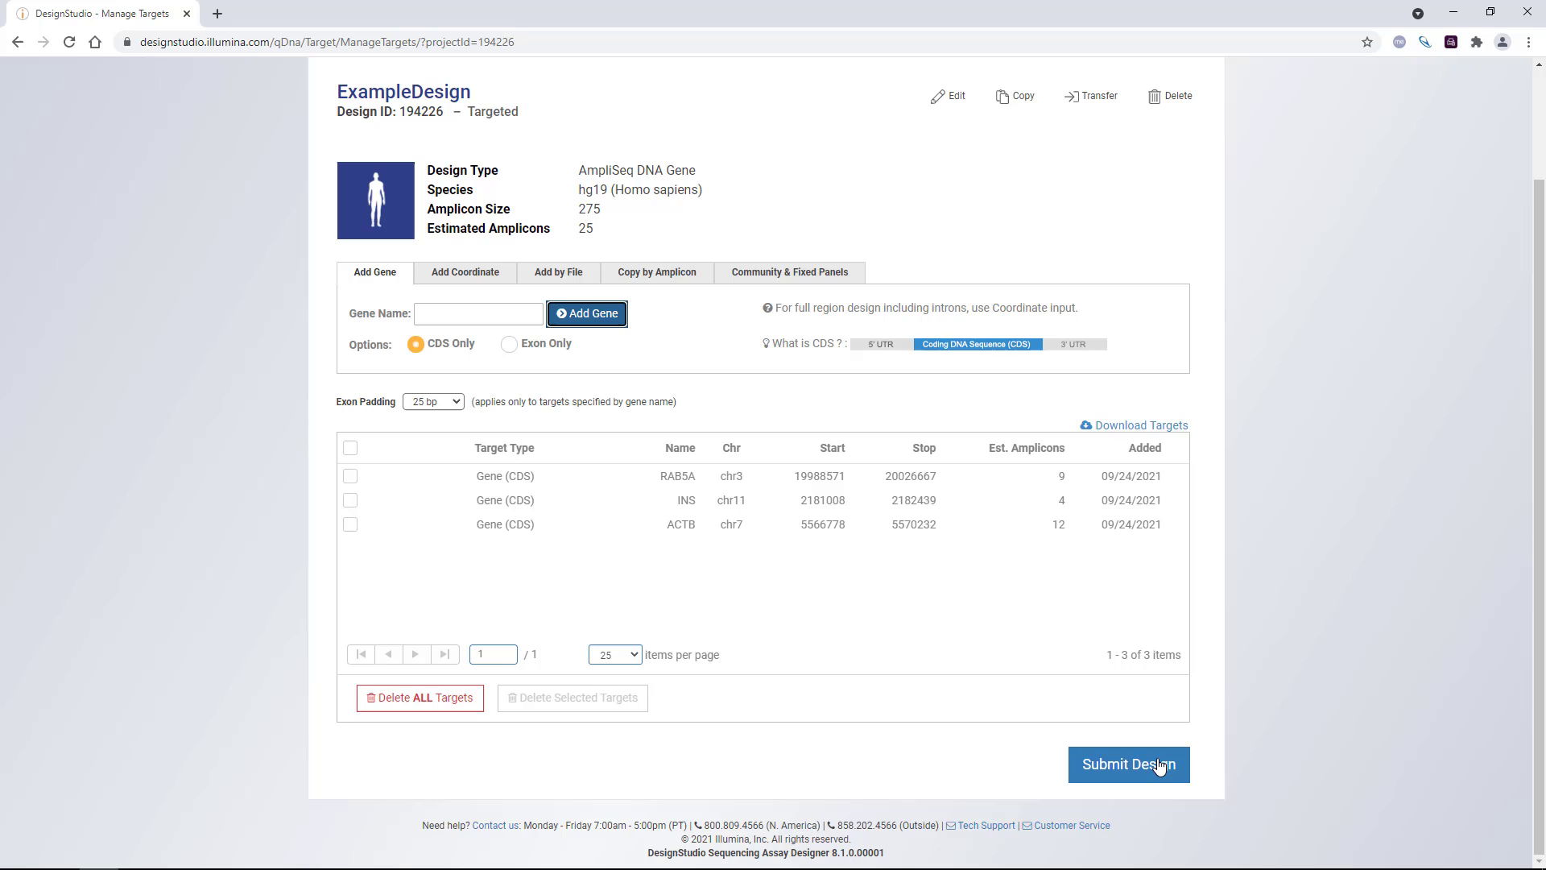
- Submit ExampleDesign, agreeing to the terms, then begin another new design
click(1127, 764)
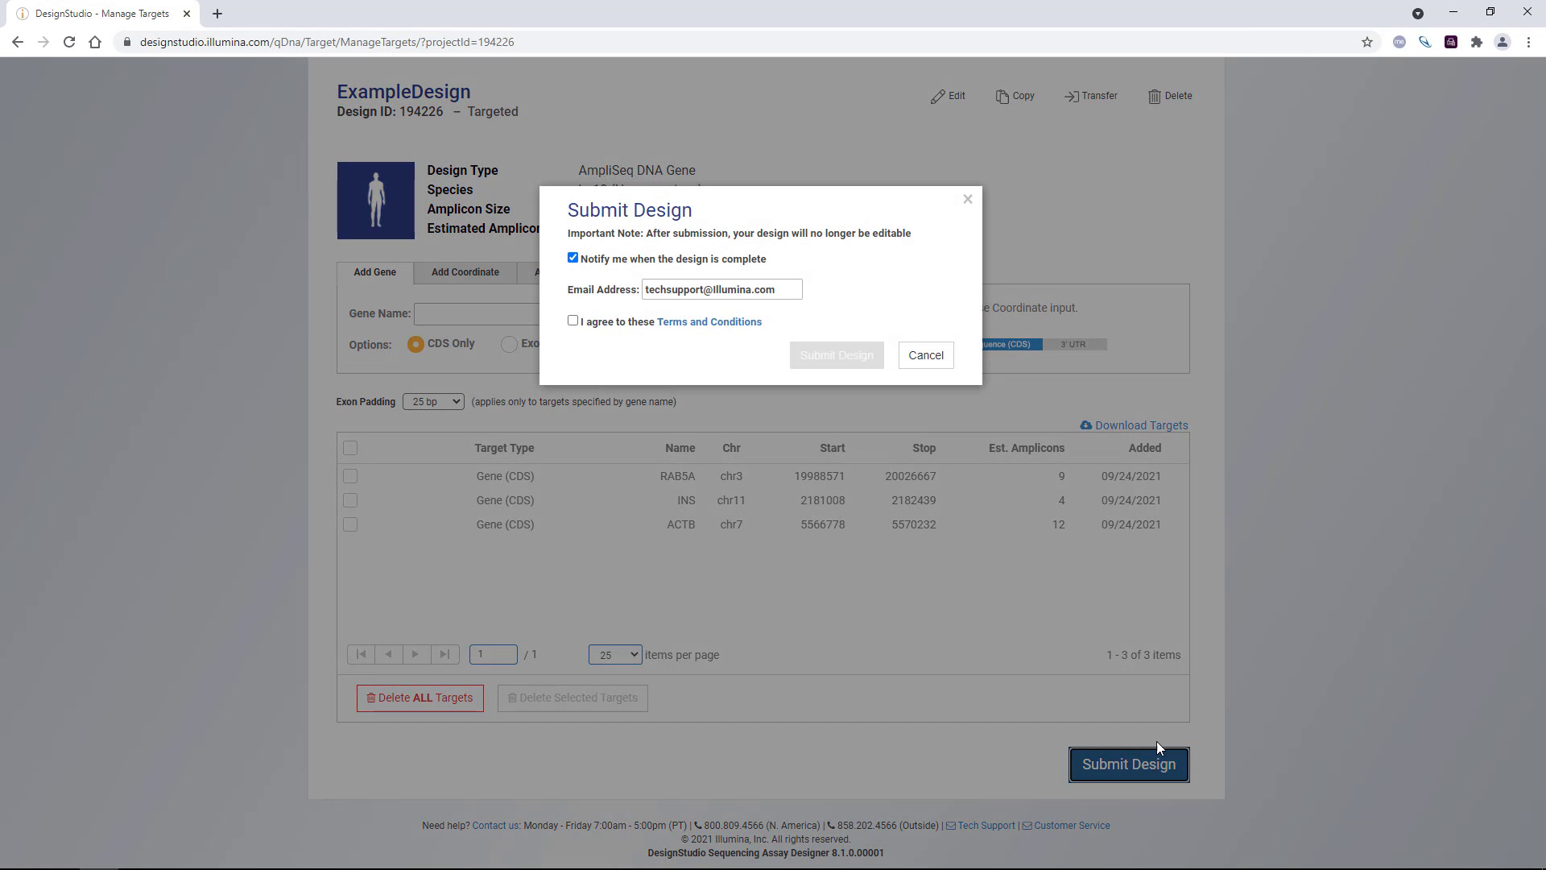
click(572, 258)
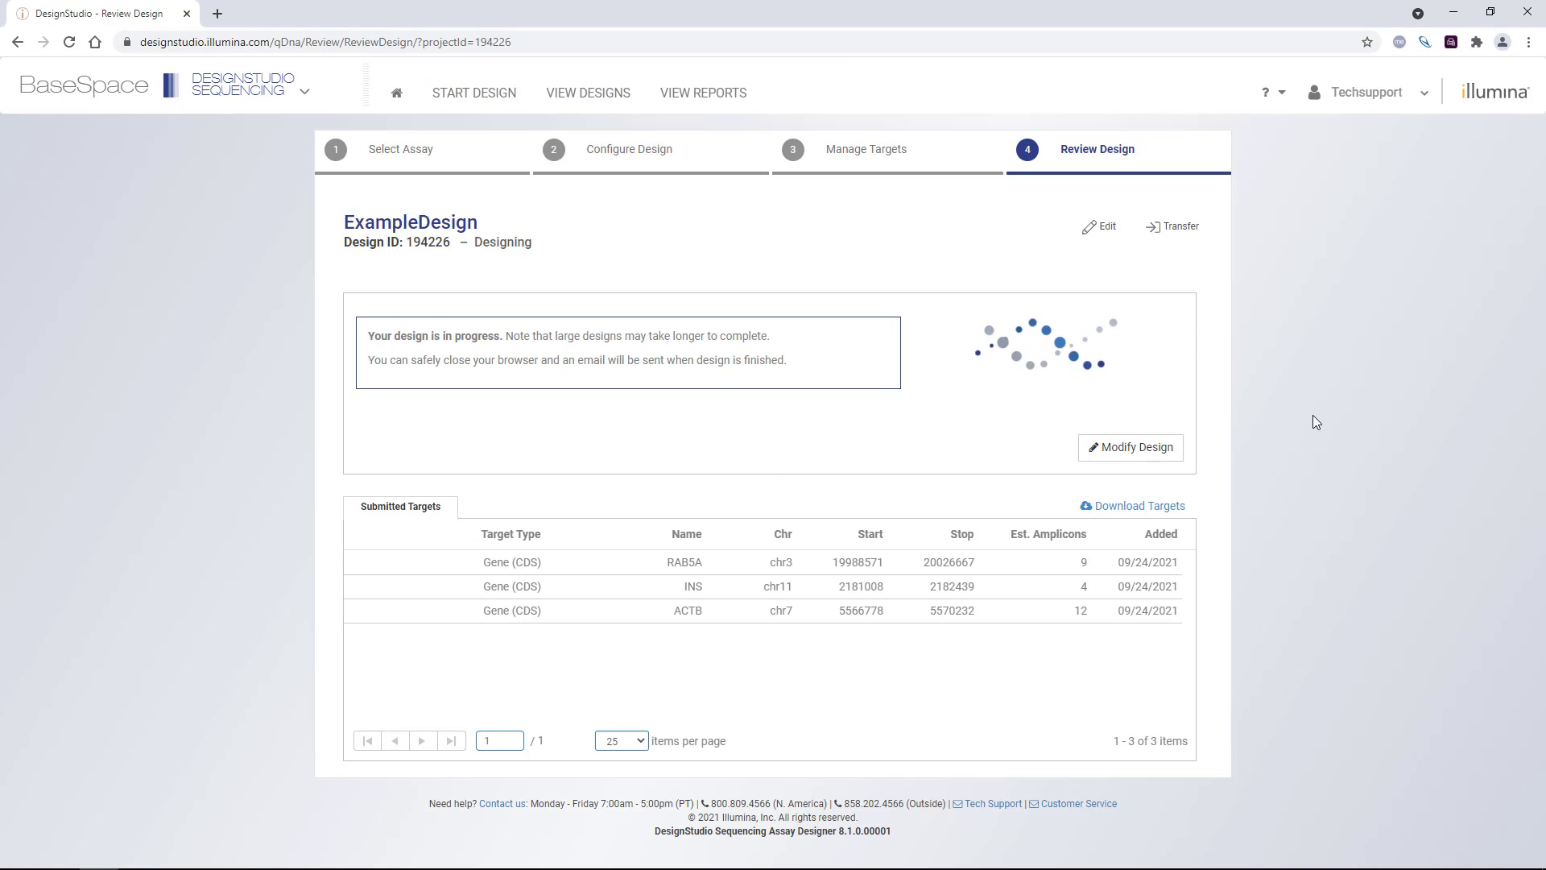
click(473, 93)
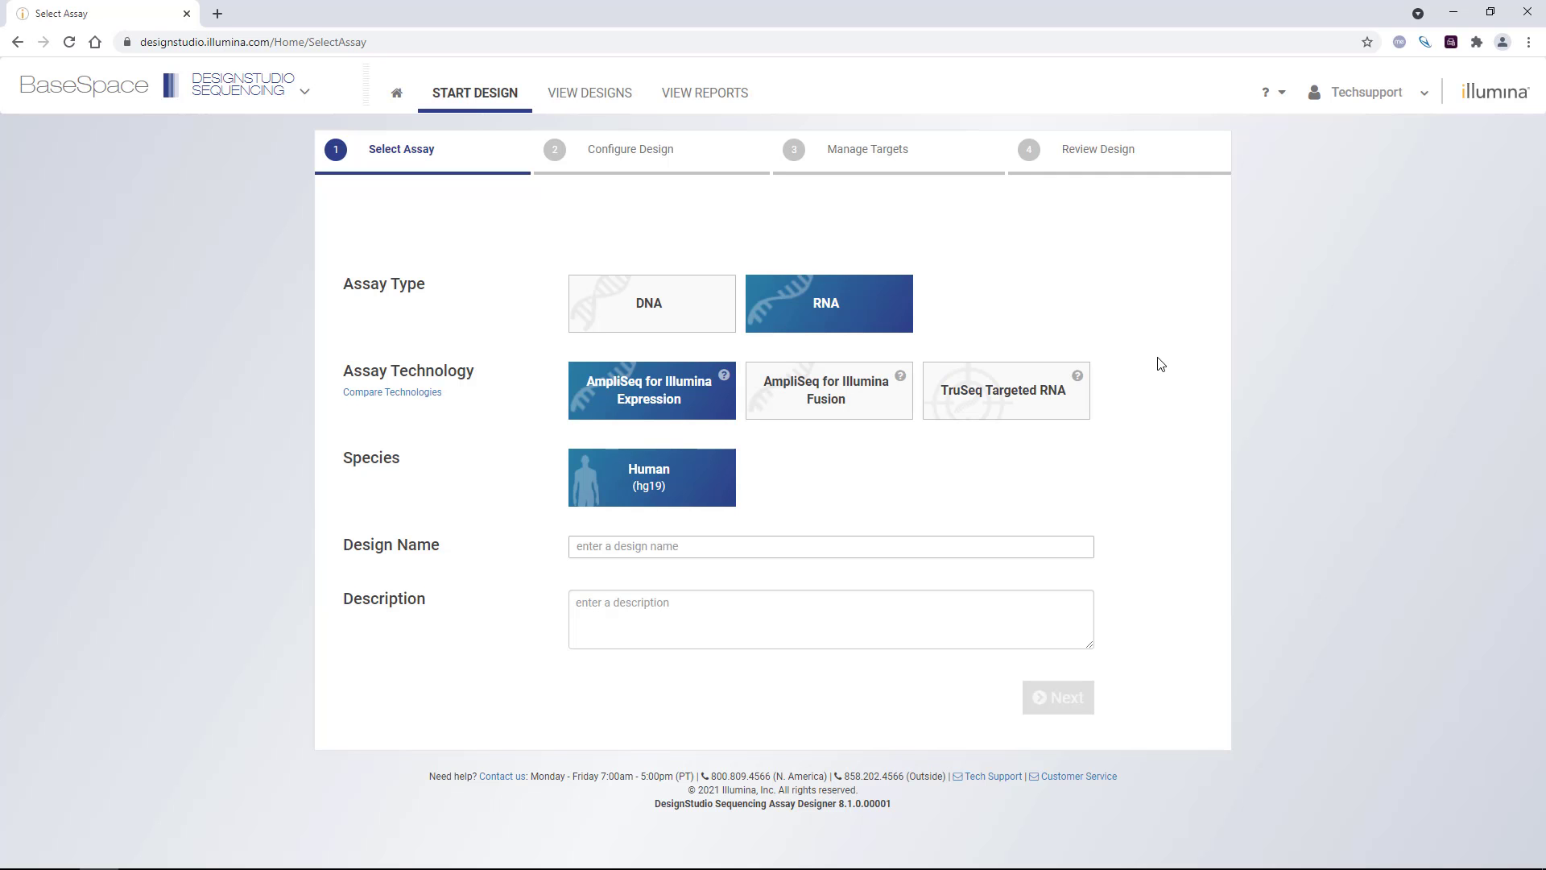
mouse_move(1199, 398)
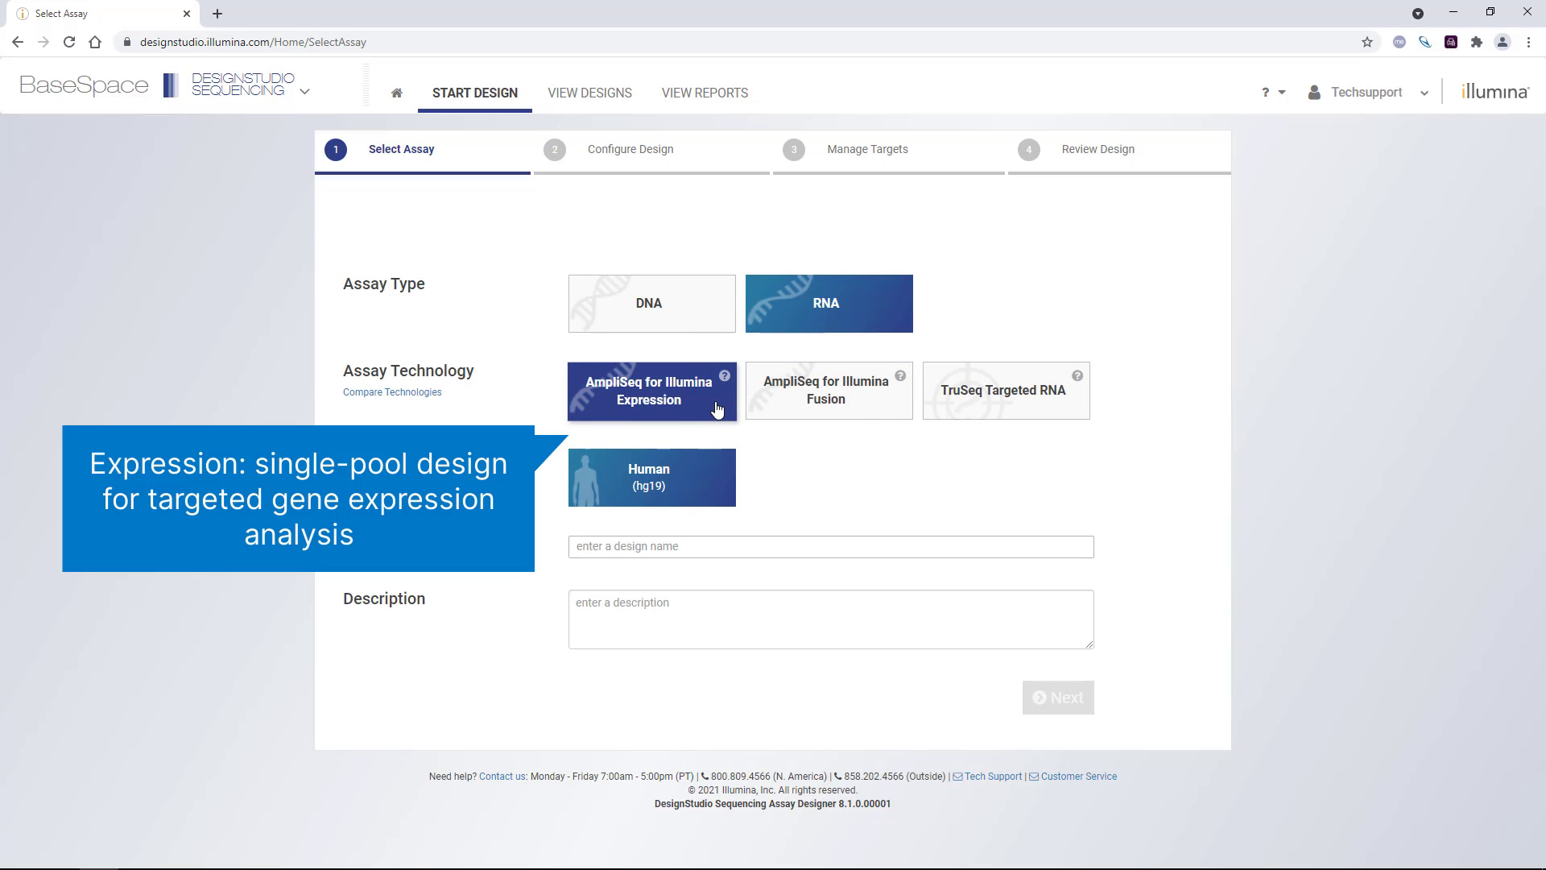
mouse_move(779, 407)
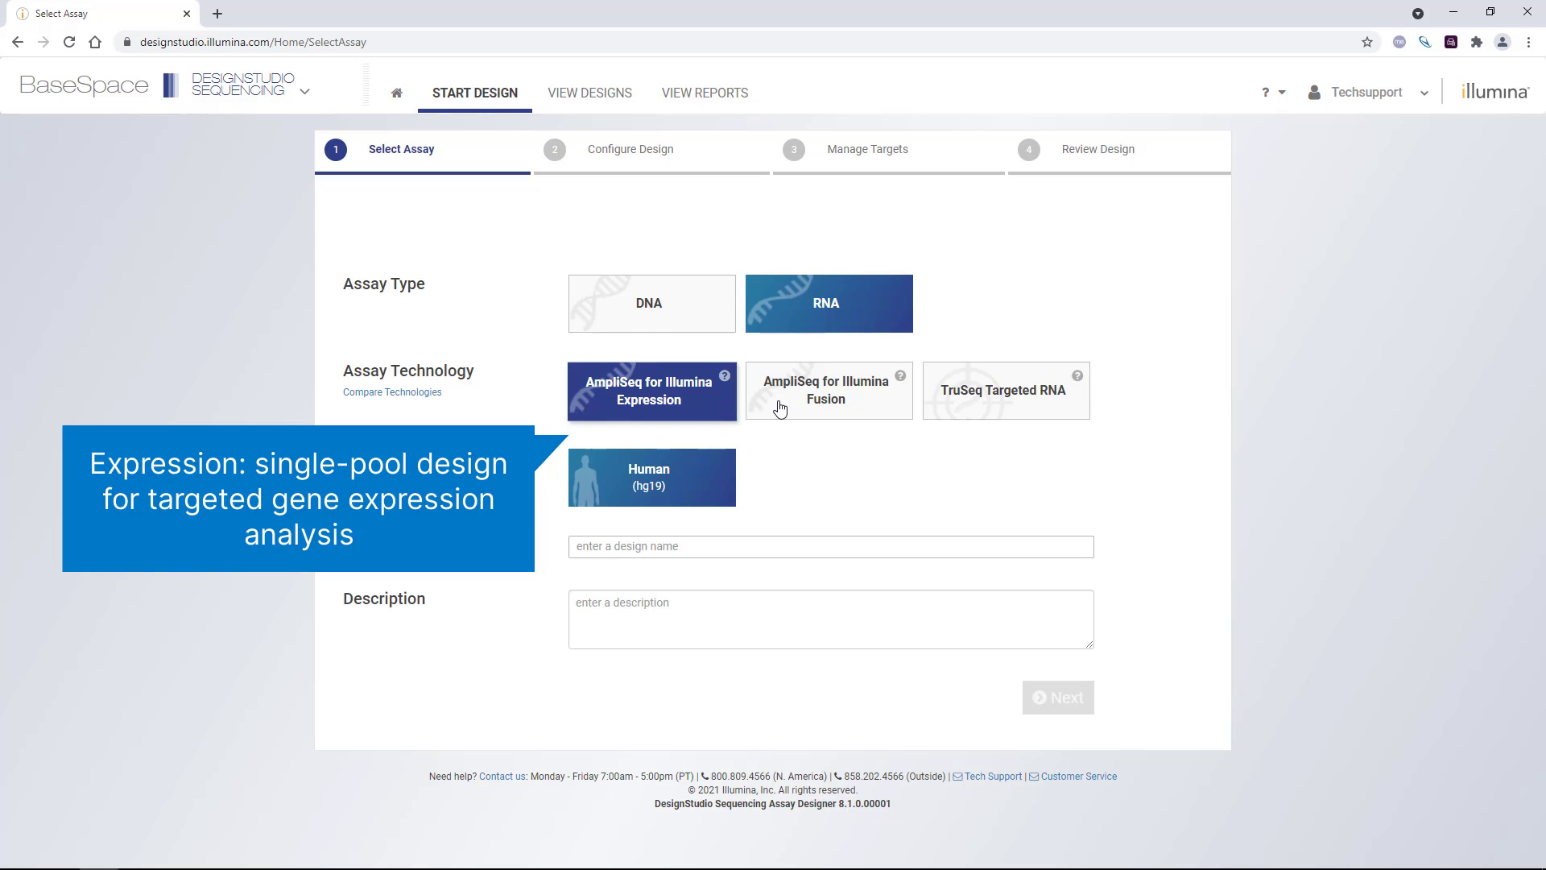
- Compare the AmpliSeq Fusion and TruSeq Targeted RNA technologies, ending on TruSeq Targeted RNA
click(829, 390)
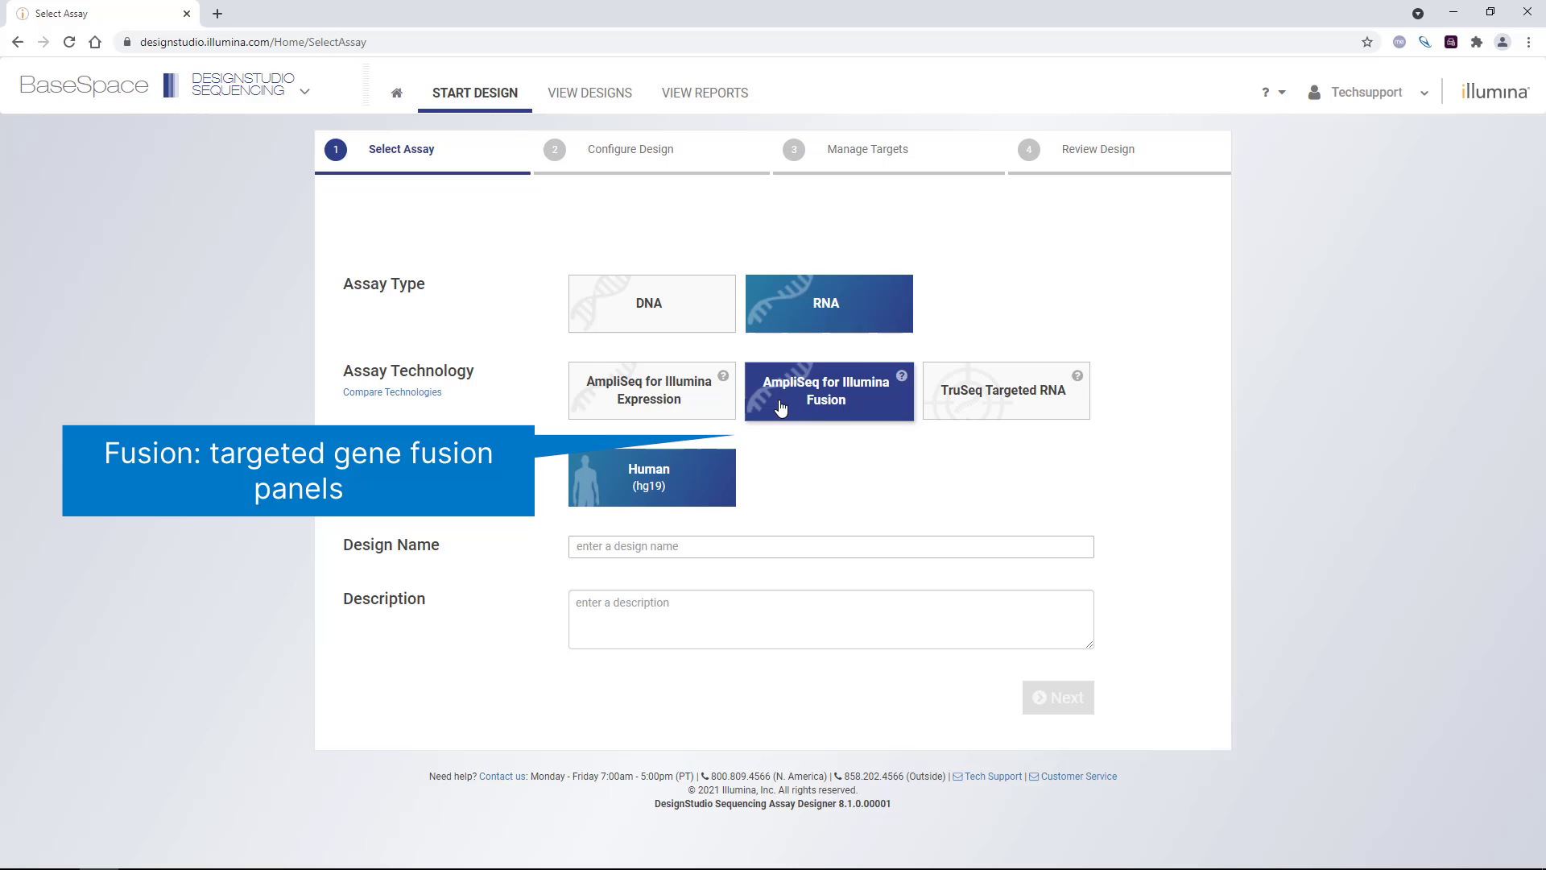
click(1000, 389)
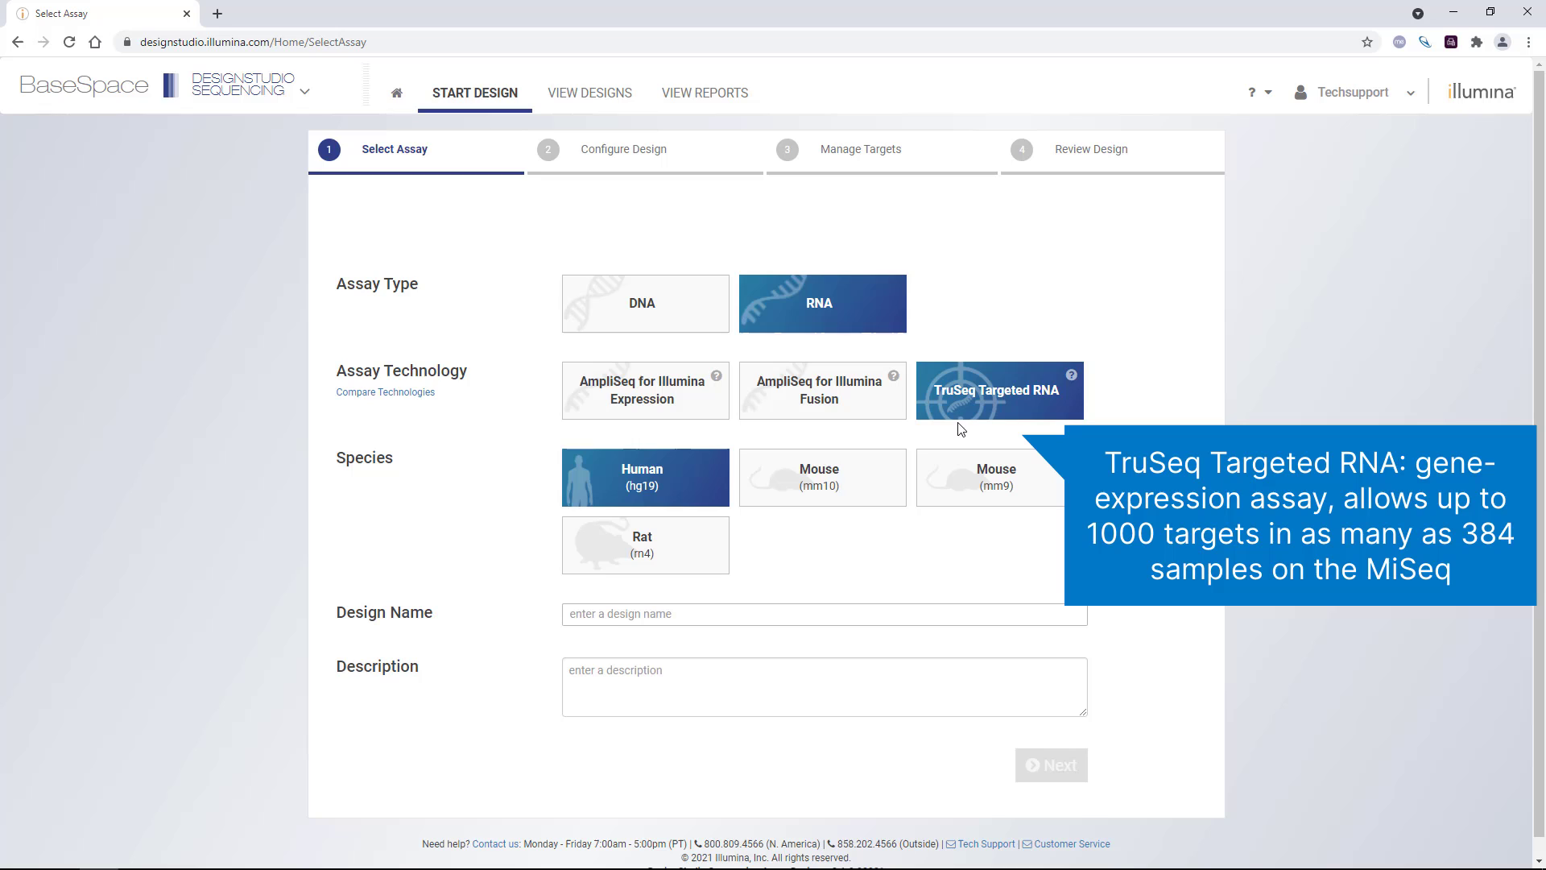
mouse_move(762, 385)
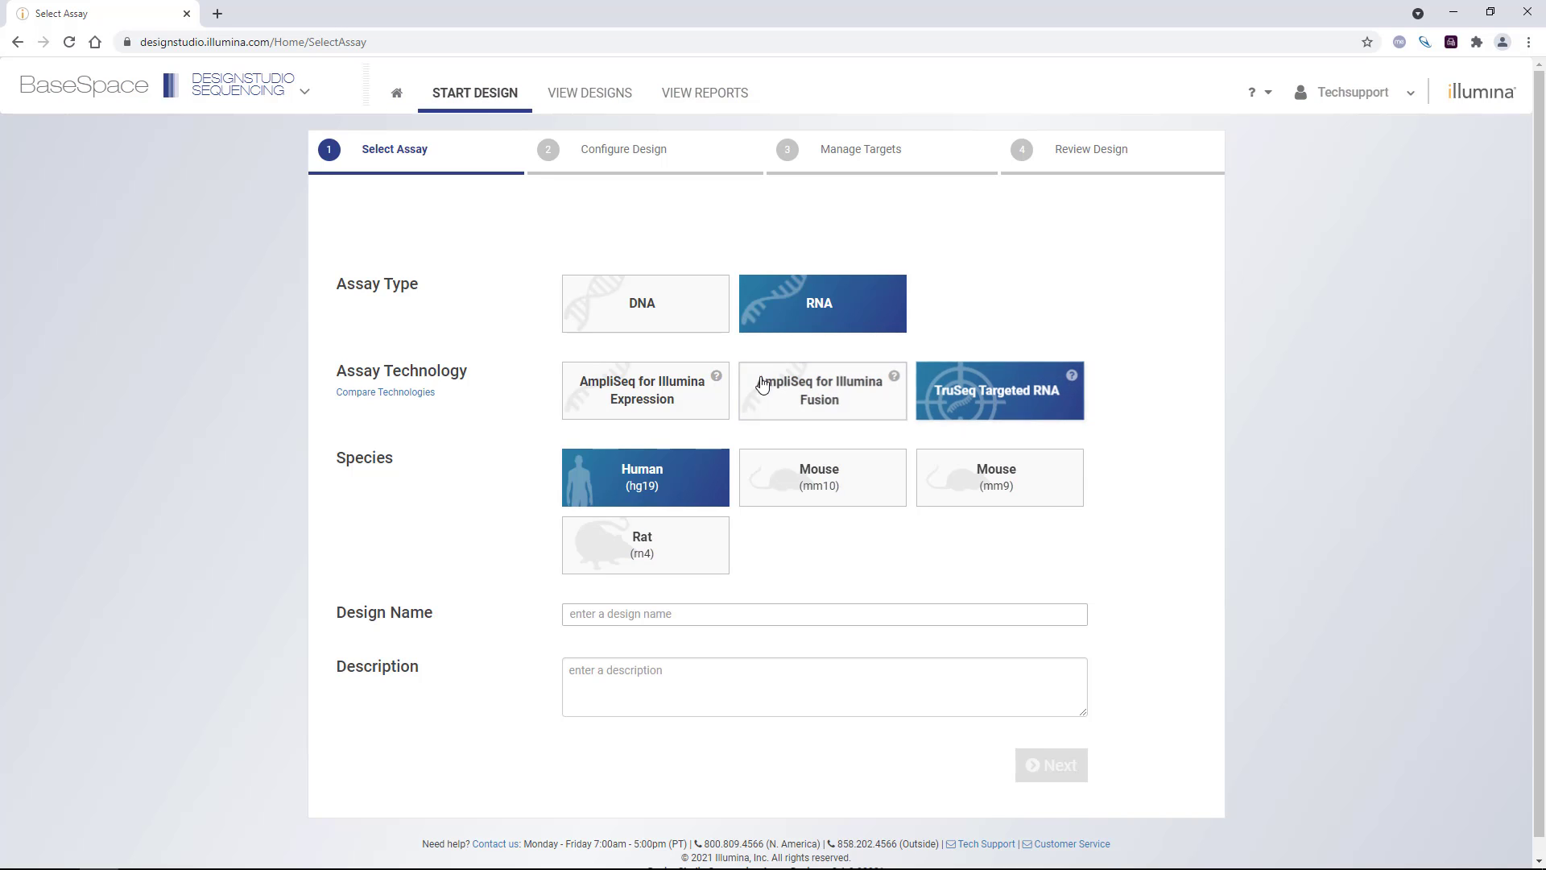
- Create a human hg19 AmpliSeq Expression design named ExampleRNA and proceed to targets
click(644, 389)
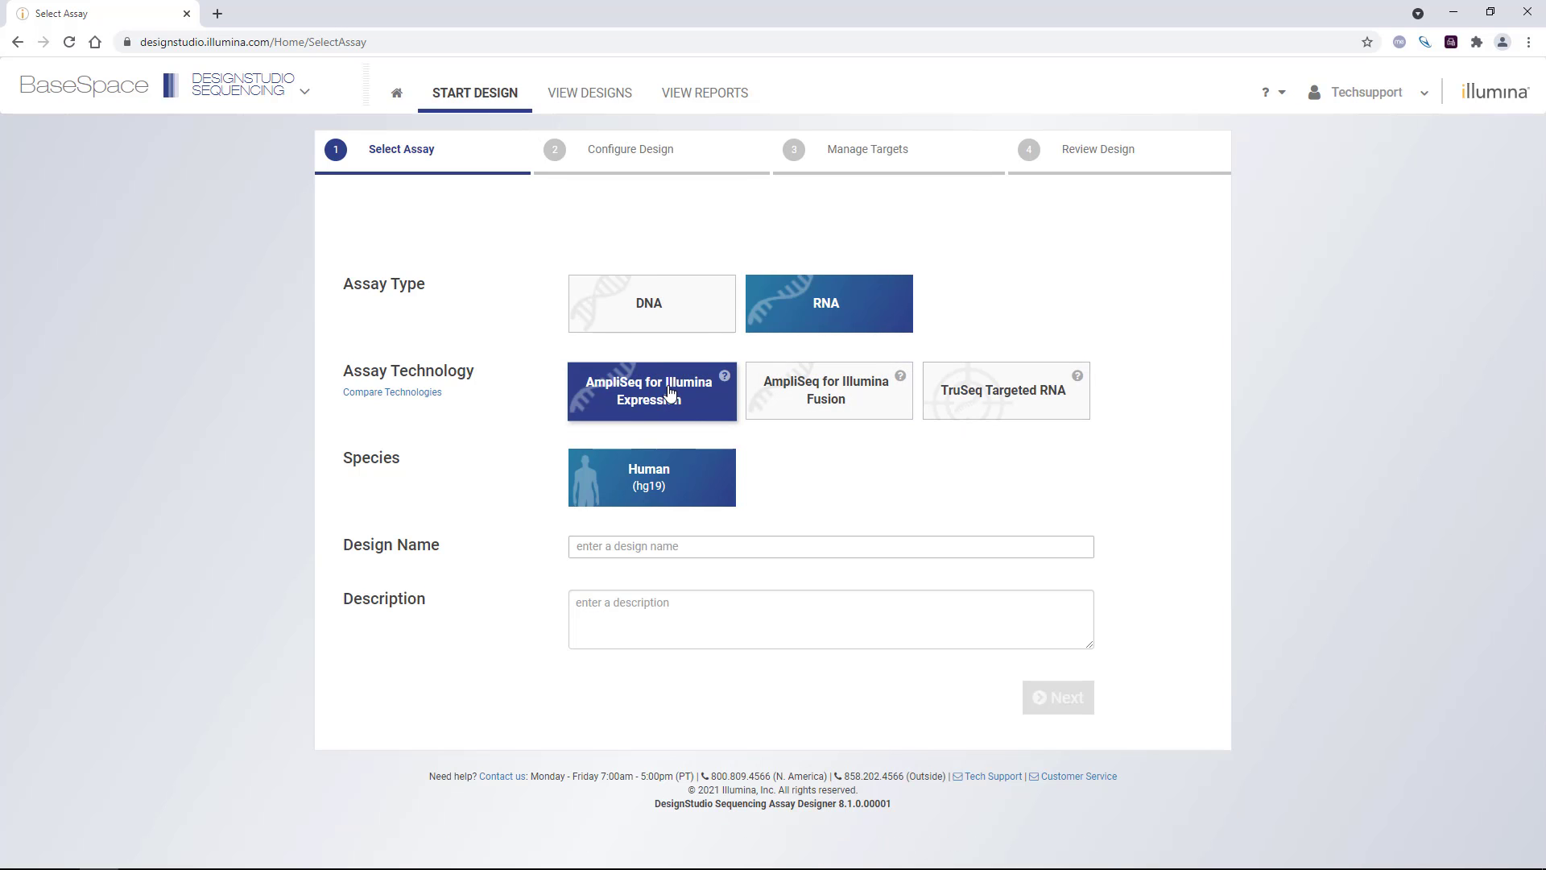
text(E)
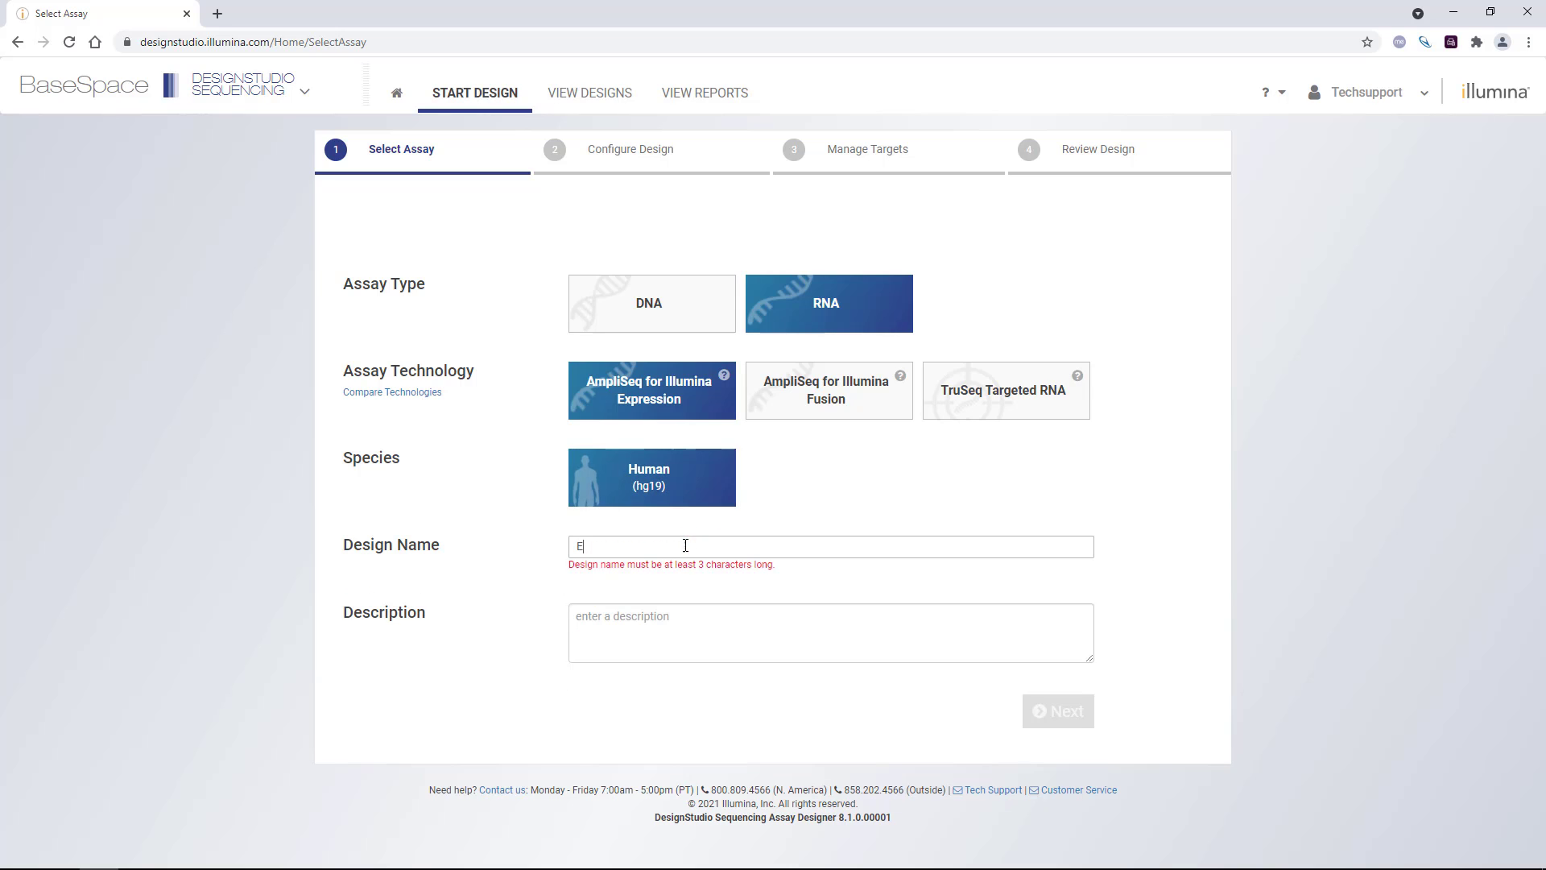
text(ExampleRn)
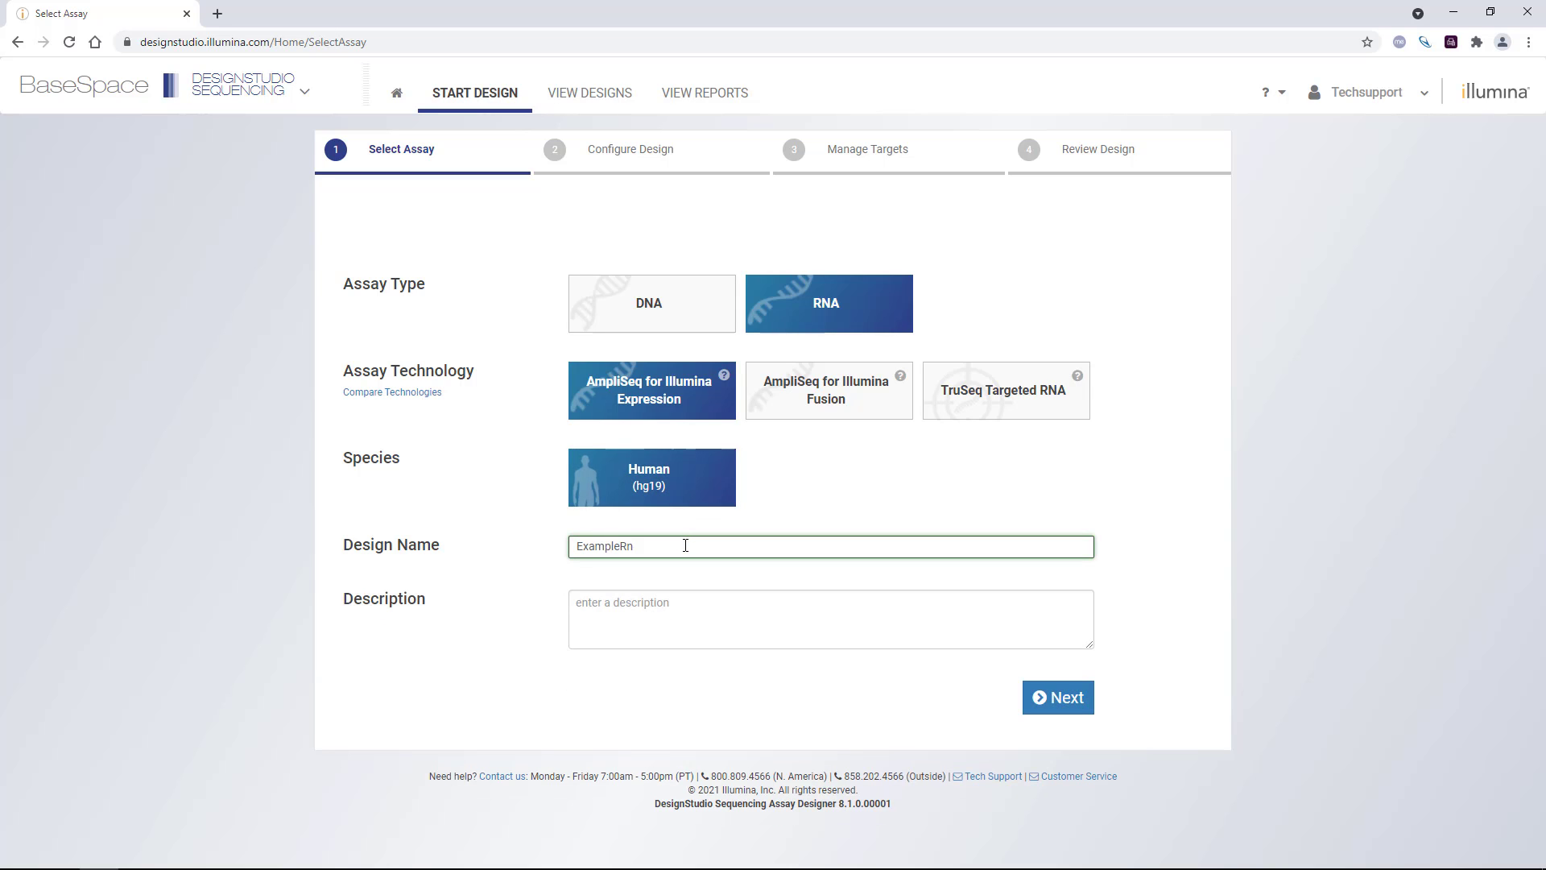
text(RNA)
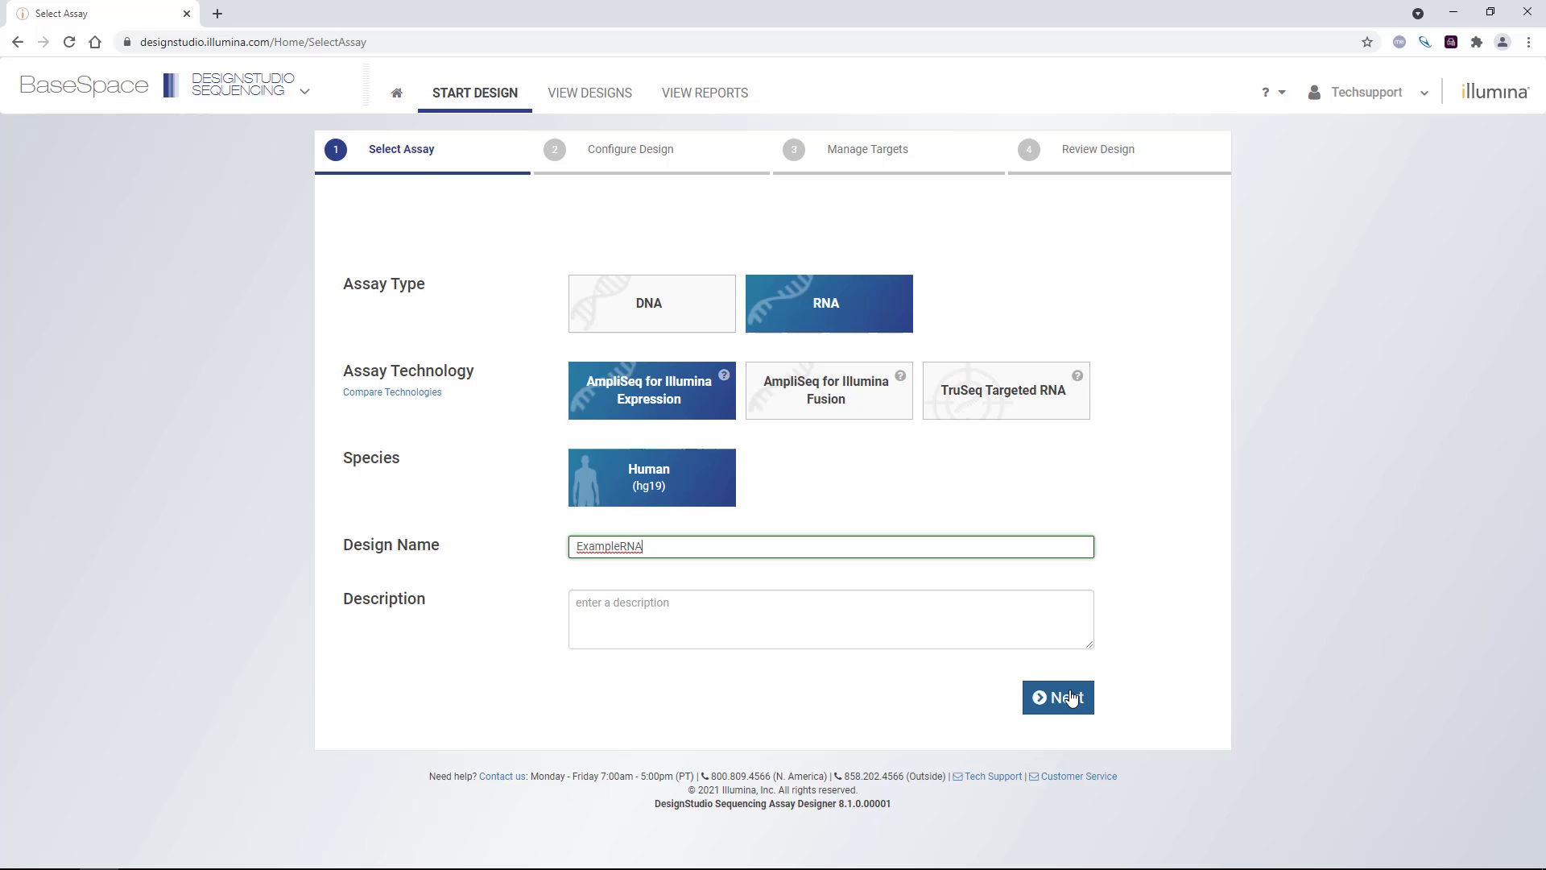
click(1057, 697)
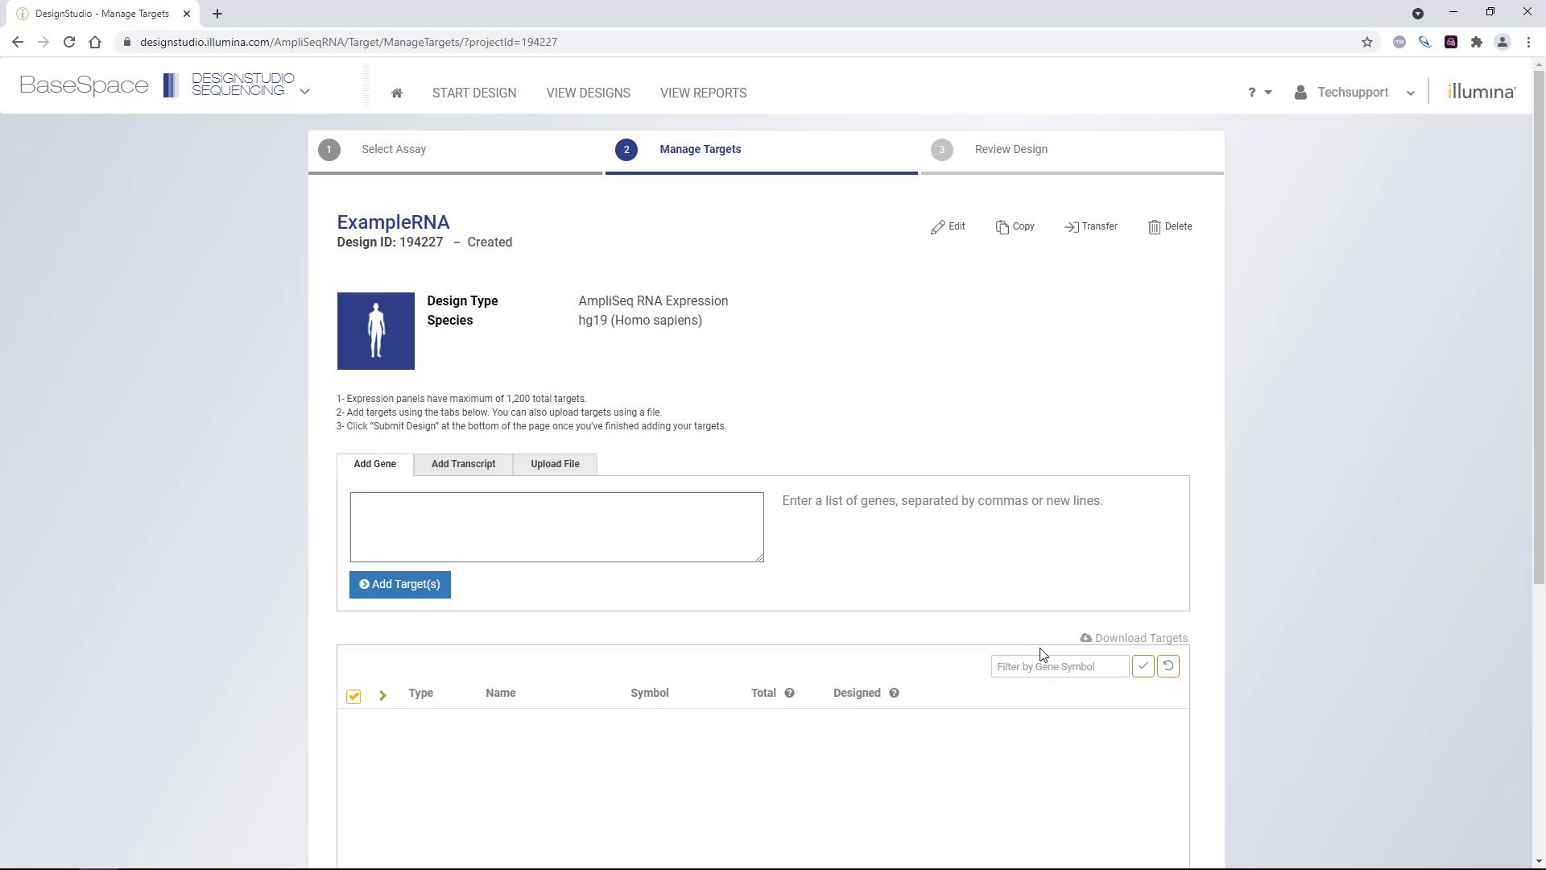
mouse_move(1276, 649)
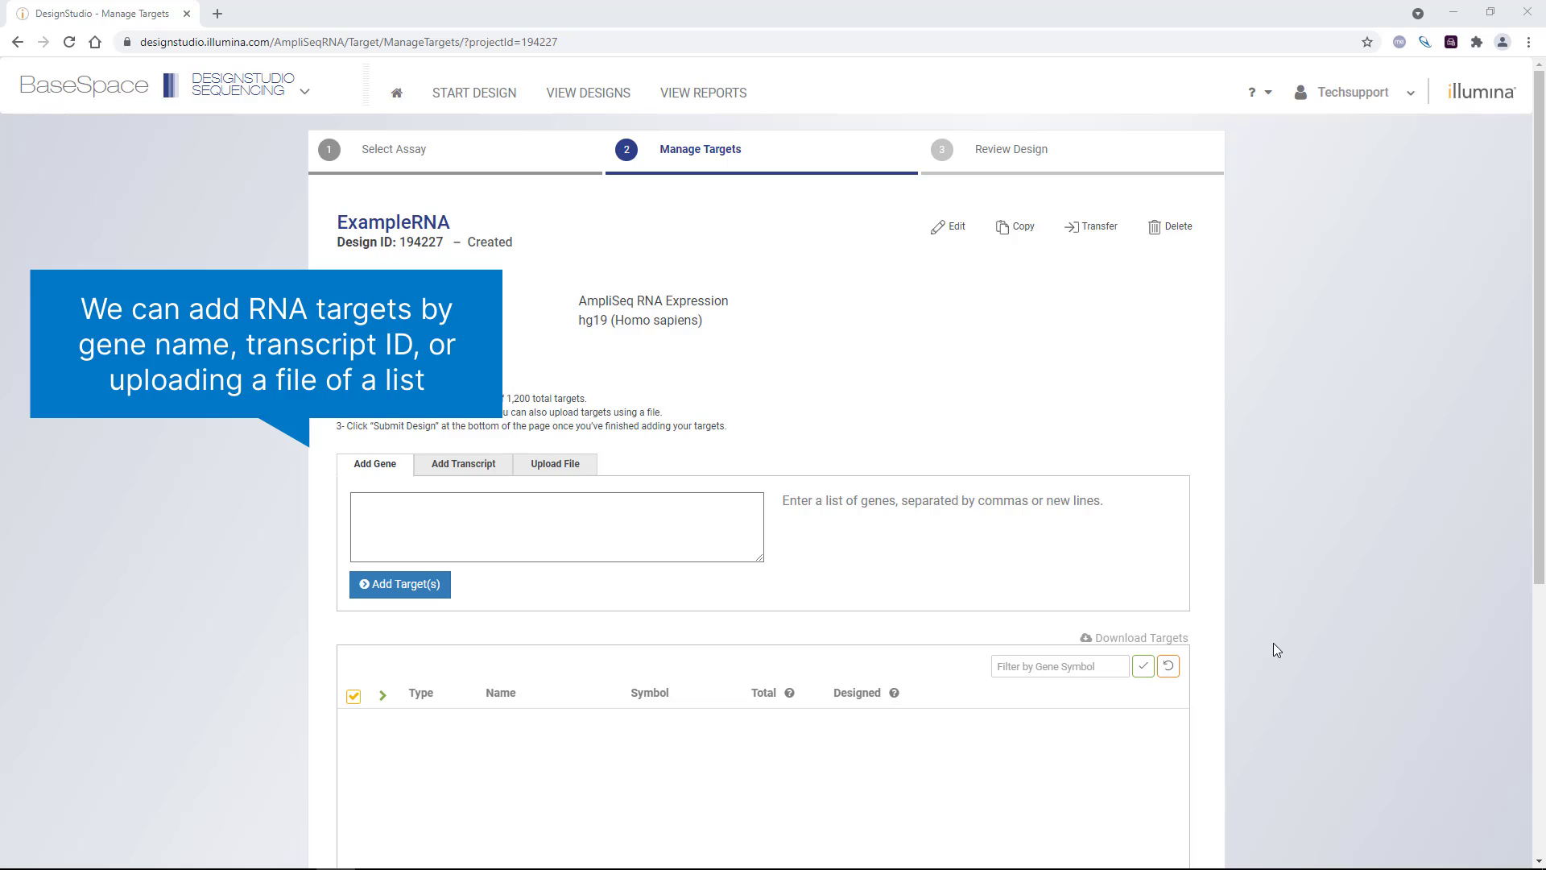
mouse_move(378, 462)
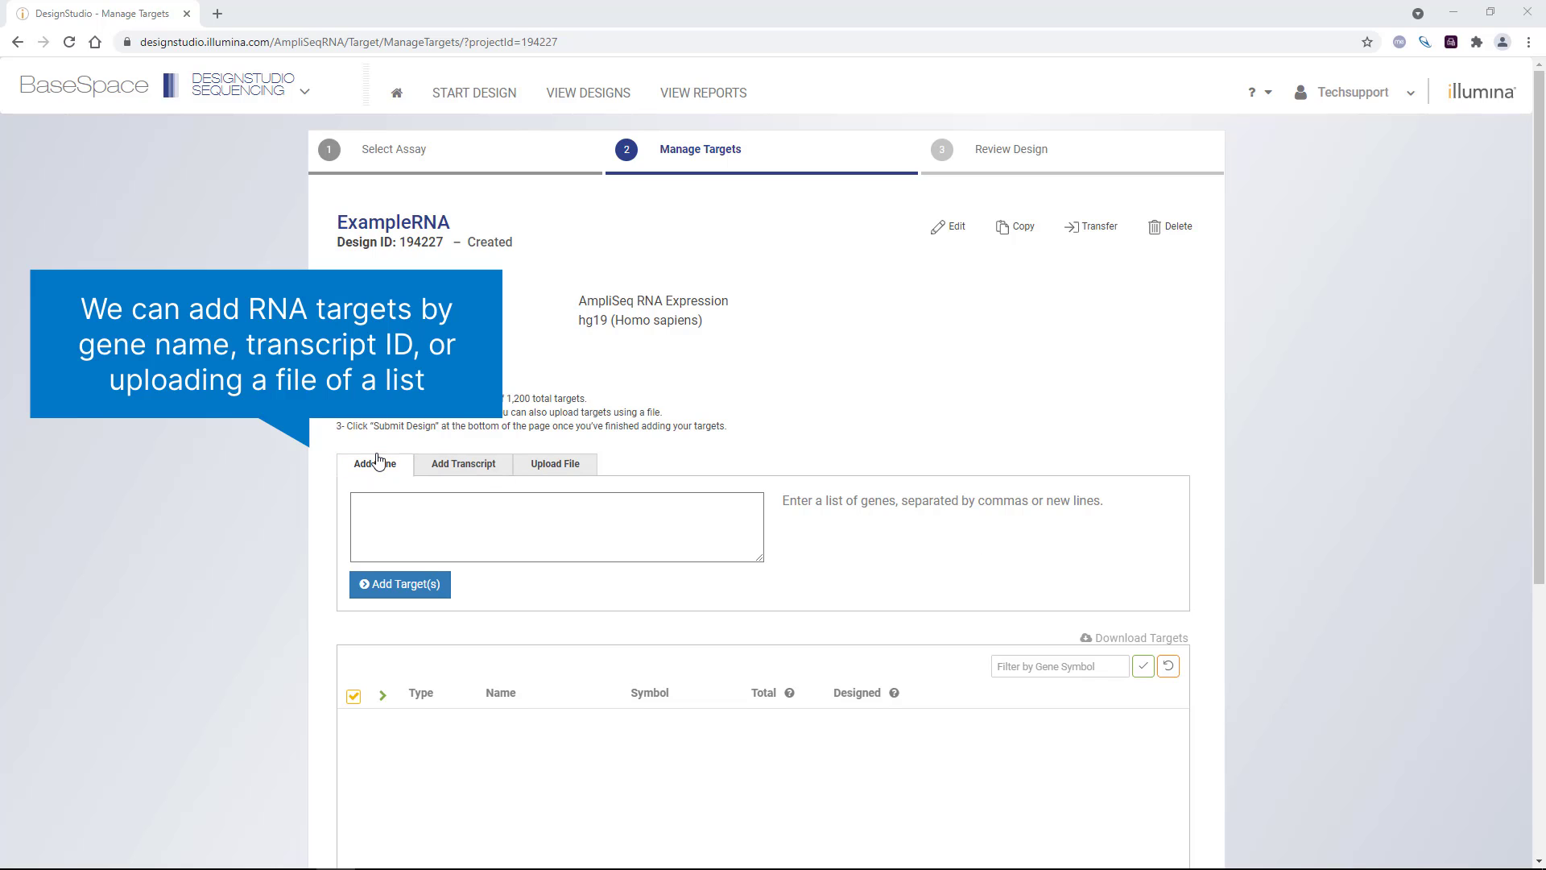
click(462, 464)
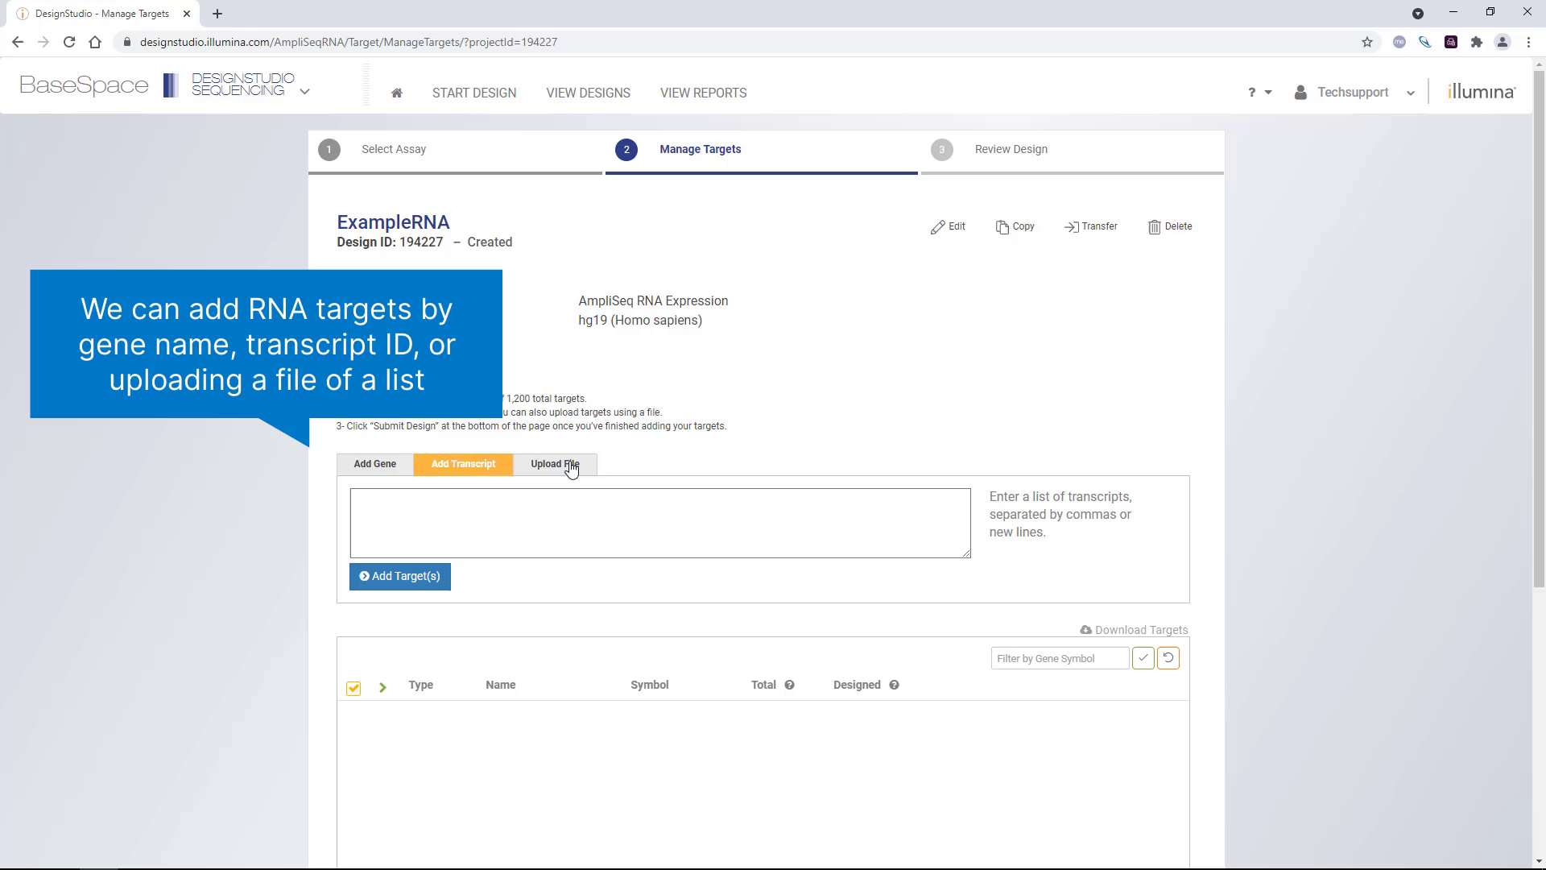
click(556, 464)
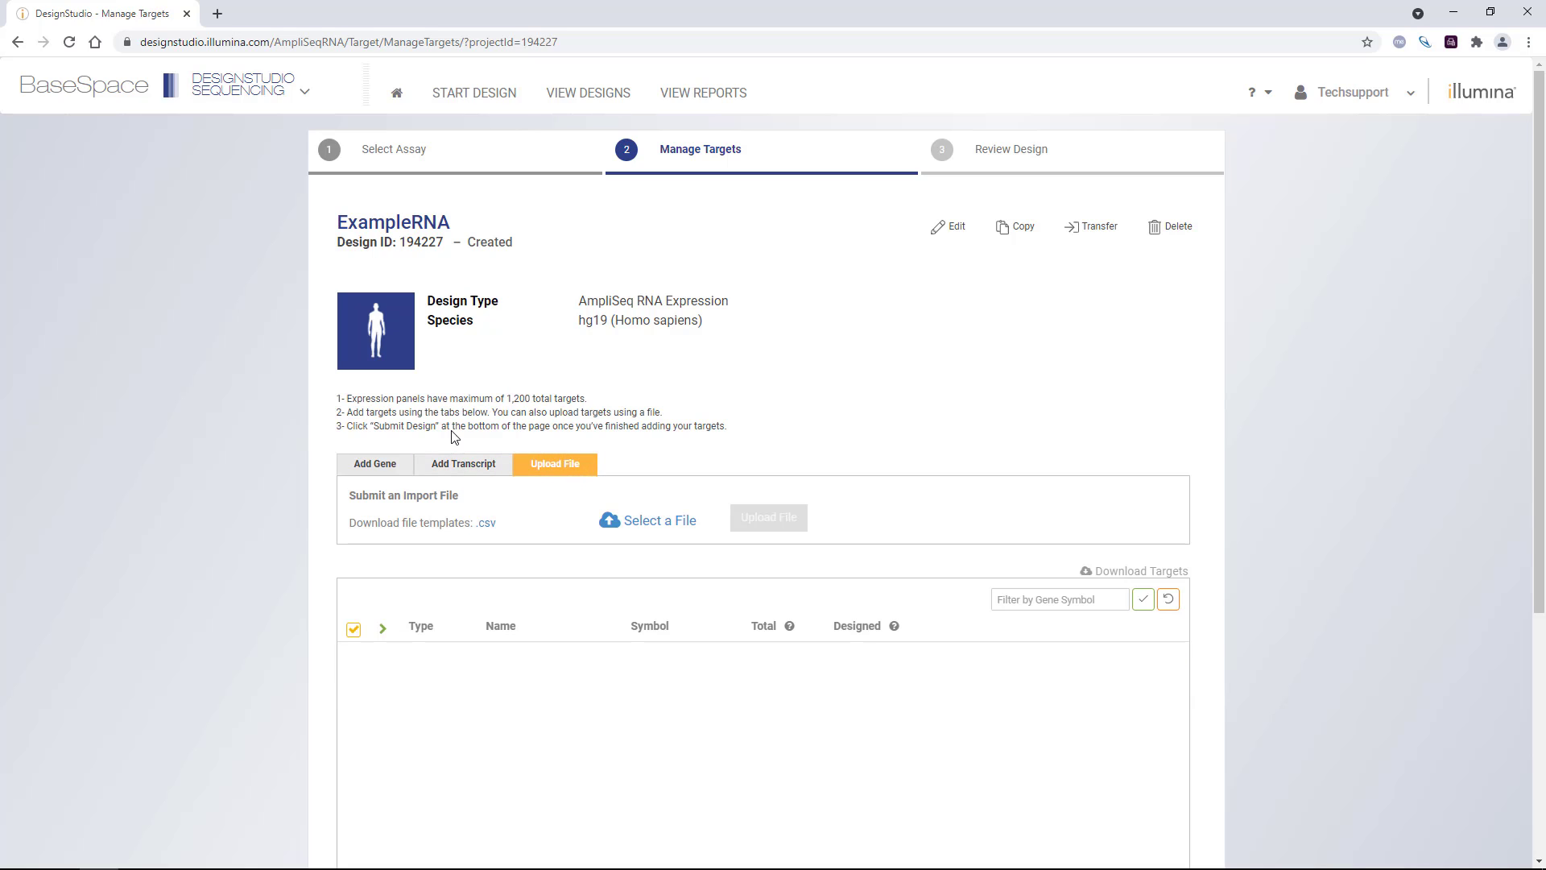
click(375, 464)
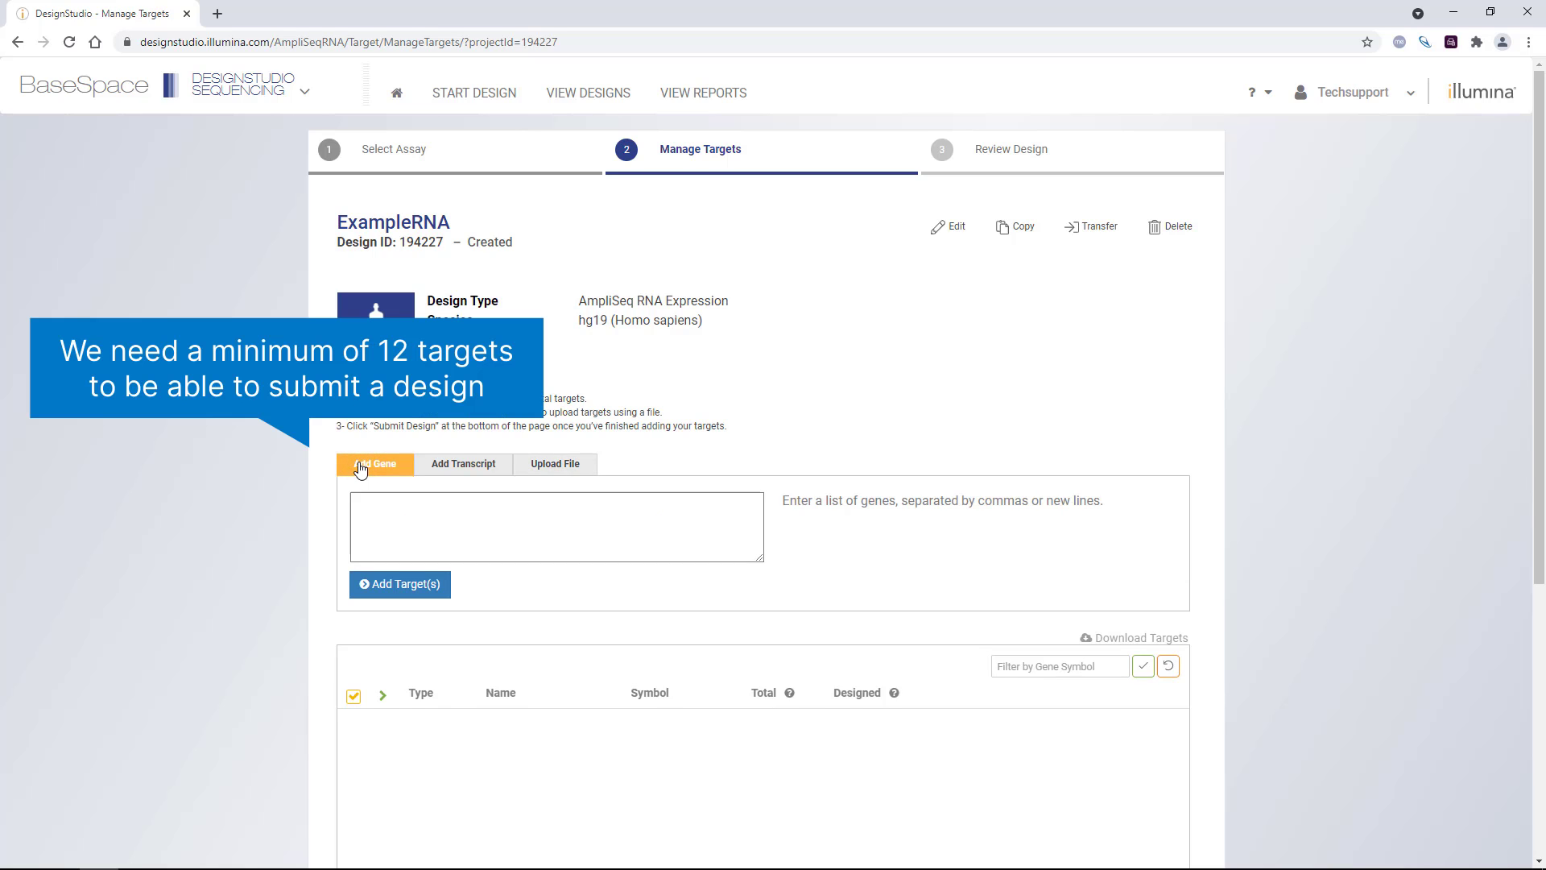
- Enter the gene list including INS, RAB5A and RAB5C and add all twelve as targets
text(INS)
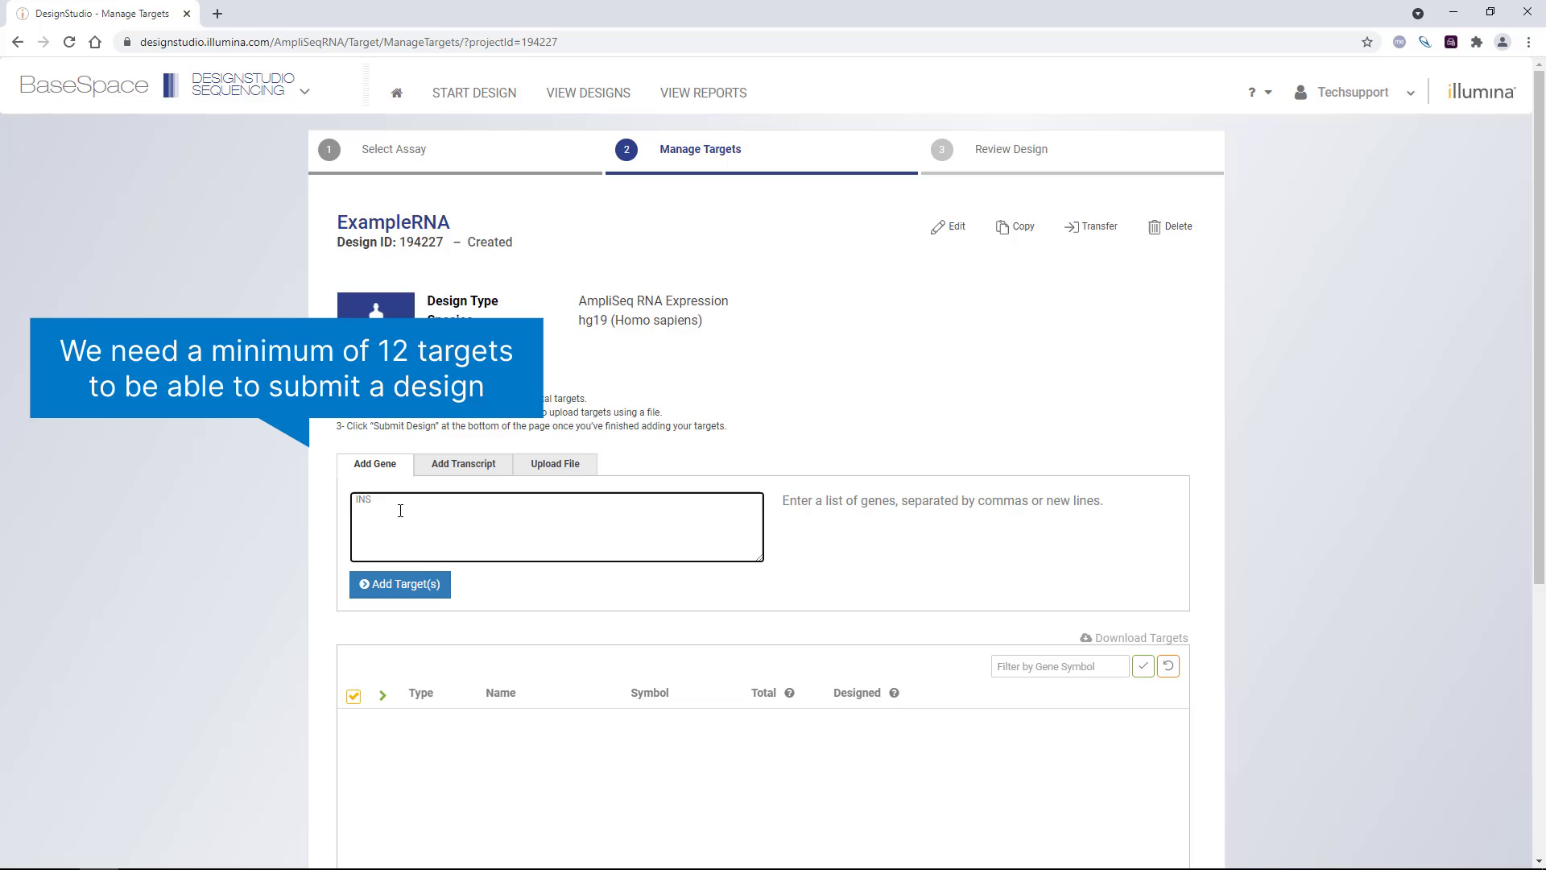
text(RAB5A)
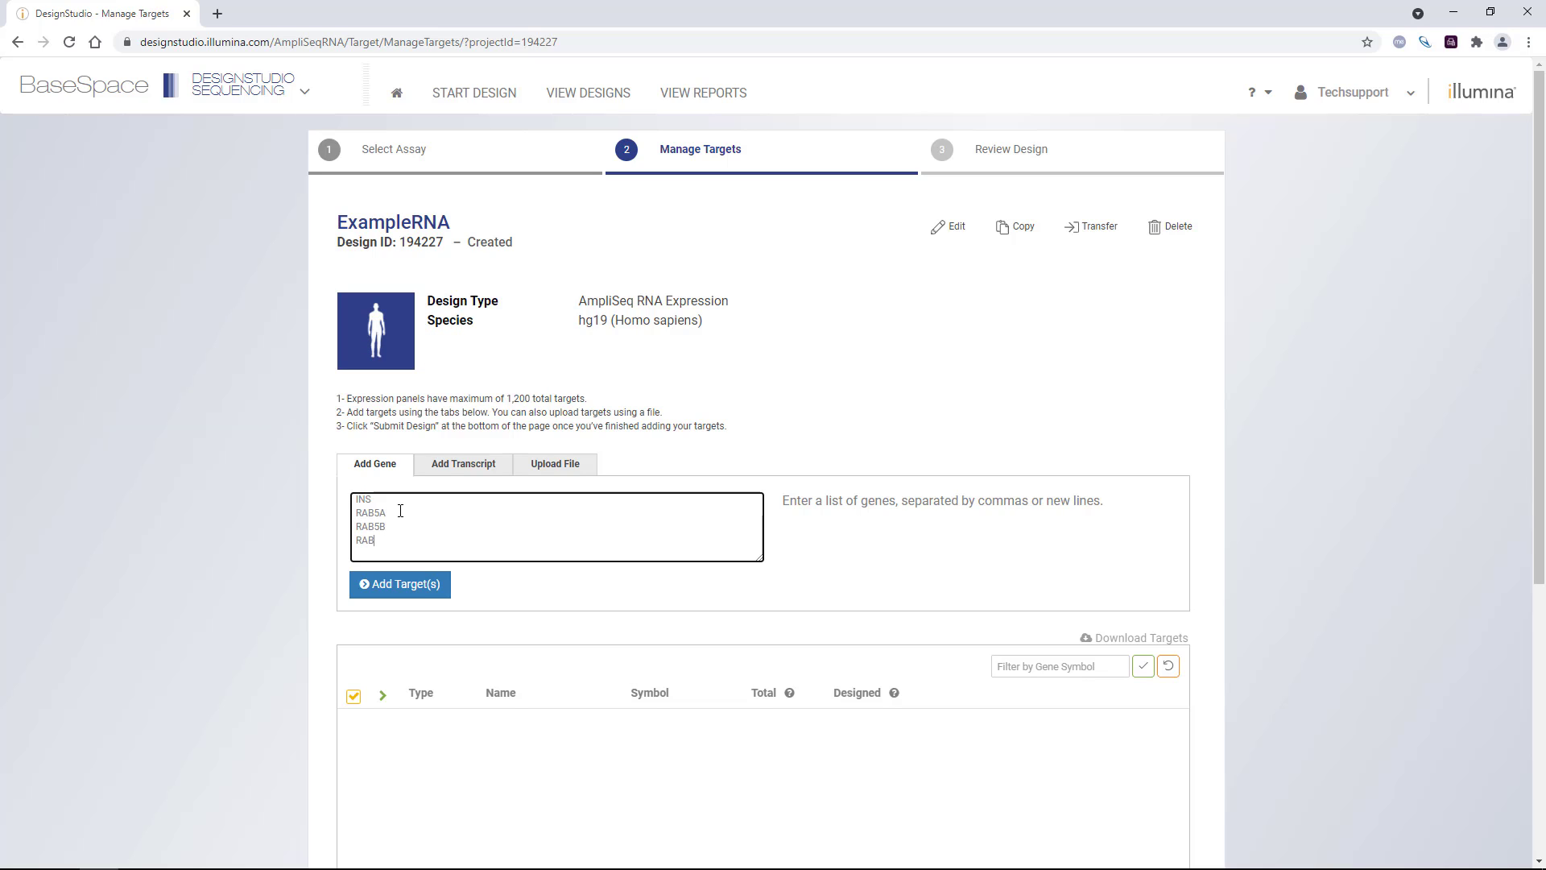
text(RAB5C)
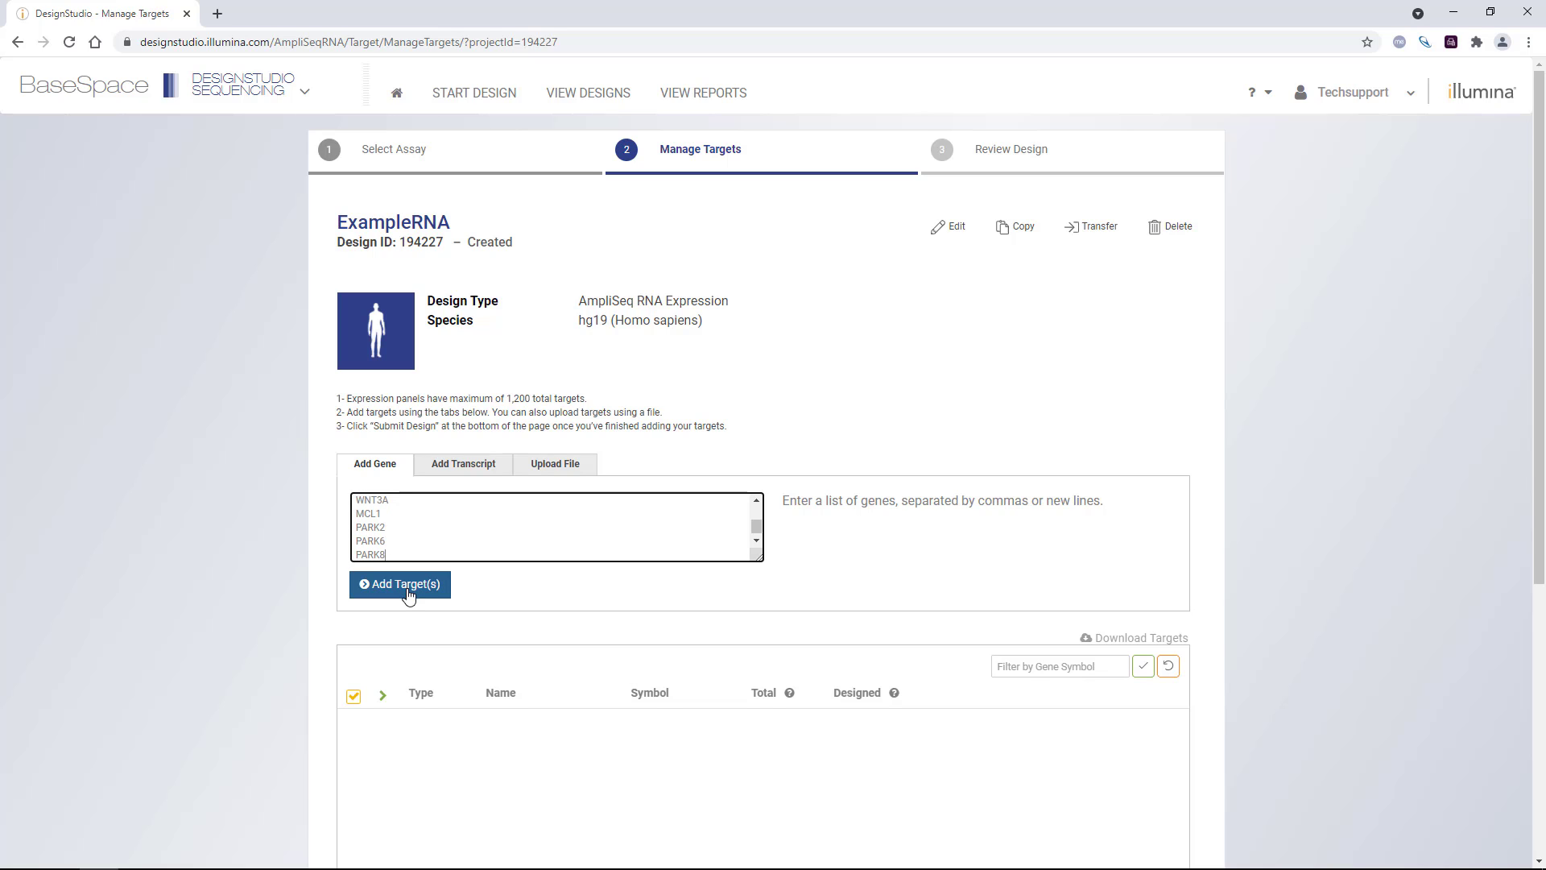
click(399, 583)
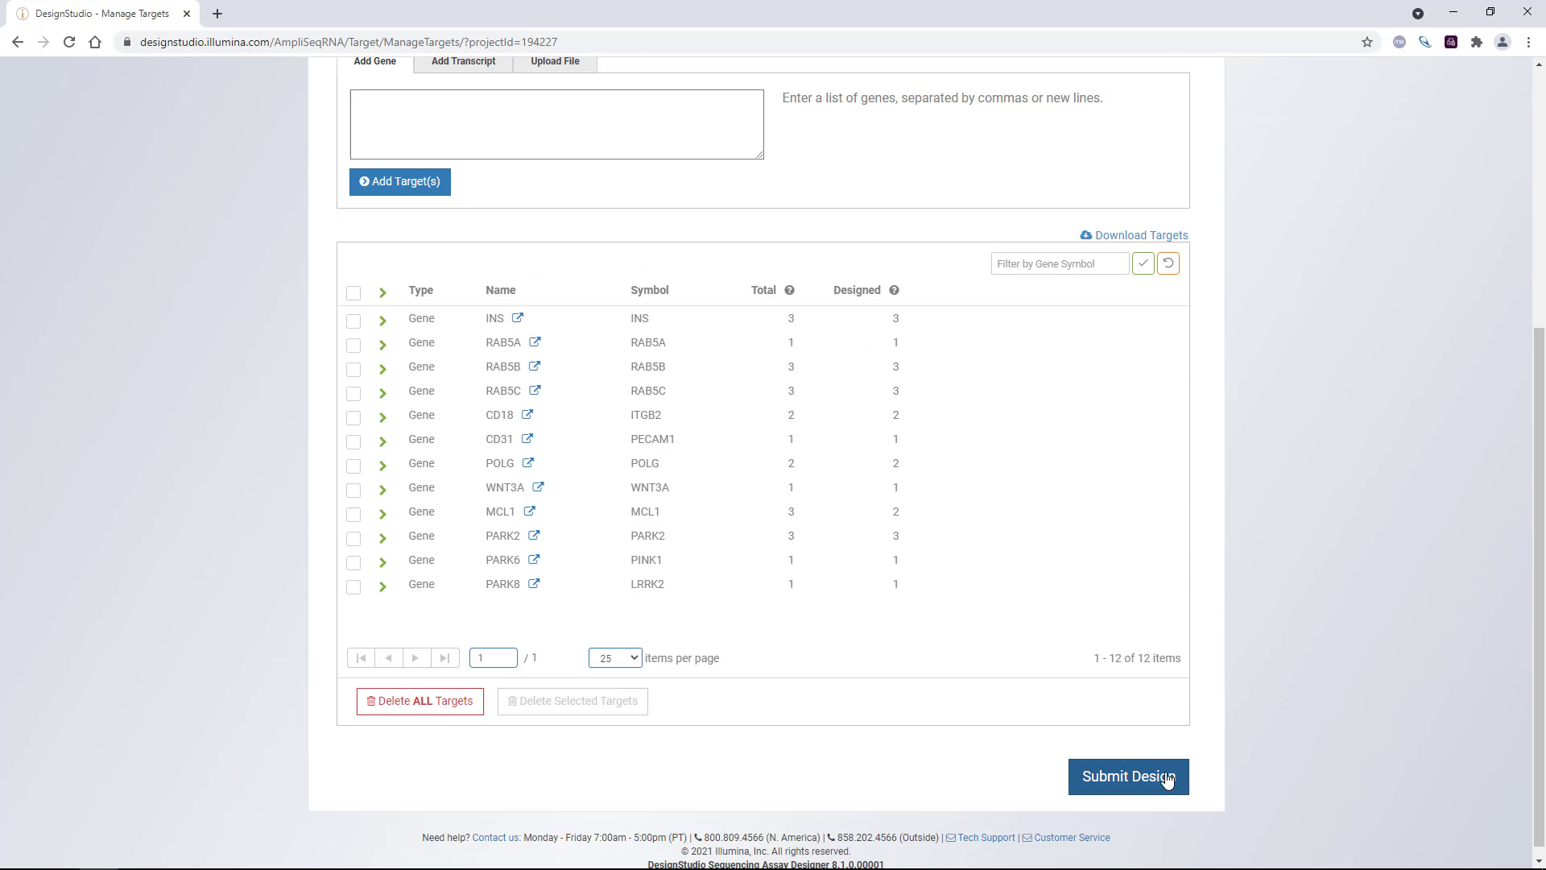
- Submit ExampleRNA with Terms and Conditions accepted, then return to the home page
click(1128, 776)
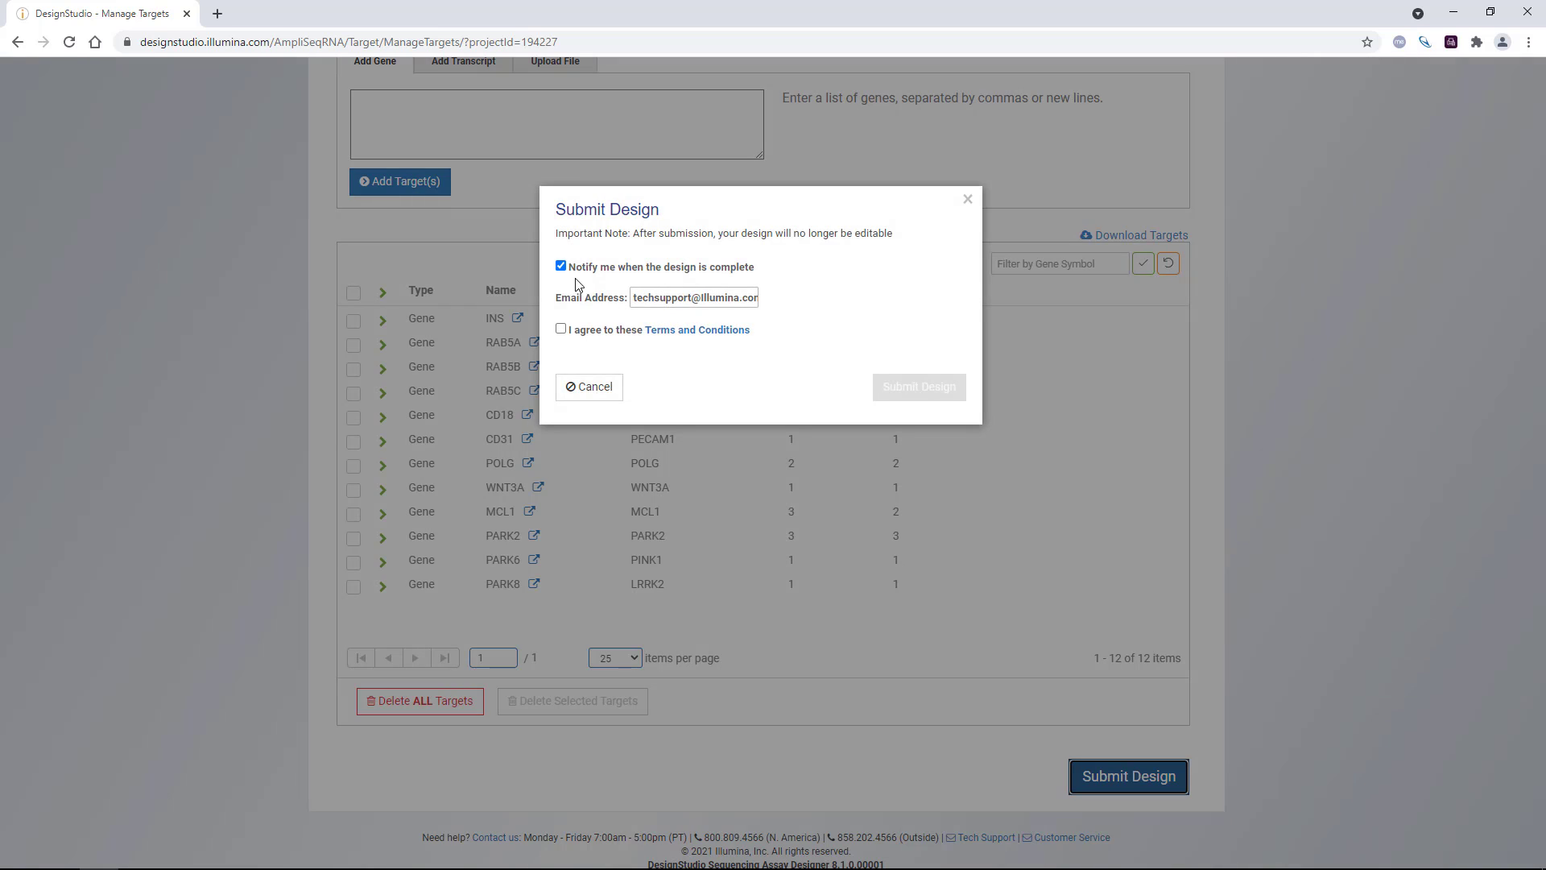
click(560, 329)
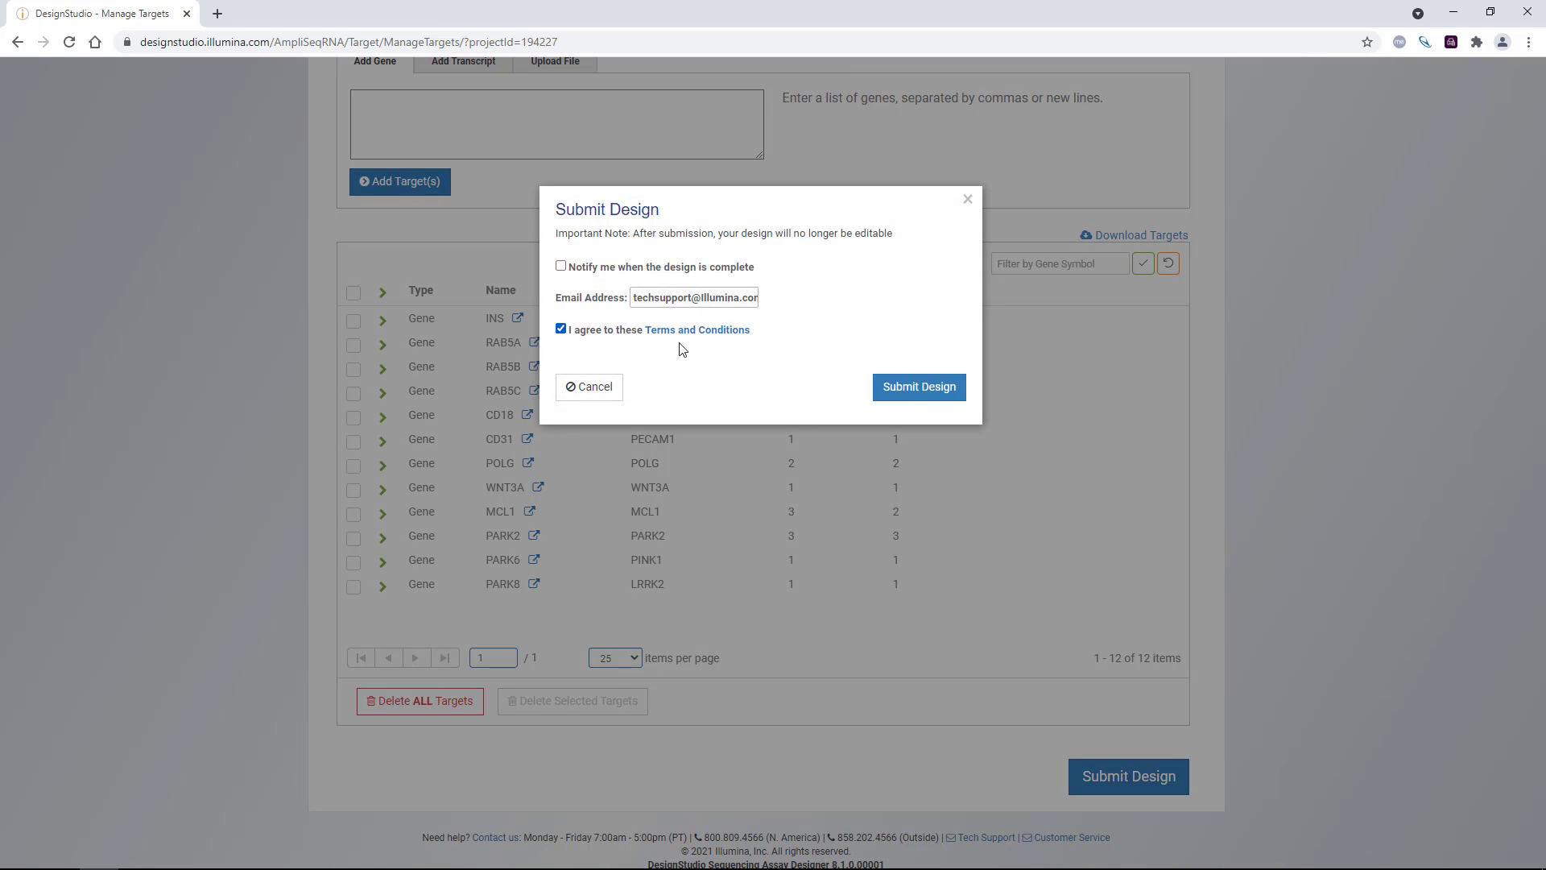
click(916, 387)
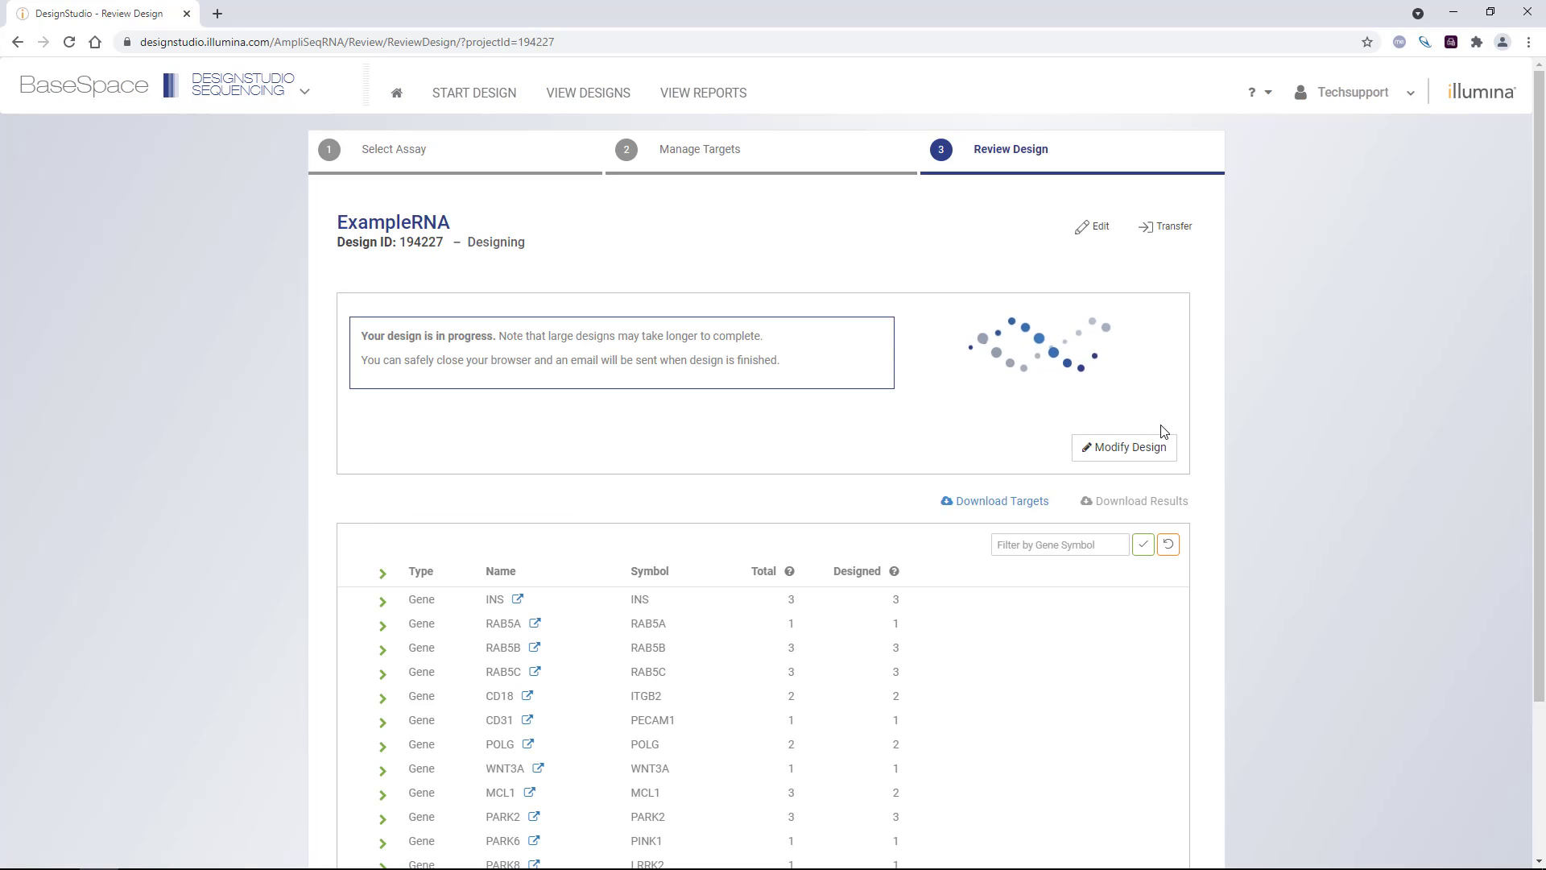
click(396, 92)
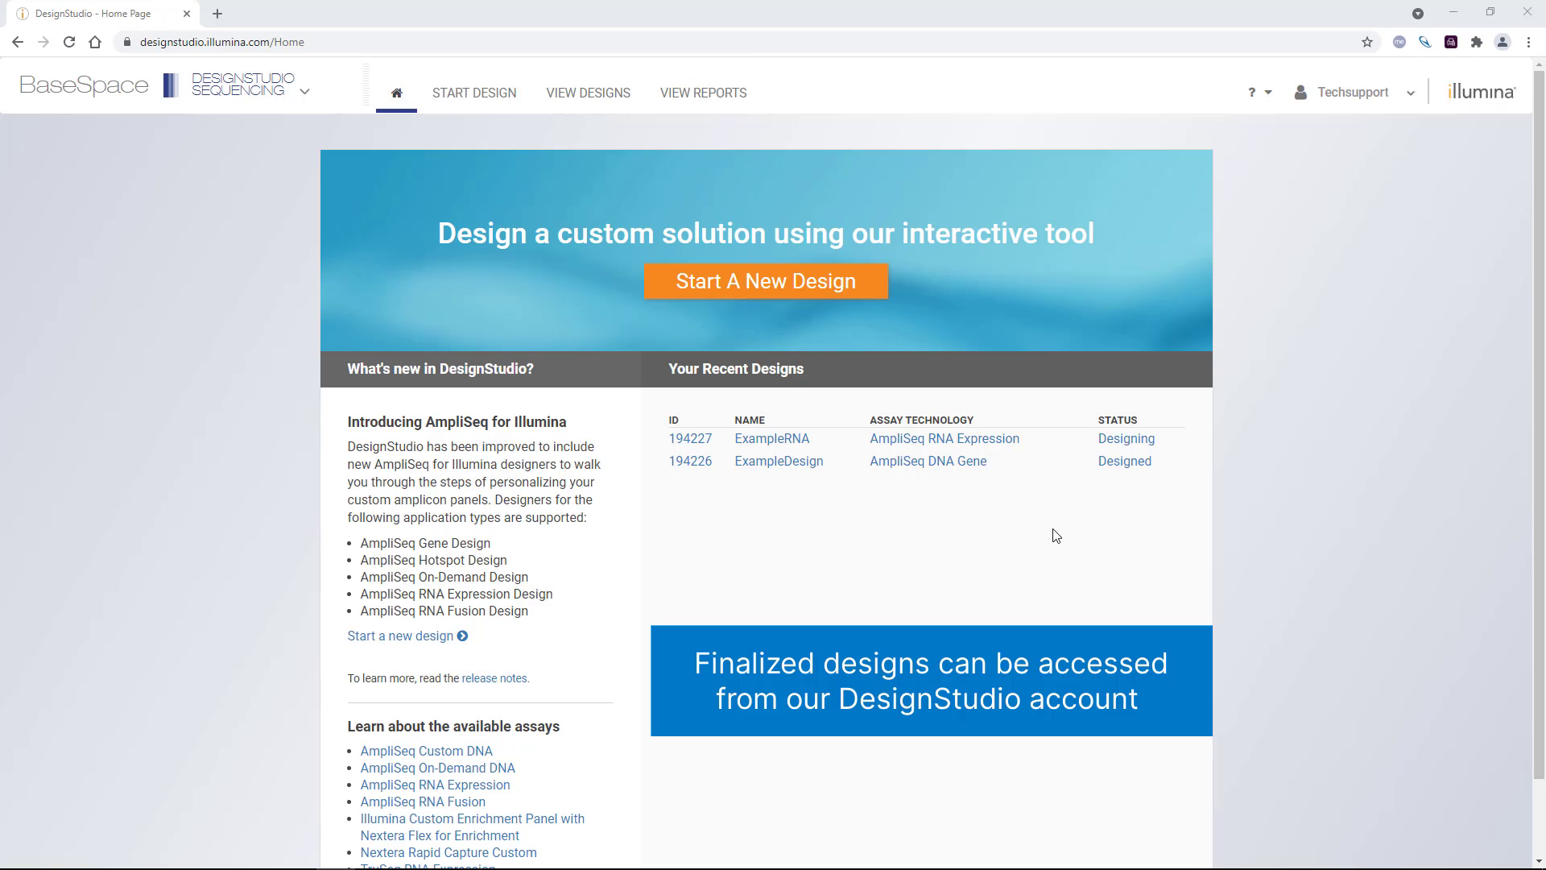
- View ExampleDesign's completed review: 100% coverage, 20 amplicons in 2 pools, genes RAB5A, ACTB, INS
click(780, 461)
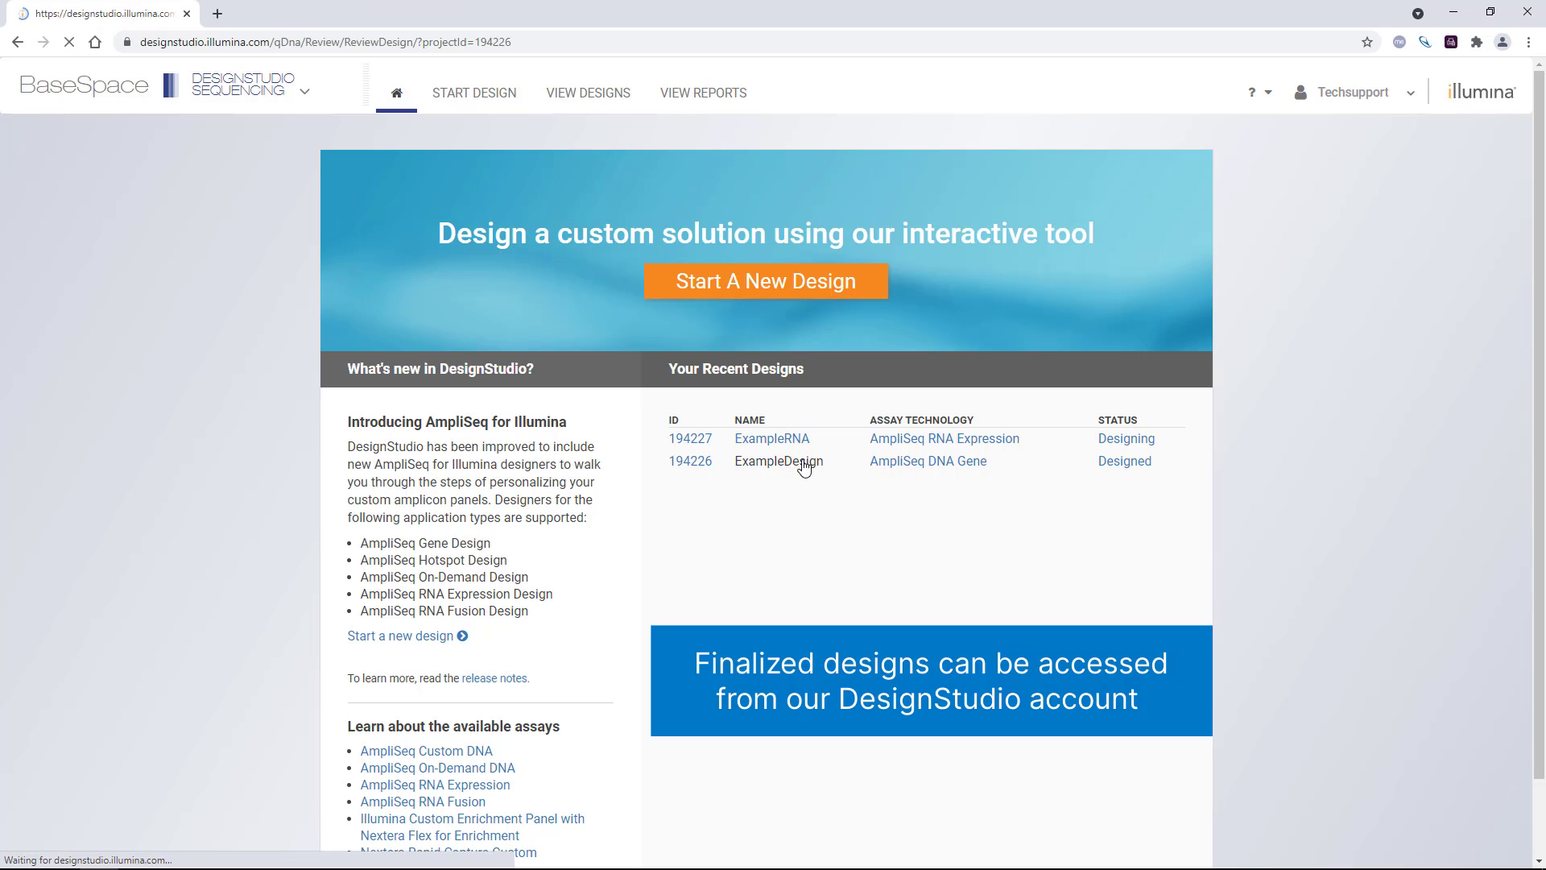
click(778, 460)
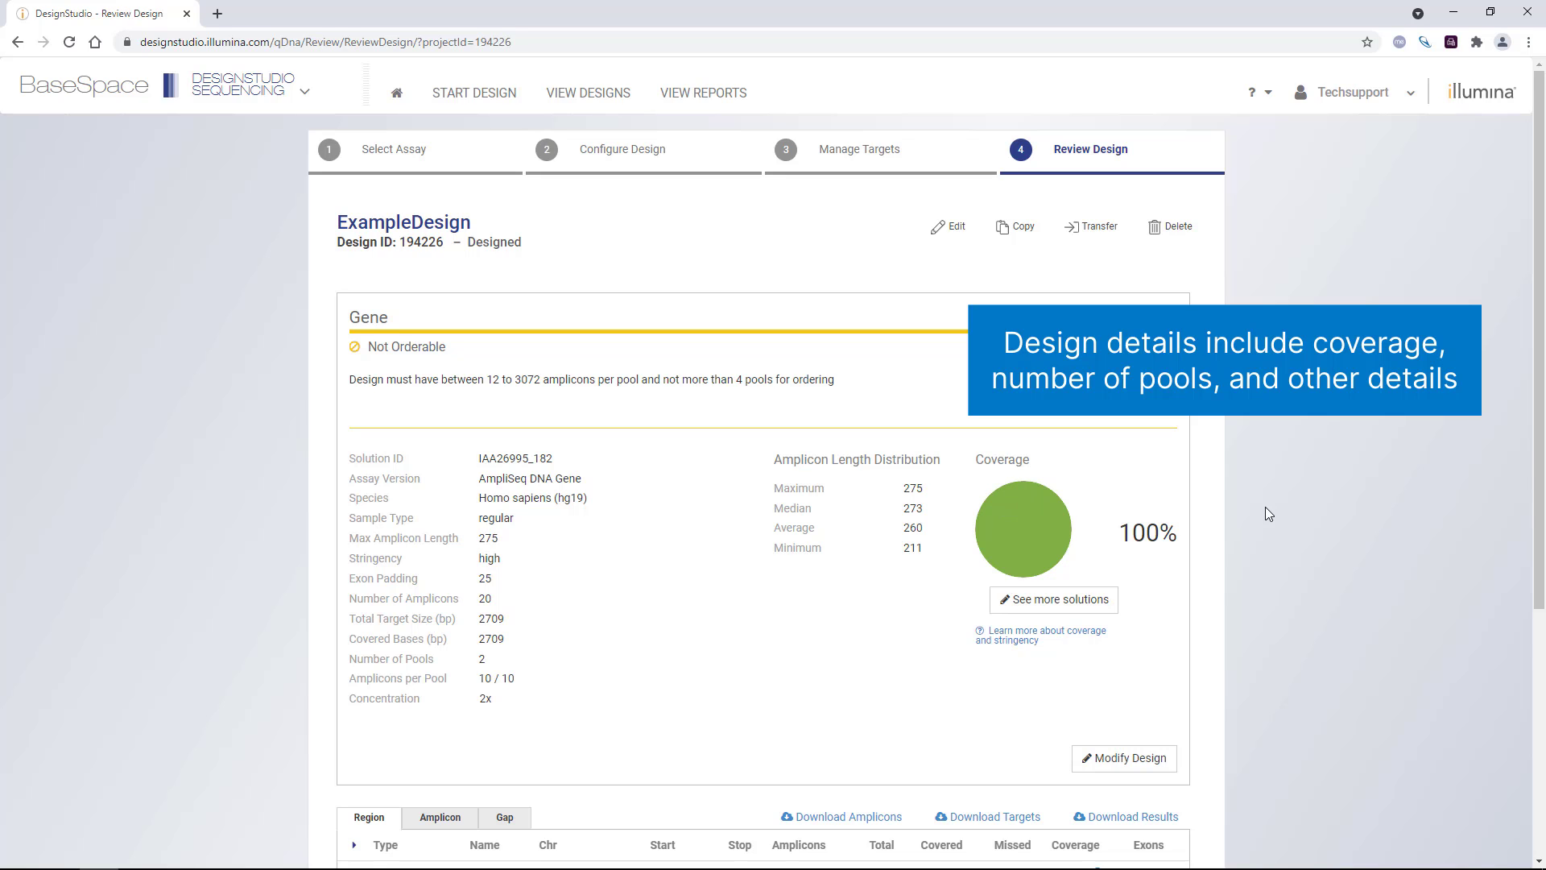
scroll(down, 3)
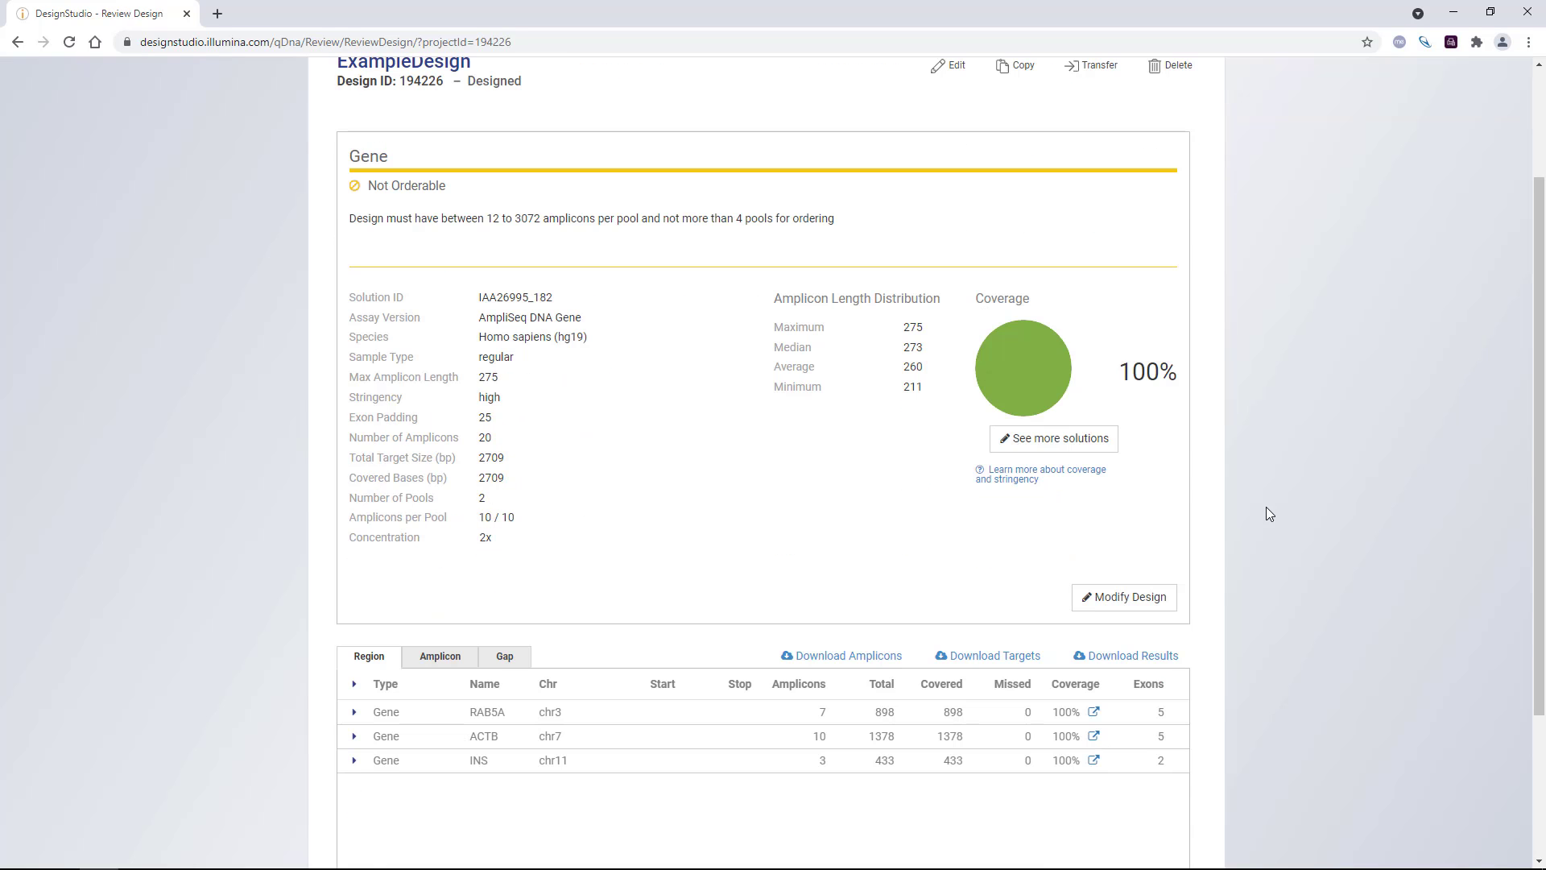